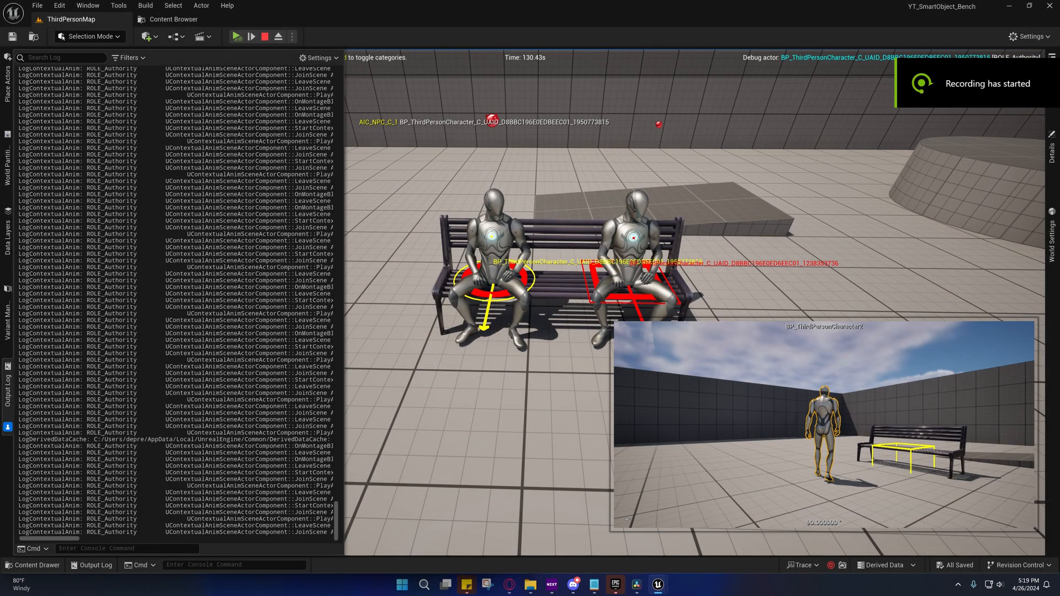
pyautogui.moveTo(491, 316)
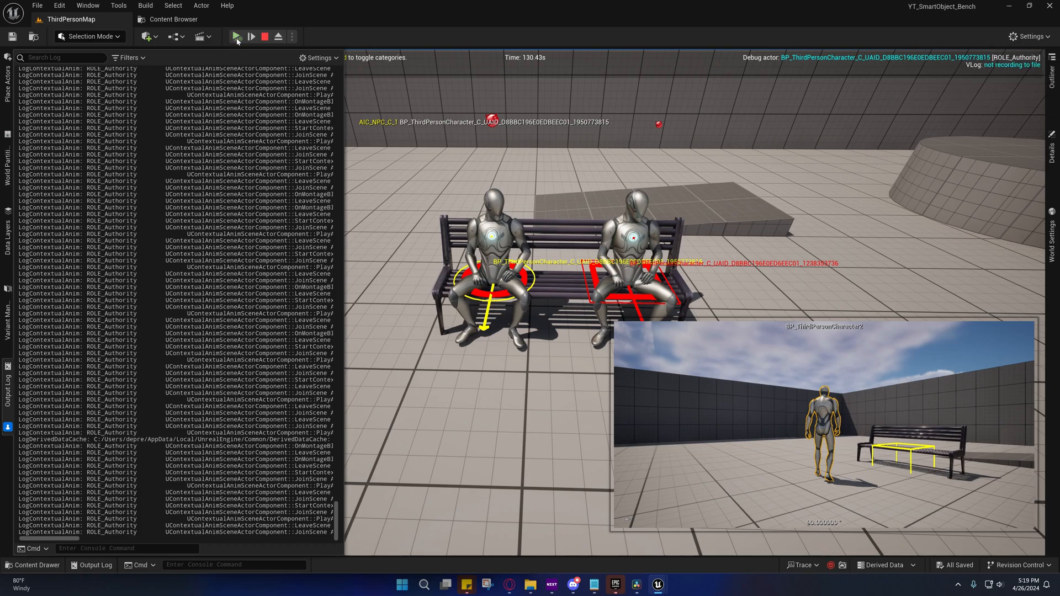
# Step: Resume the paused simulation and watch the two seated NPCs get up from the bench
pyautogui.click(236, 37)
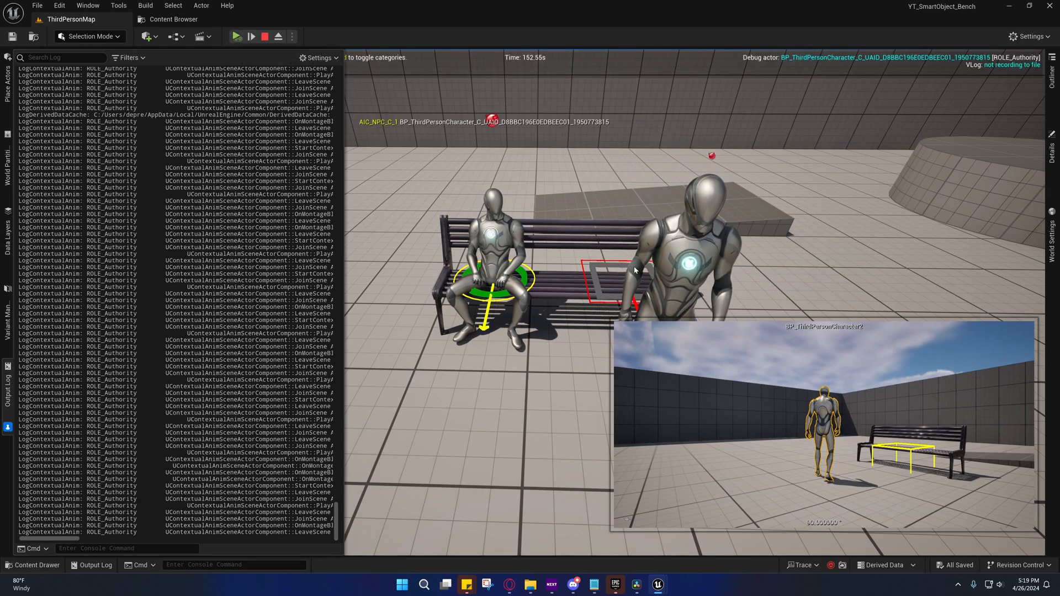
pyautogui.moveTo(495, 290)
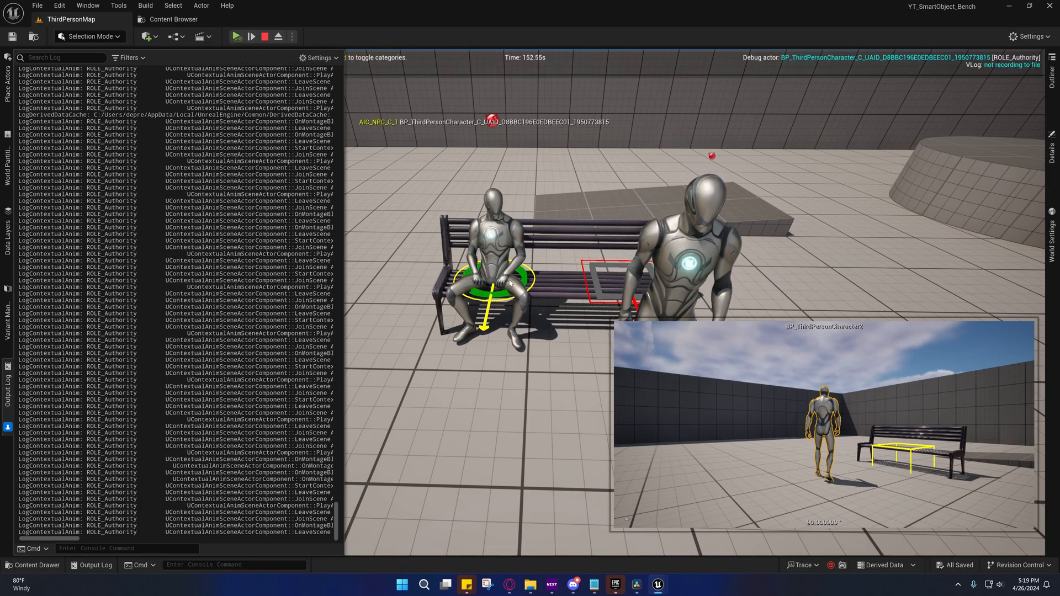
pyautogui.moveTo(510, 284)
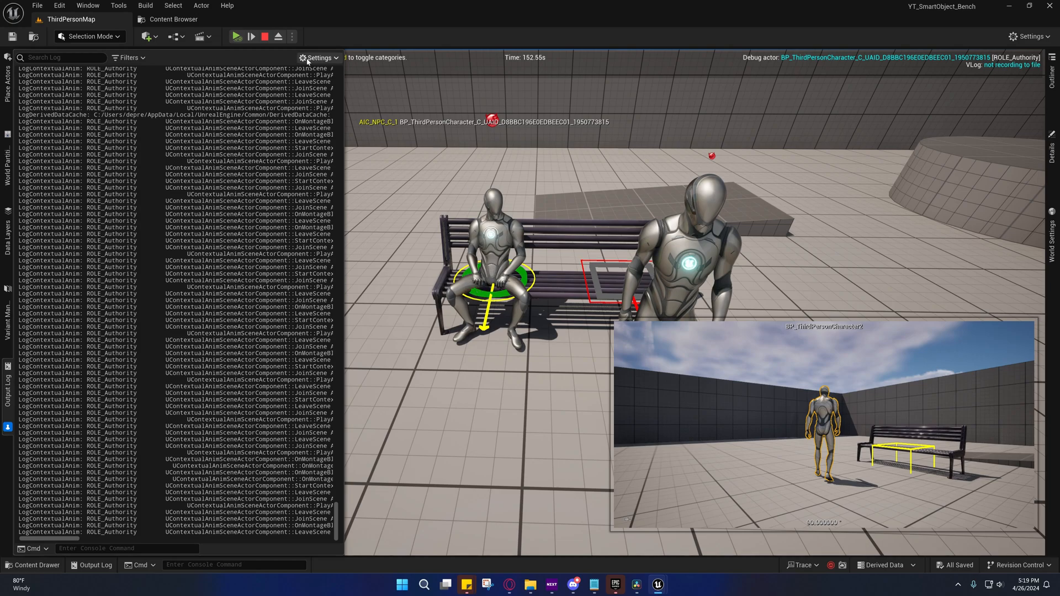
pyautogui.moveTo(237, 37)
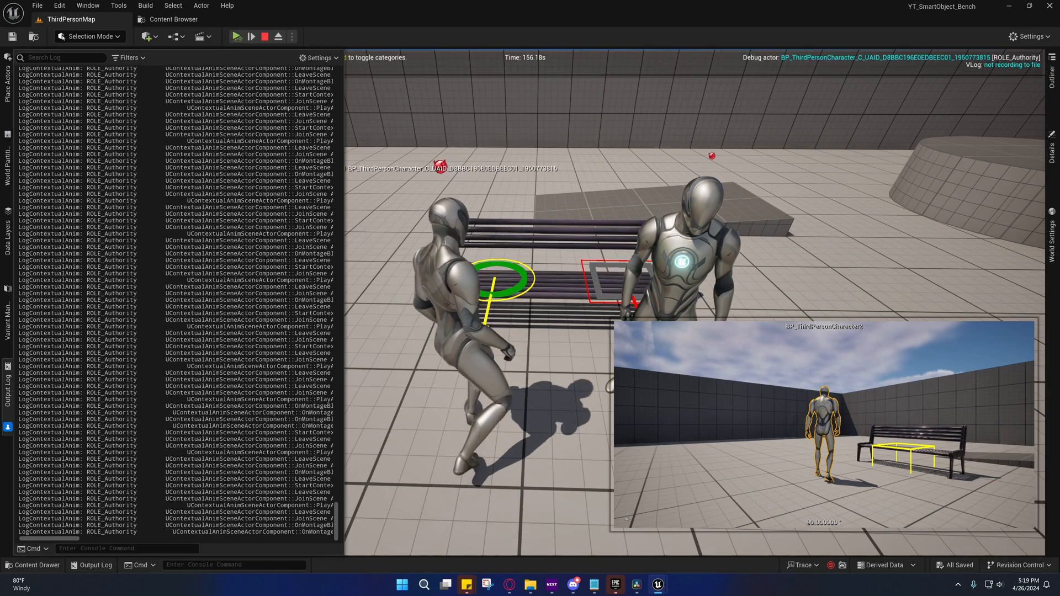
pyautogui.scroll(-3)
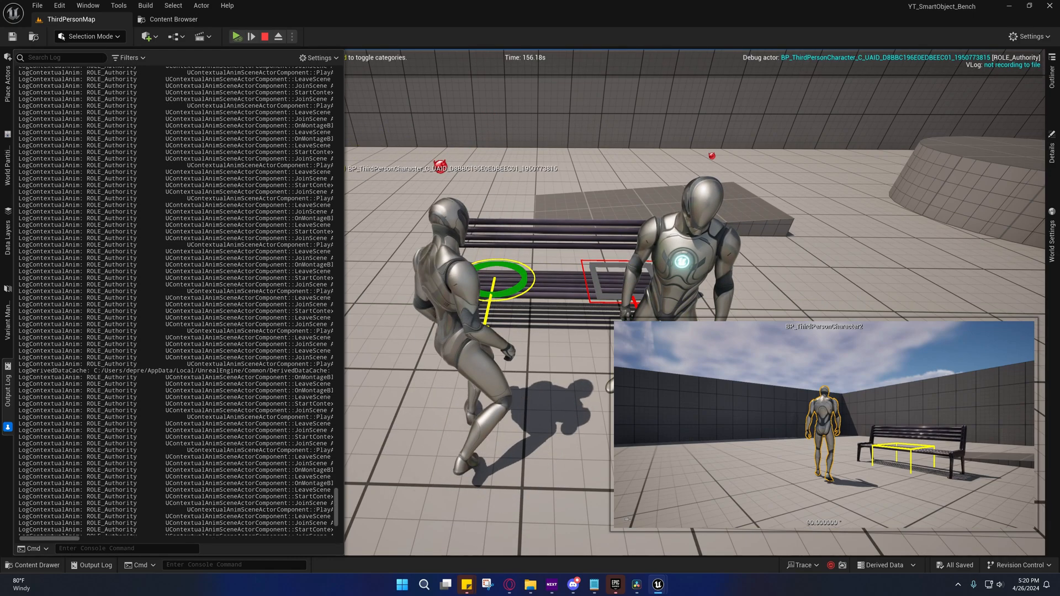
pyautogui.scroll(-3)
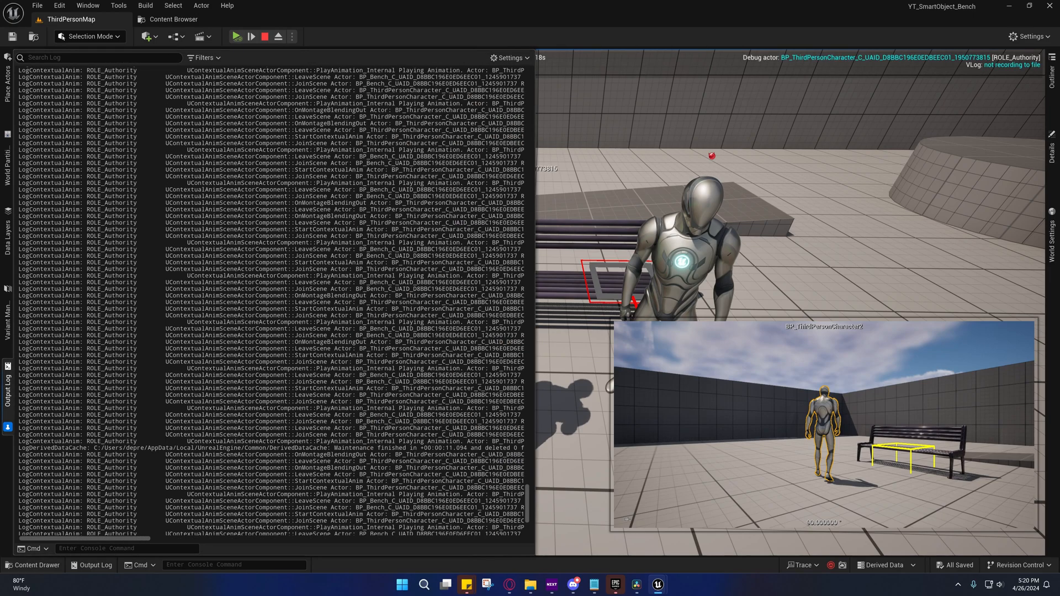
pyautogui.moveTo(550, 172)
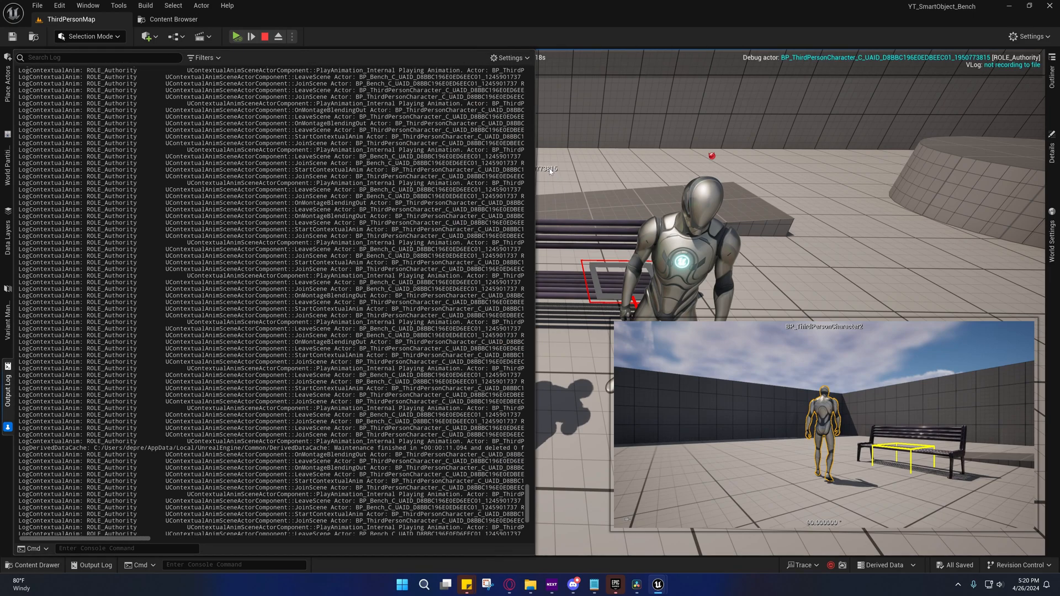
pyautogui.moveTo(600, 183)
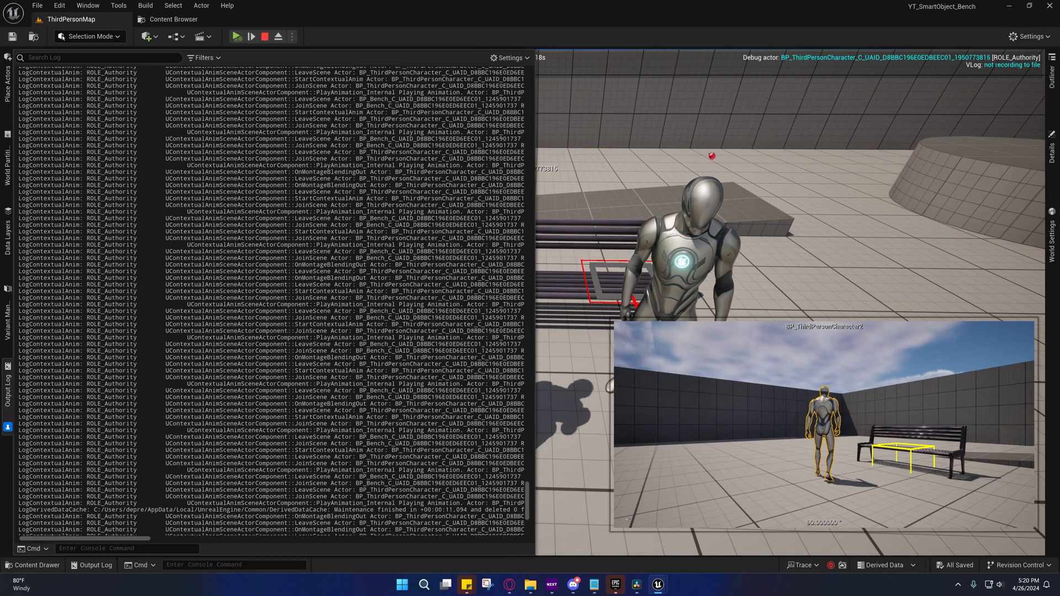
# Step: Scroll the widened Output Log through the LogContextualAnim bench role and montage entries
pyautogui.scroll(-3)
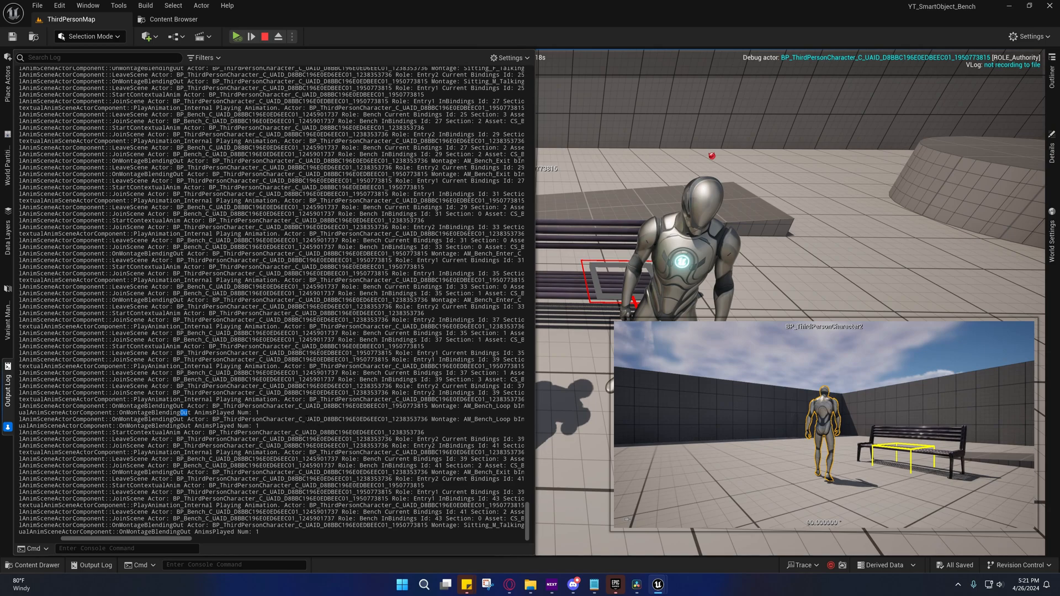
pyautogui.moveTo(583, 247)
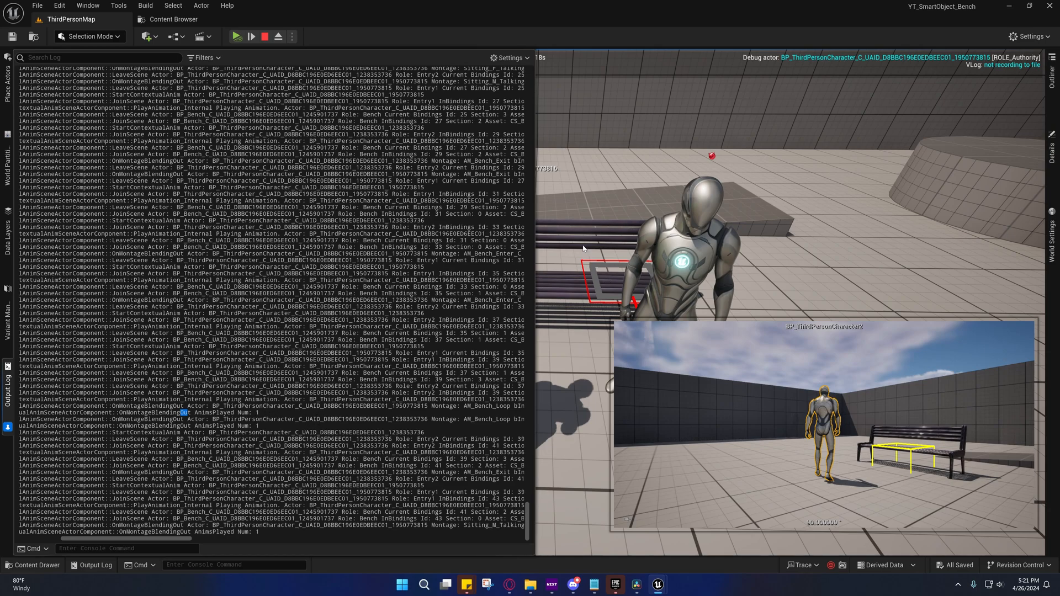
pyautogui.moveTo(592, 236)
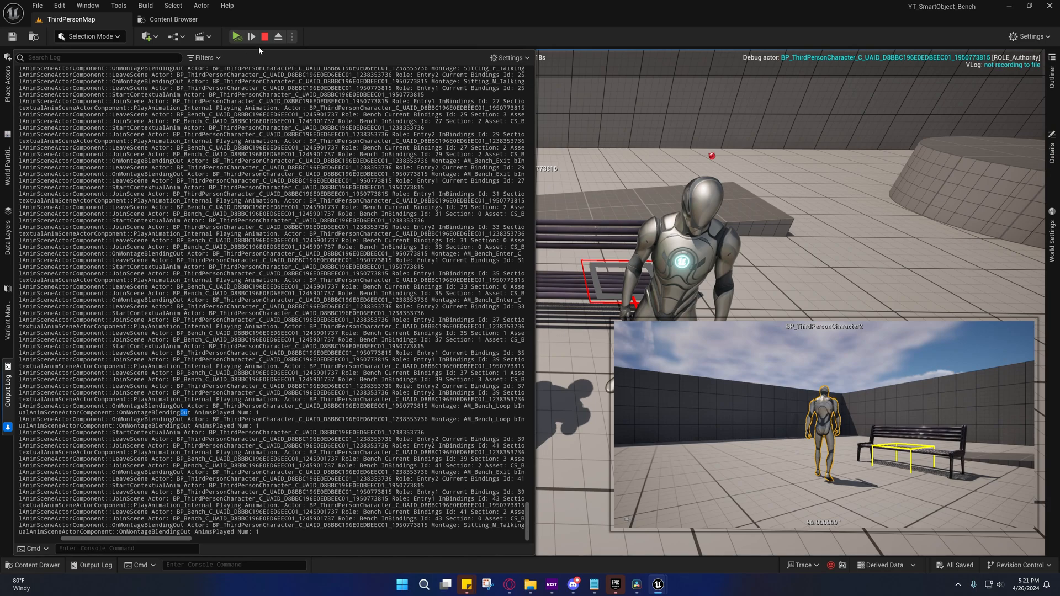
# Step: Stop the play session and bring up ABP_Manny's Event Graph via the CS_Bench tab
pyautogui.click(264, 36)
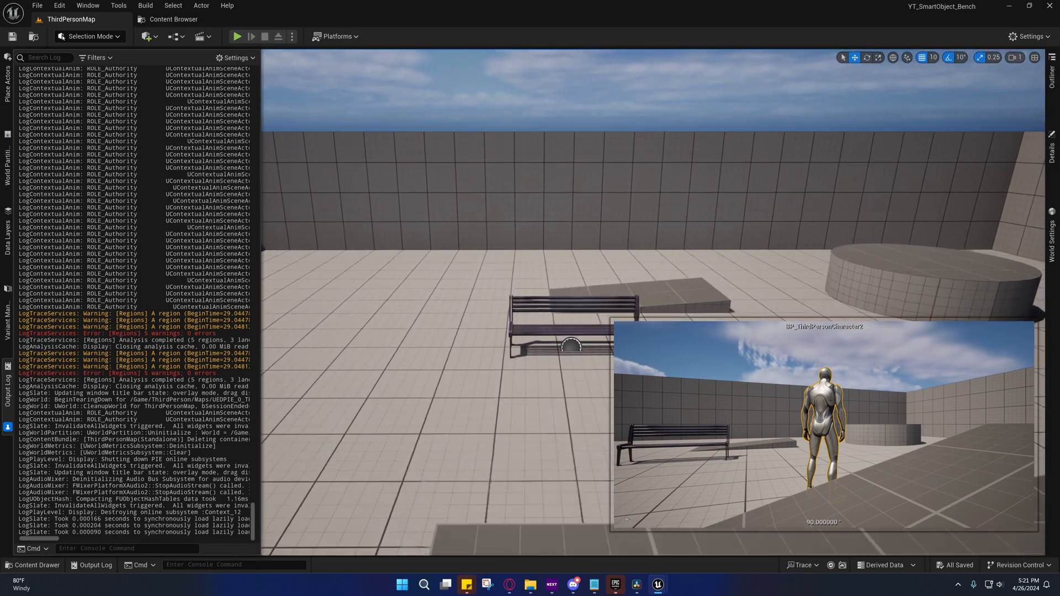
pyautogui.click(264, 36)
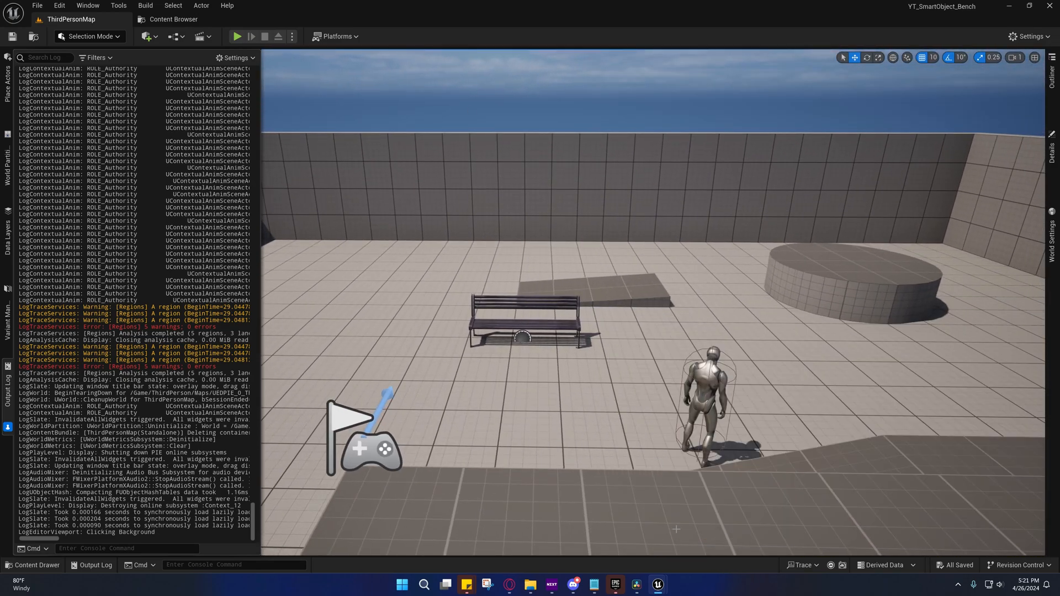
pyautogui.click(777, 18)
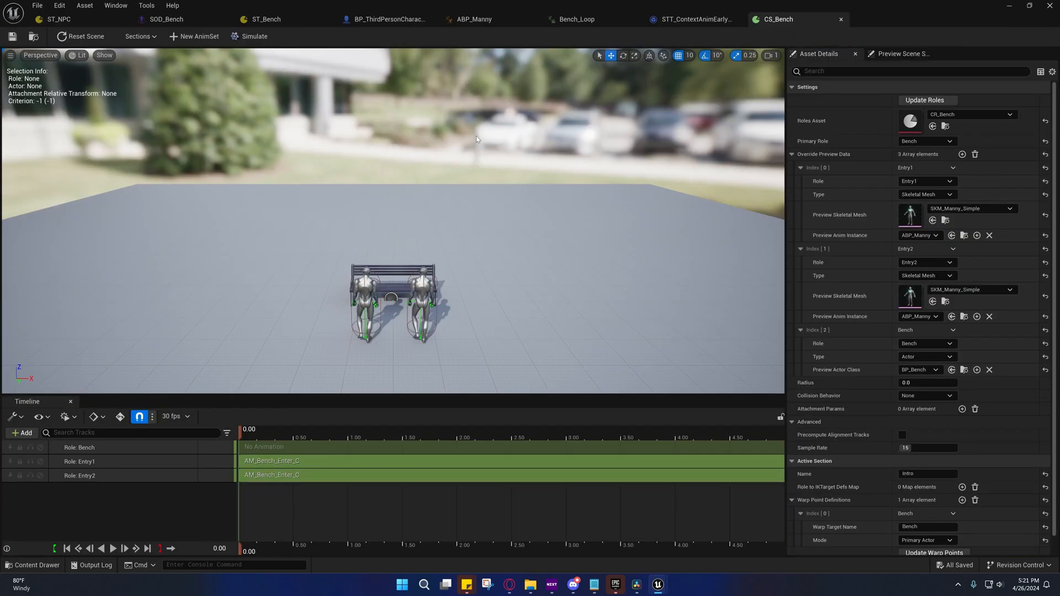
pyautogui.click(474, 19)
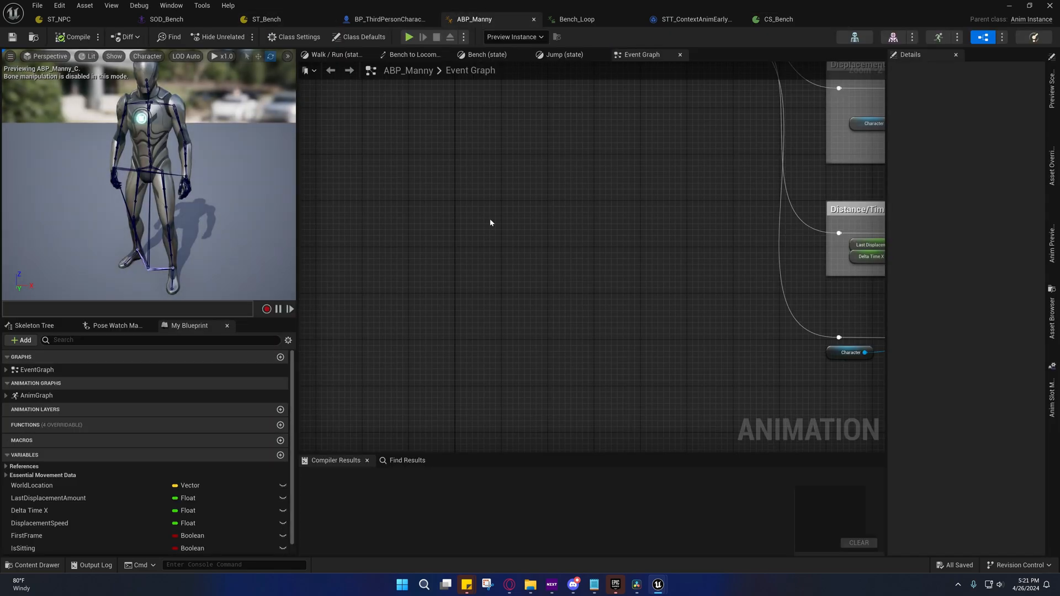
pyautogui.click(412, 55)
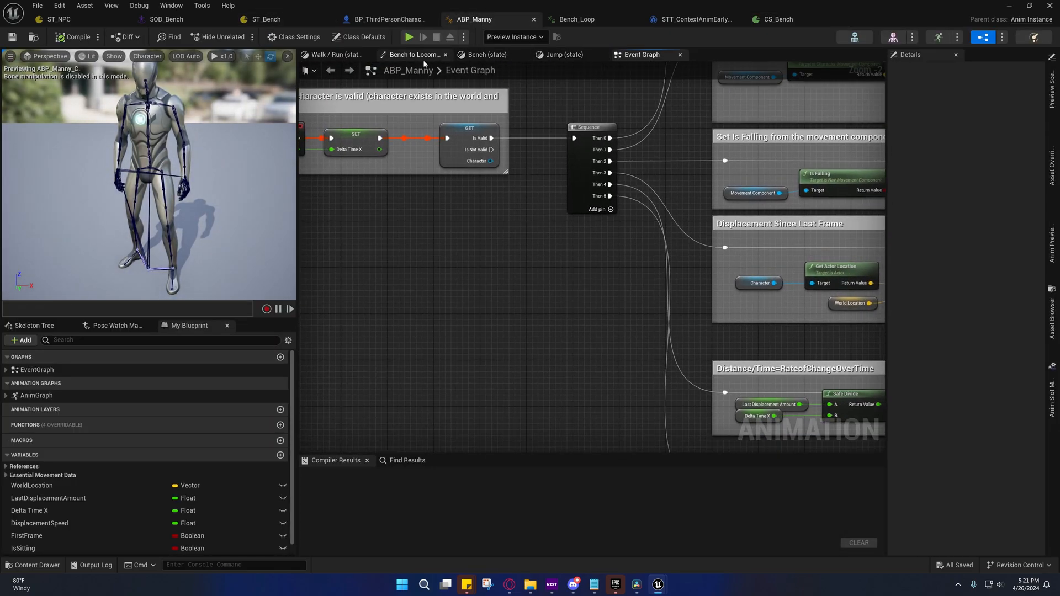
pyautogui.click(485, 54)
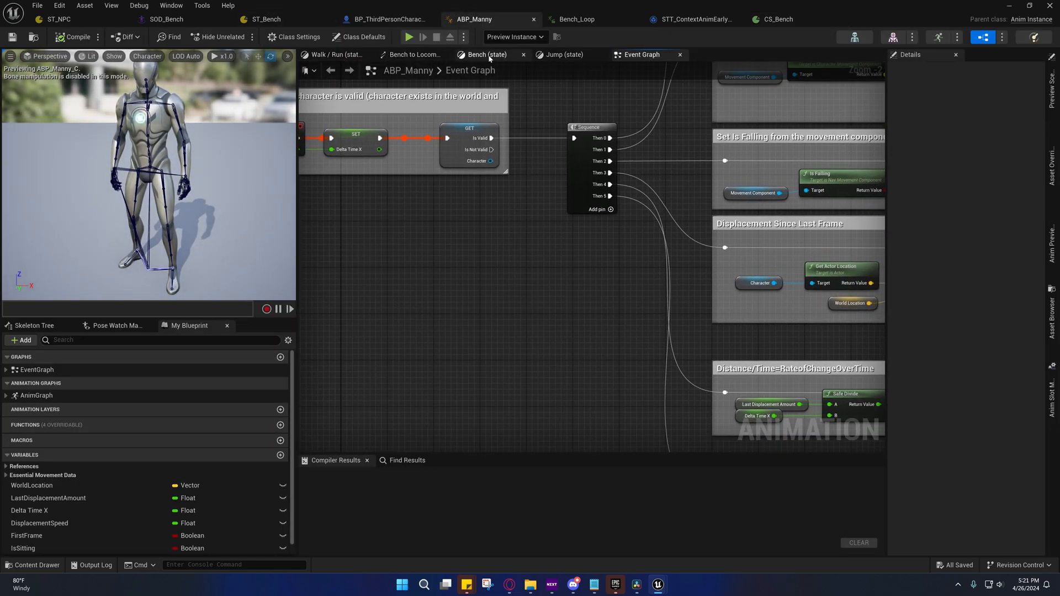
# Step: Create an OnBecomeRelevant binding on the Bench state's Bench_Loop player and compile ABP_Manny
pyautogui.click(485, 54)
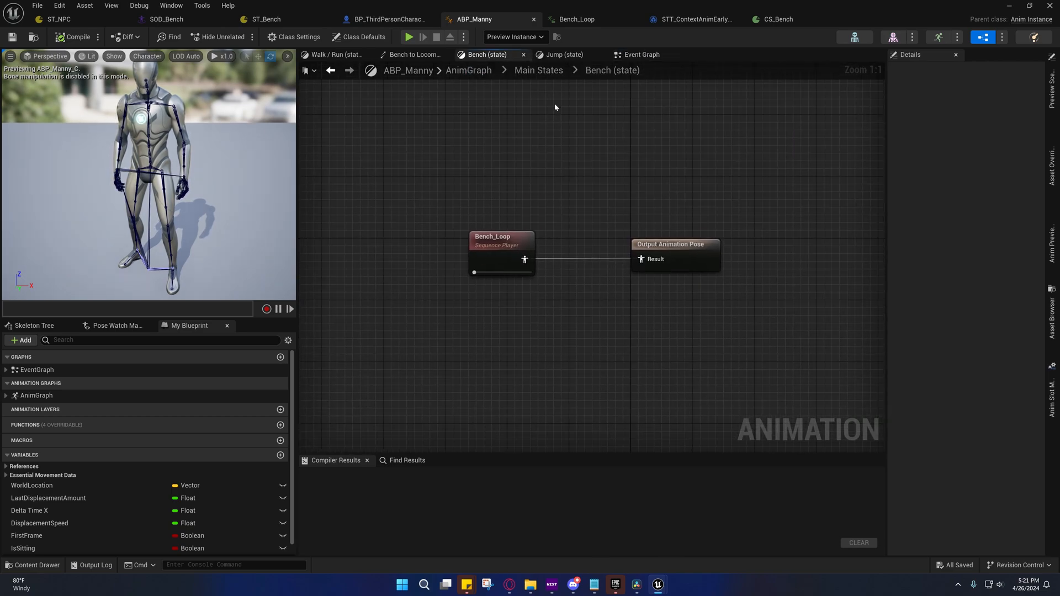
pyautogui.click(539, 70)
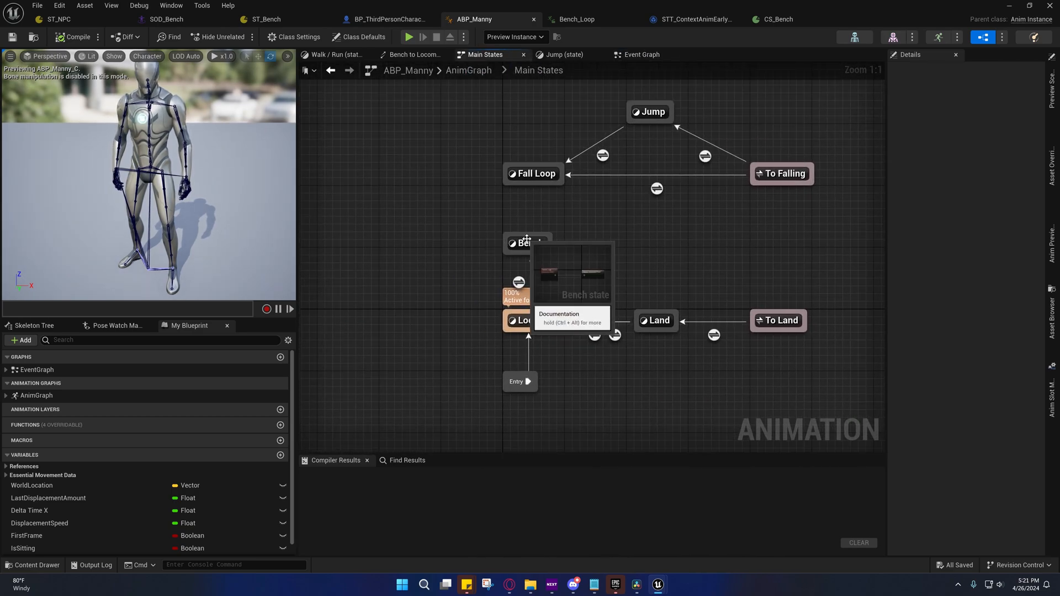
pyautogui.click(527, 243)
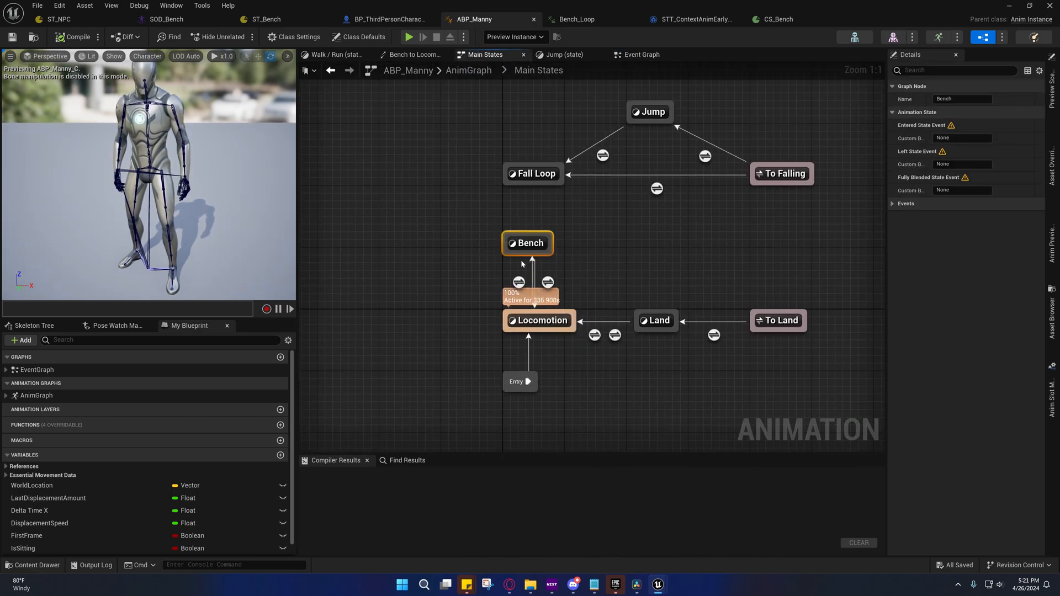
pyautogui.doubleClick(526, 242)
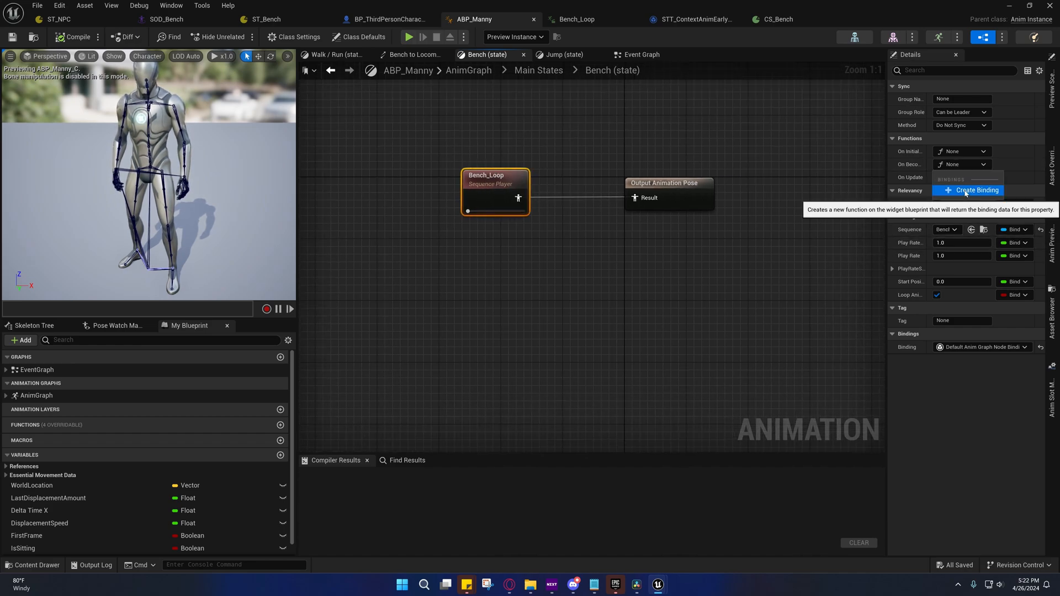
pyautogui.click(976, 190)
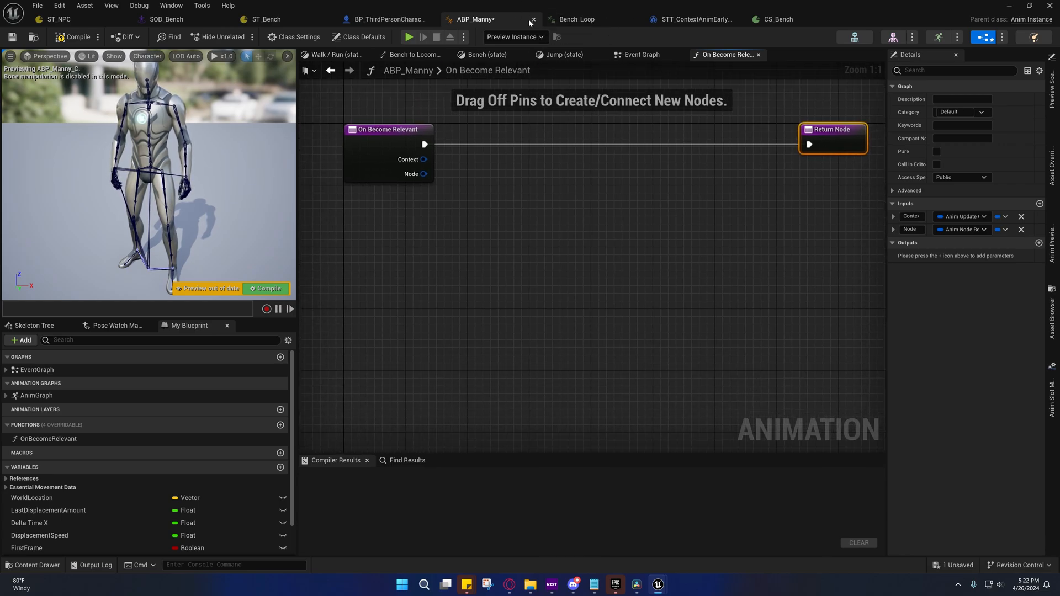
pyautogui.moveTo(534, 22)
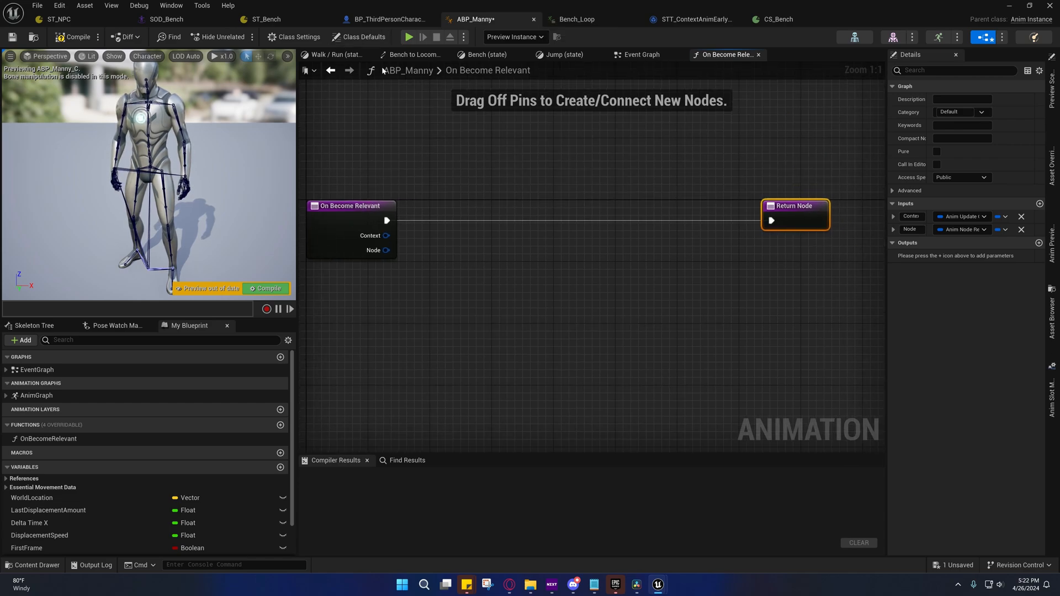
pyautogui.click(486, 54)
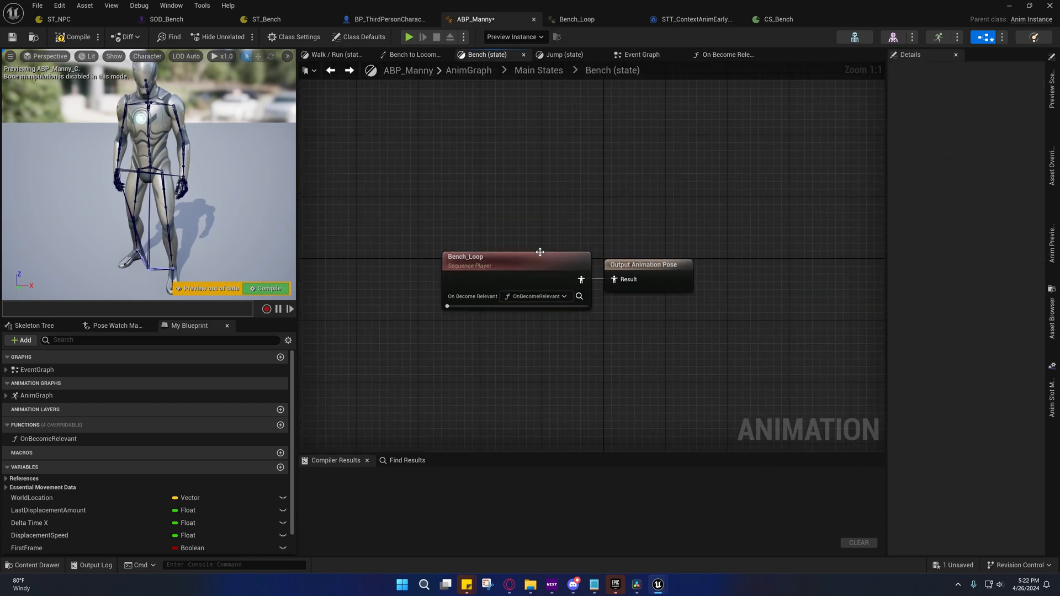
pyautogui.click(473, 264)
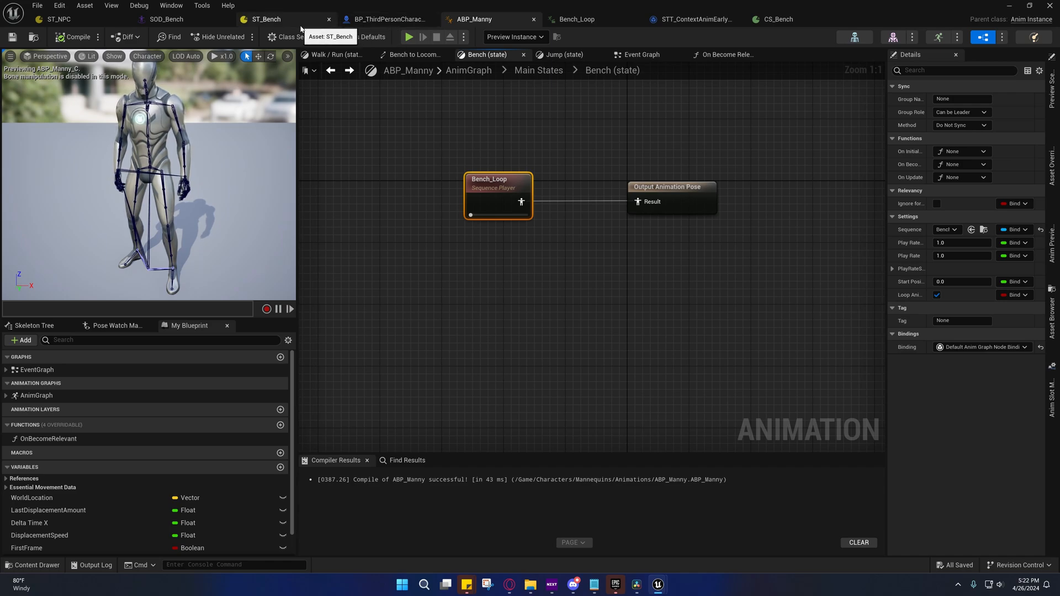
# Step: In ST_Bench, turn off Loop_Sync1's Play Contextual Anim task and review Loop2's tasks
pyautogui.click(265, 18)
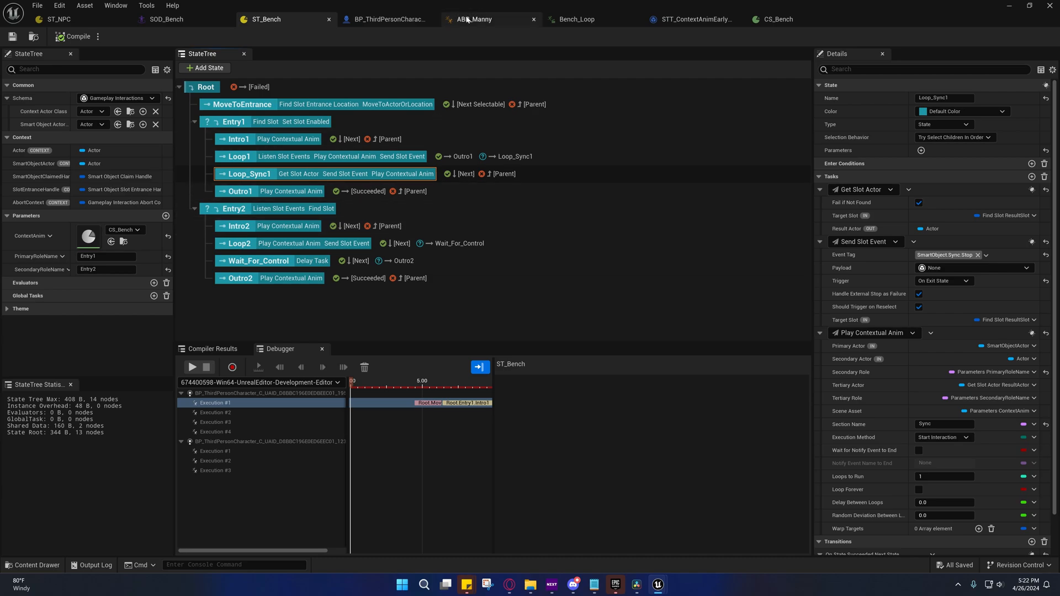
pyautogui.click(473, 18)
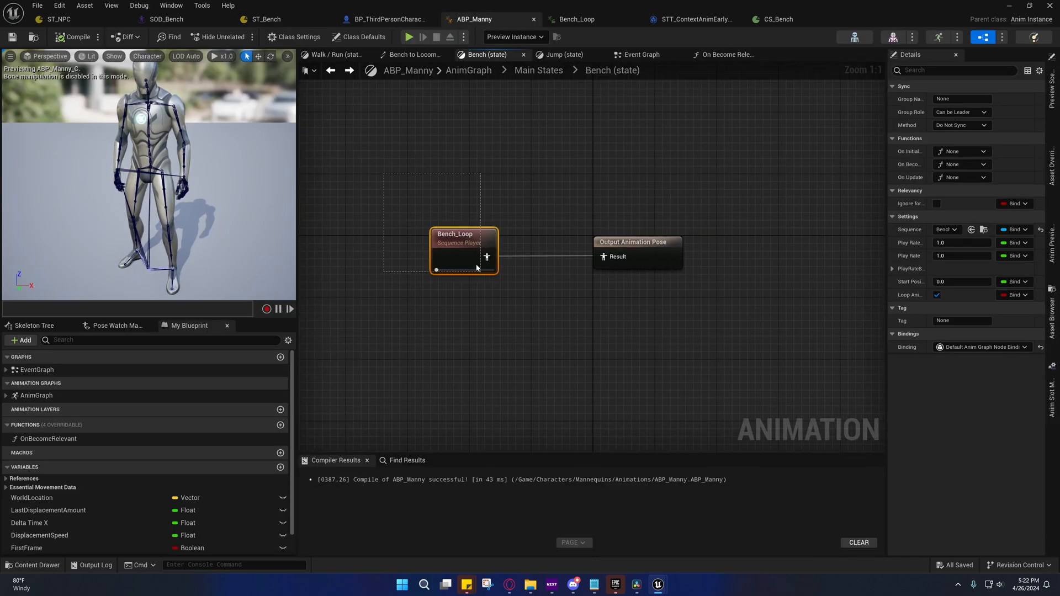
pyautogui.click(266, 19)
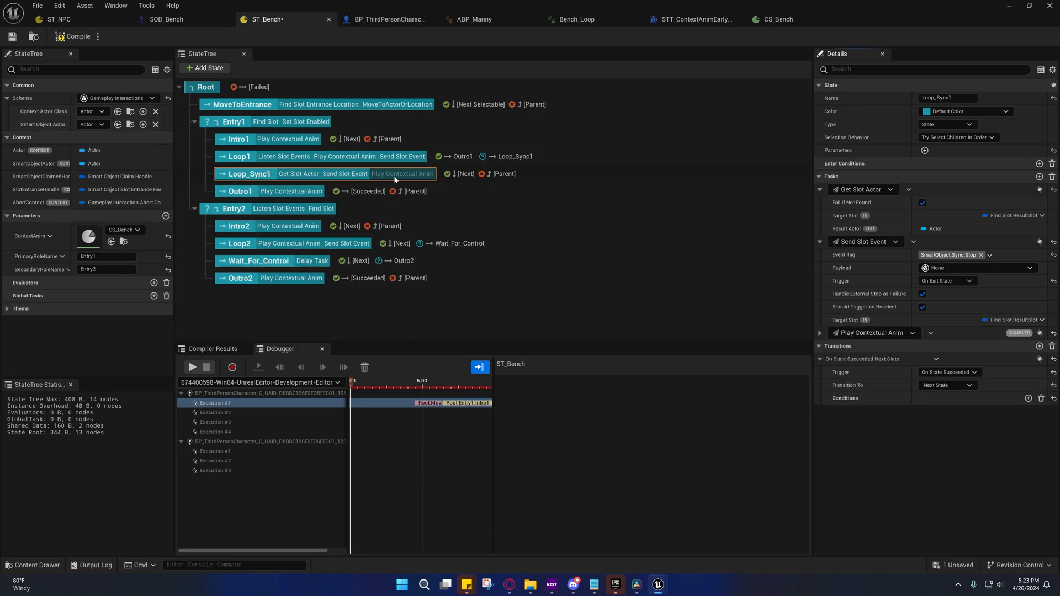
pyautogui.moveTo(557, 188)
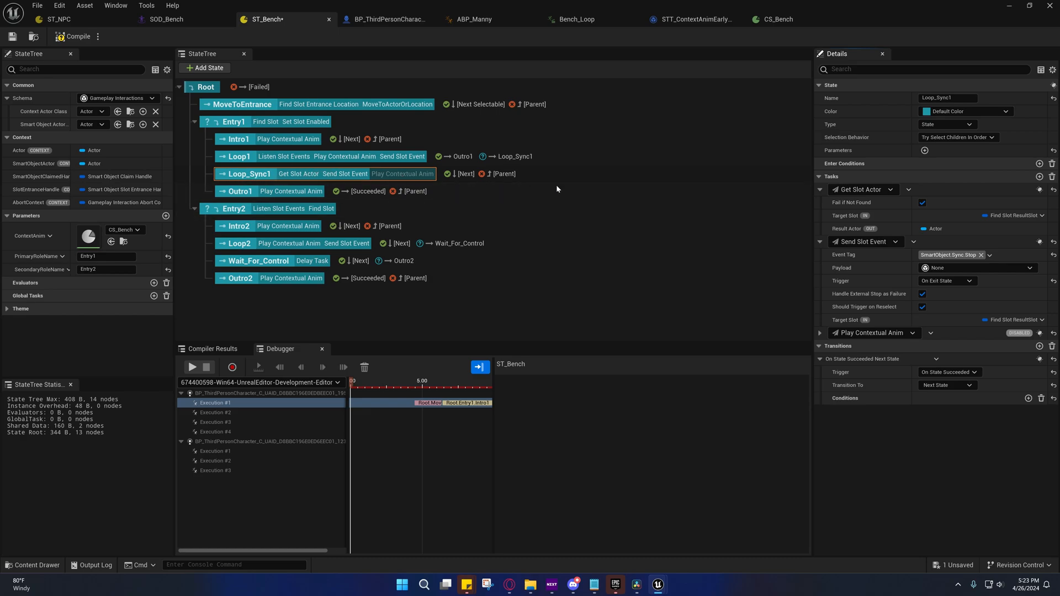
pyautogui.click(237, 157)
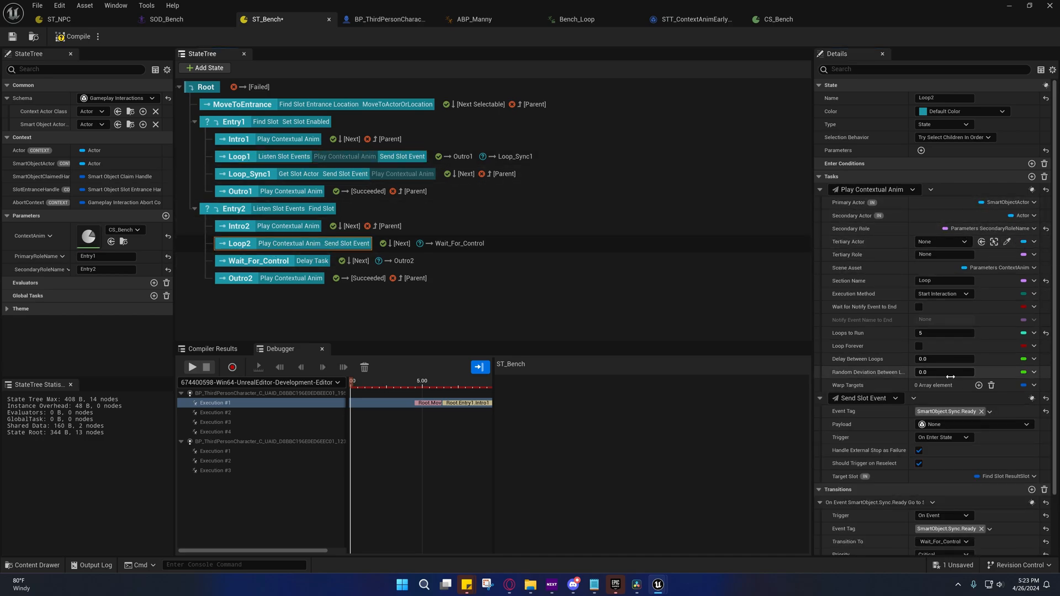
# Step: Re-enable Loop_Sync1's Play Contextual Anim task, recheck Loop1, Loop2 and ABP_Manny, and save ST_Bench
pyautogui.click(819, 190)
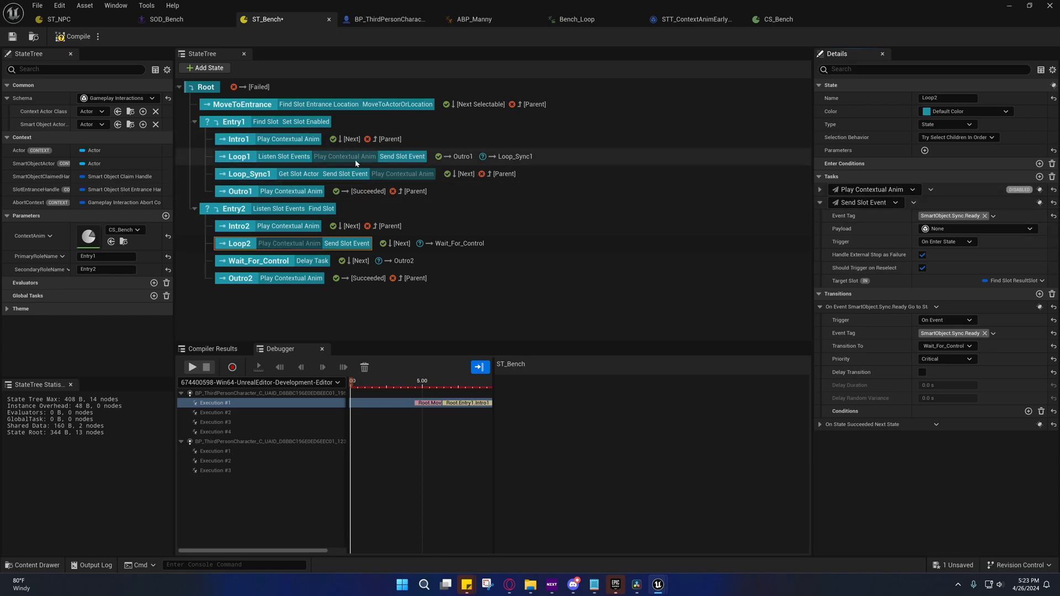
pyautogui.moveTo(401, 174)
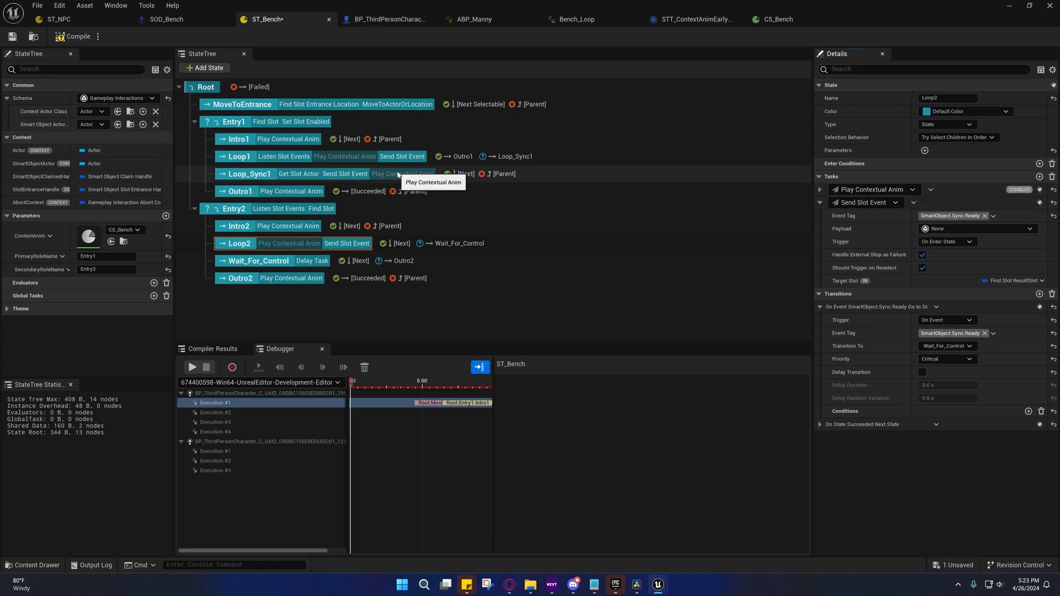
pyautogui.moveTo(365, 165)
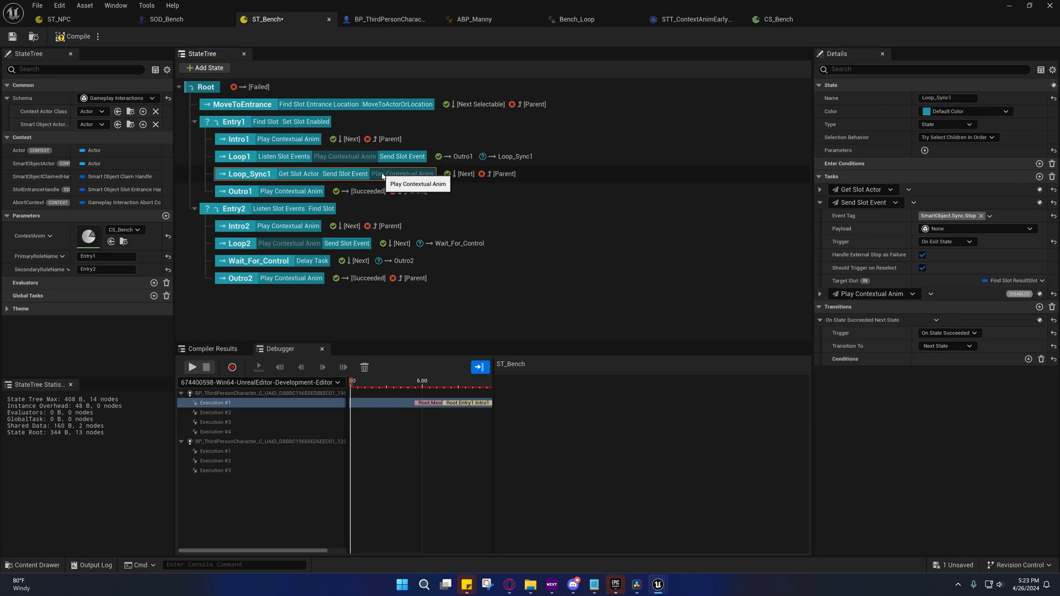
pyautogui.click(1039, 293)
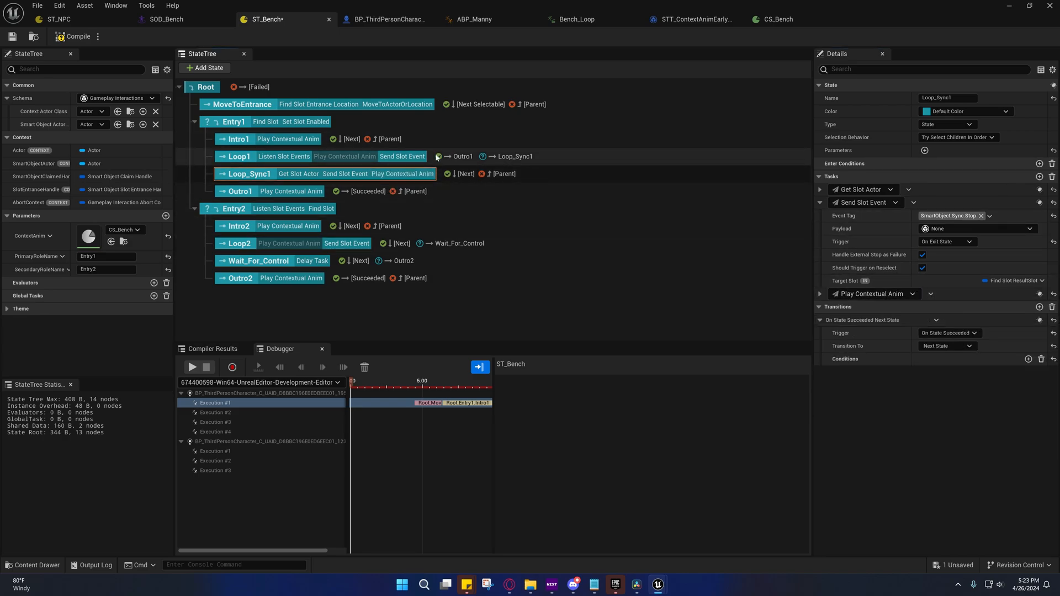
pyautogui.click(238, 156)
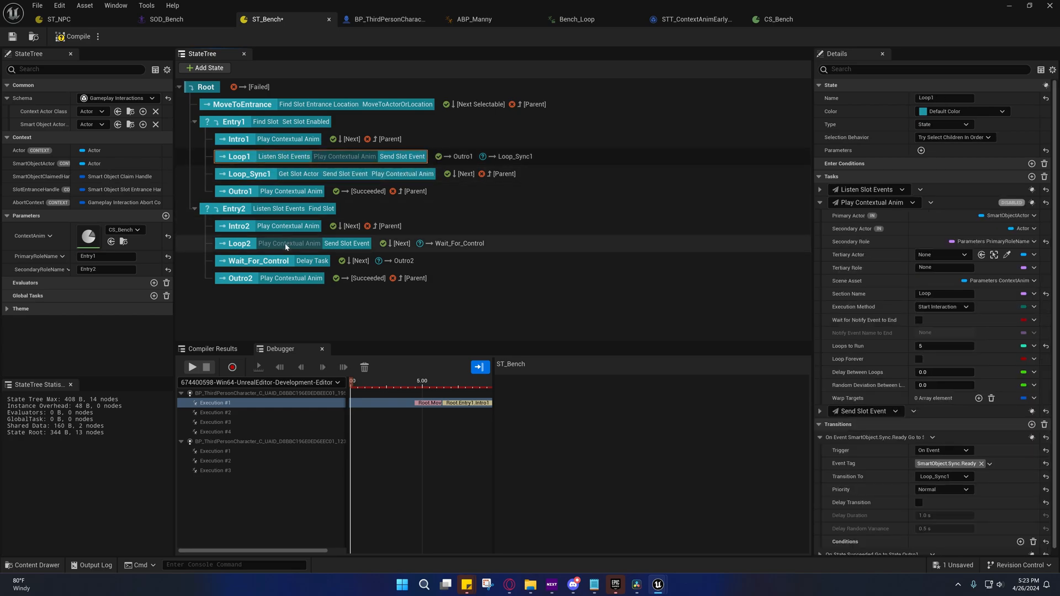
pyautogui.click(238, 244)
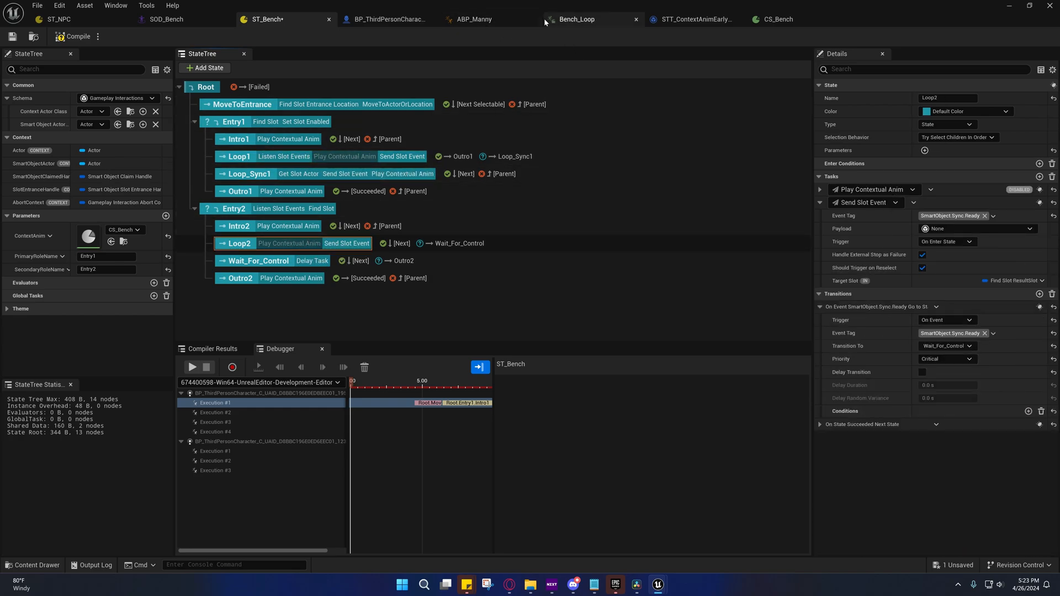
pyautogui.click(475, 19)
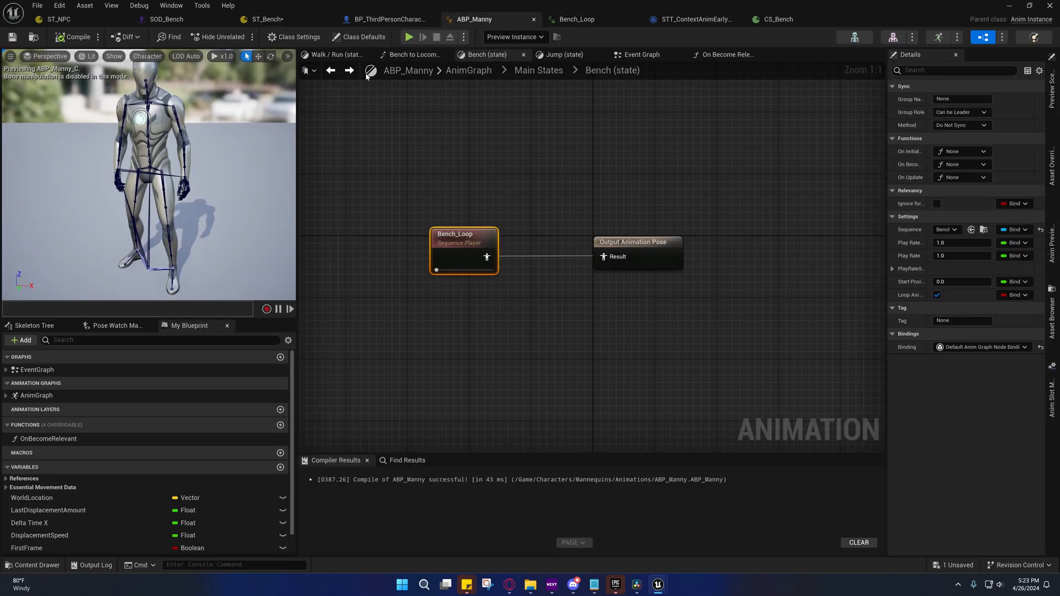
pyautogui.click(270, 18)
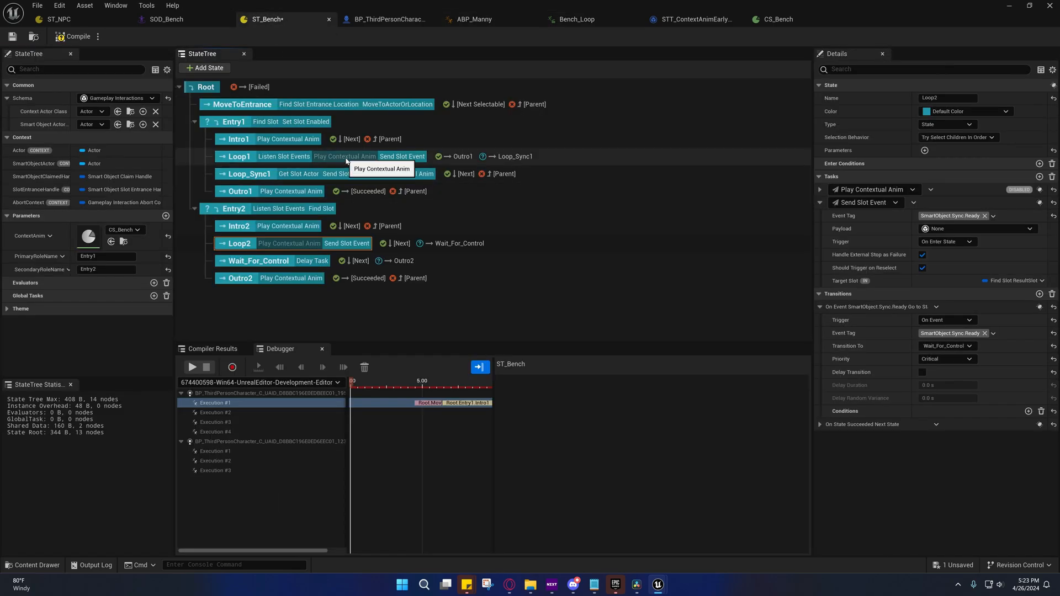
pyautogui.moveTo(328, 154)
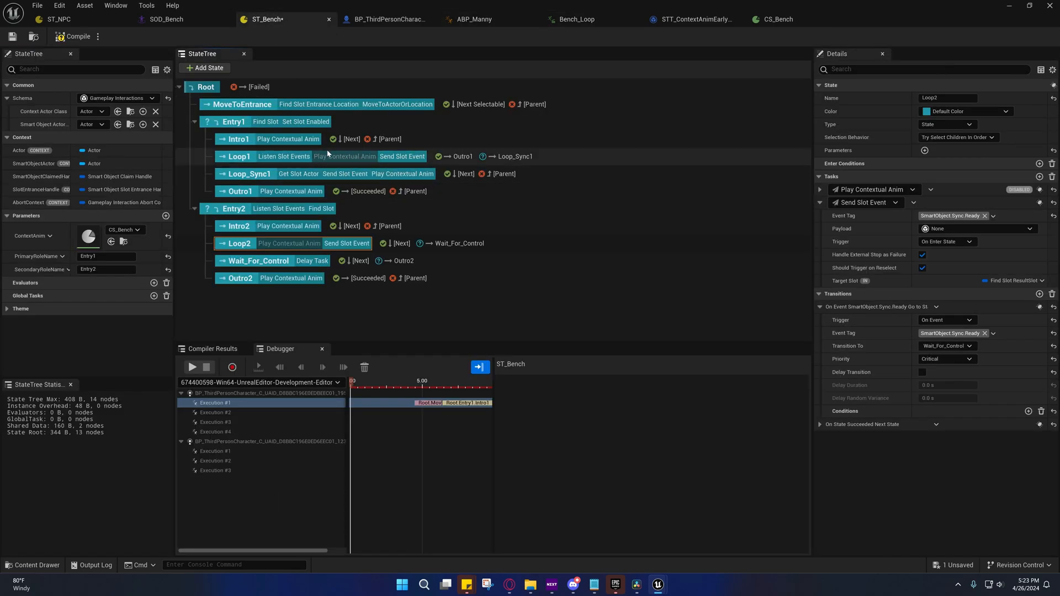
pyautogui.click(246, 174)
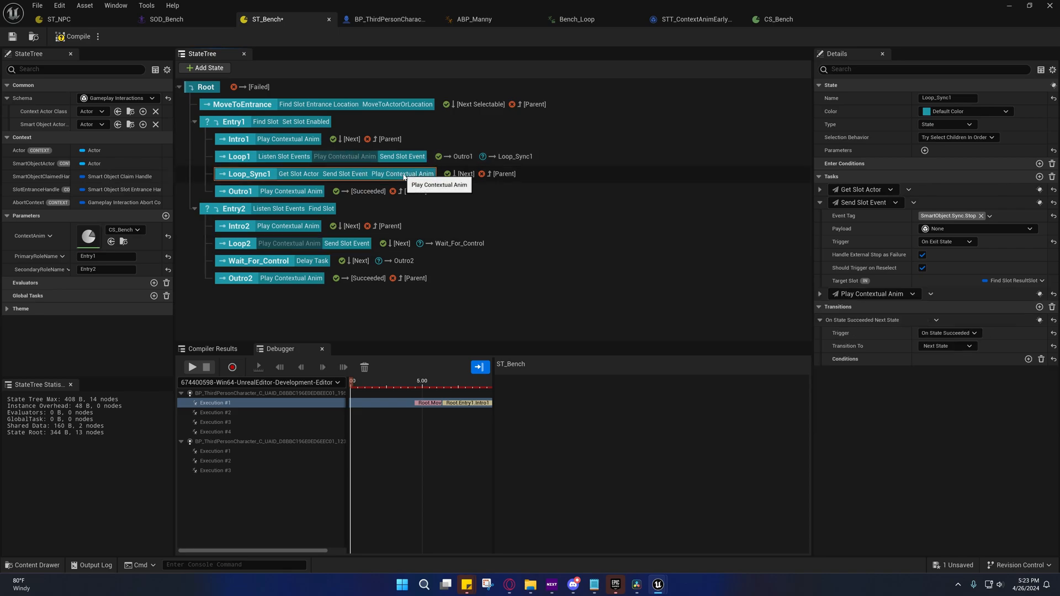
pyautogui.moveTo(340, 158)
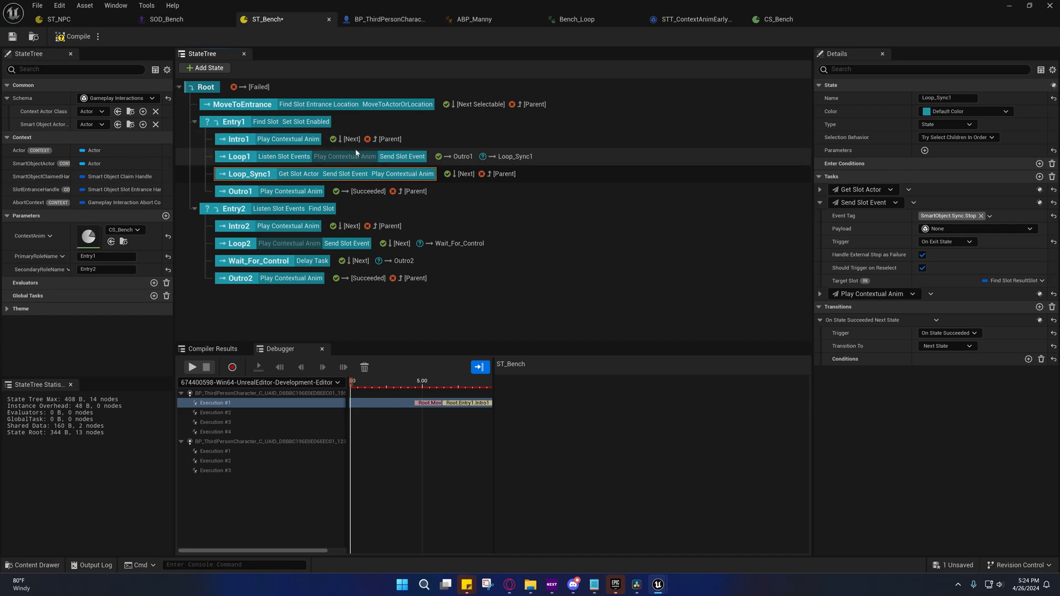
pyautogui.moveTo(402, 156)
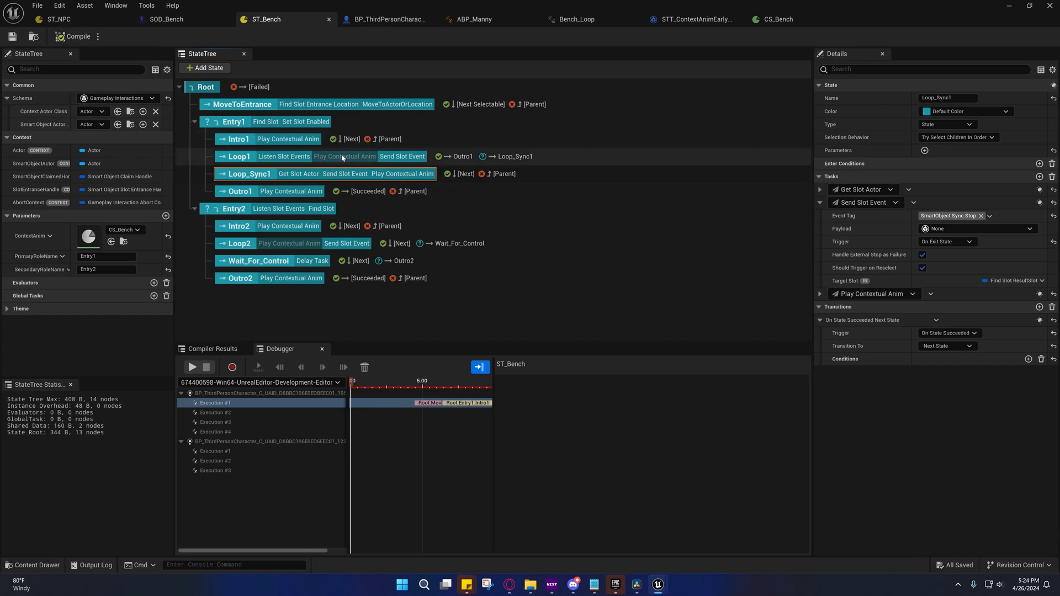
pyautogui.moveTo(526, 159)
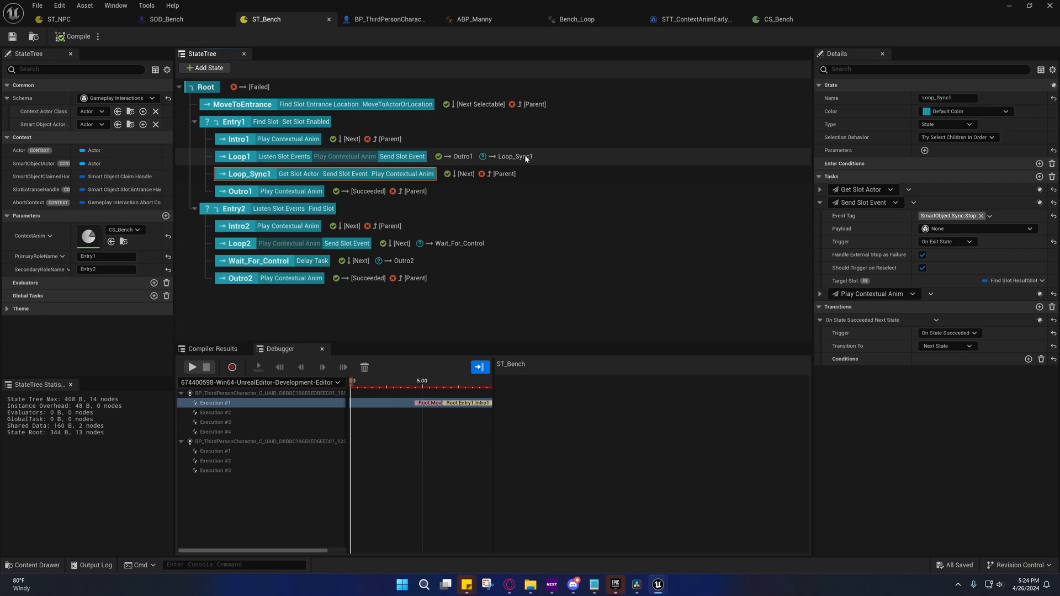
pyautogui.moveTo(493, 159)
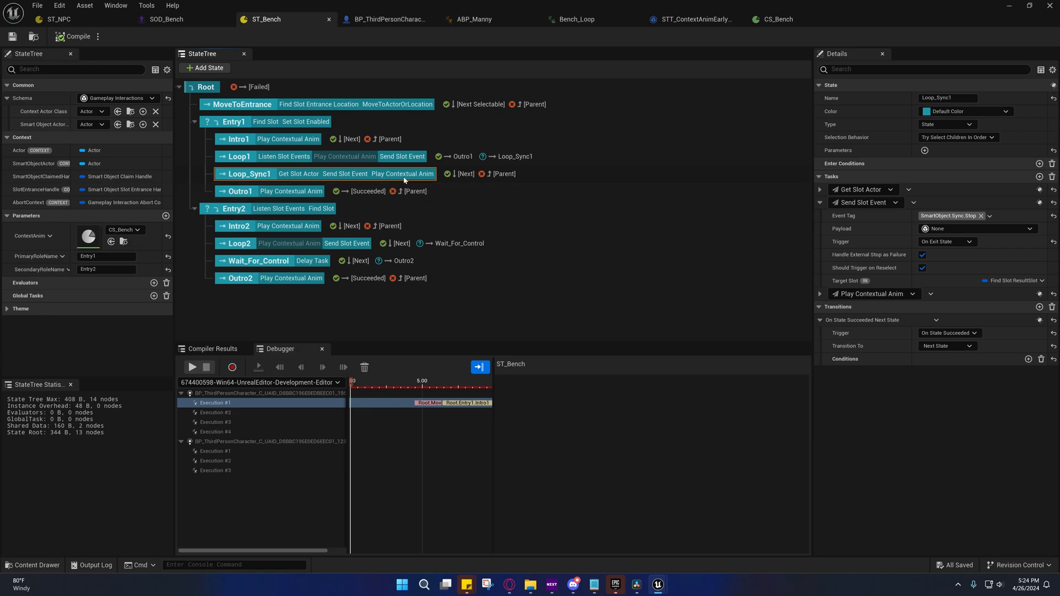
pyautogui.moveTo(376, 185)
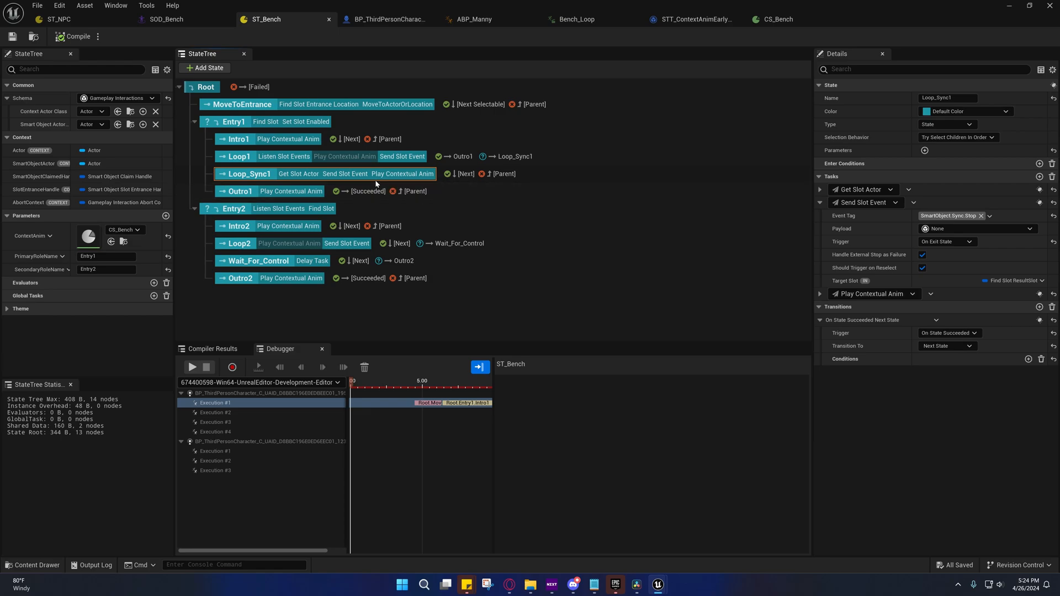
pyautogui.moveTo(405, 174)
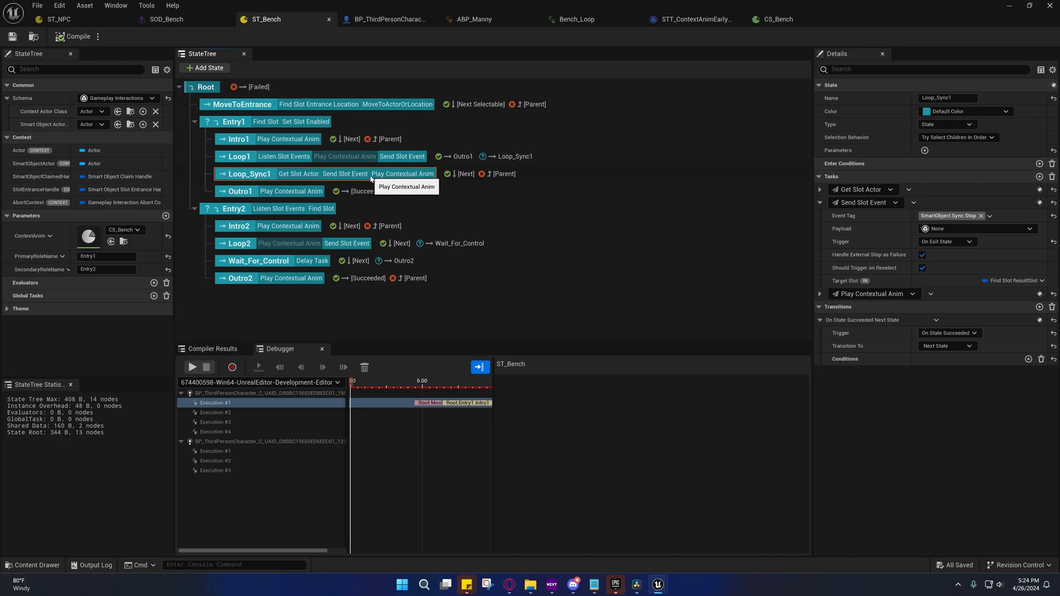
pyautogui.click(238, 157)
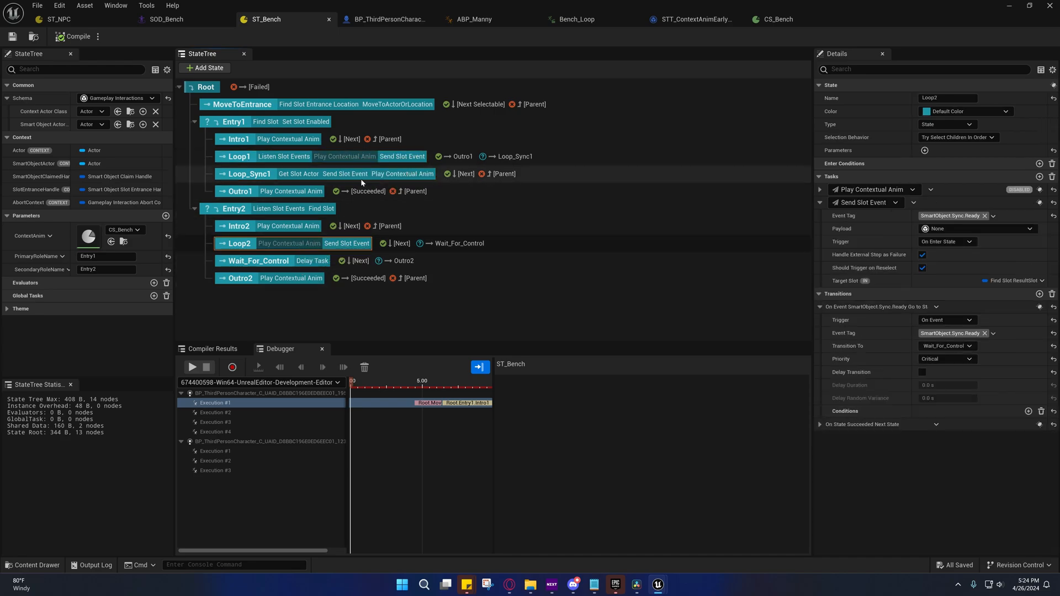
# Step: Enable Delay Transition on Wait_For_Control's Outro2 transition: 1.0 s duration, 0.5 s variance
pyautogui.click(238, 156)
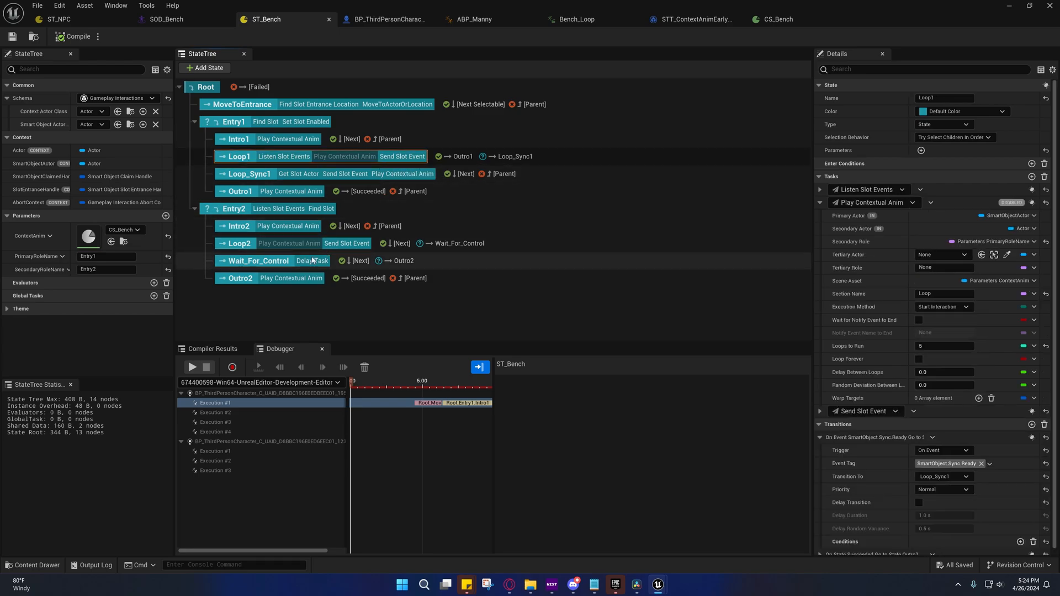
pyautogui.click(257, 263)
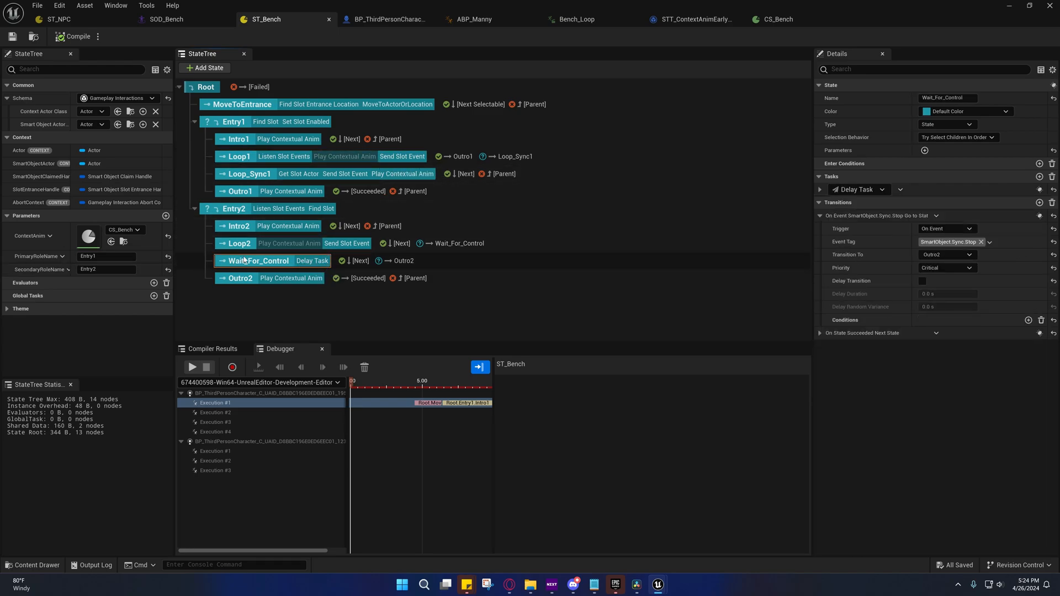
pyautogui.moveTo(921, 281)
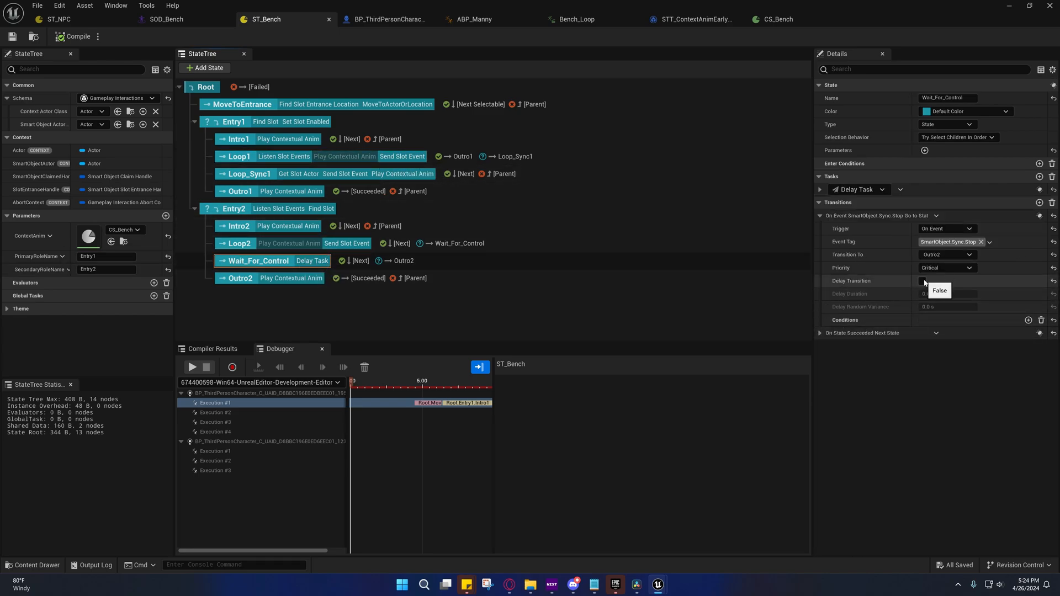
pyautogui.click(922, 281)
pyautogui.write('0.5')
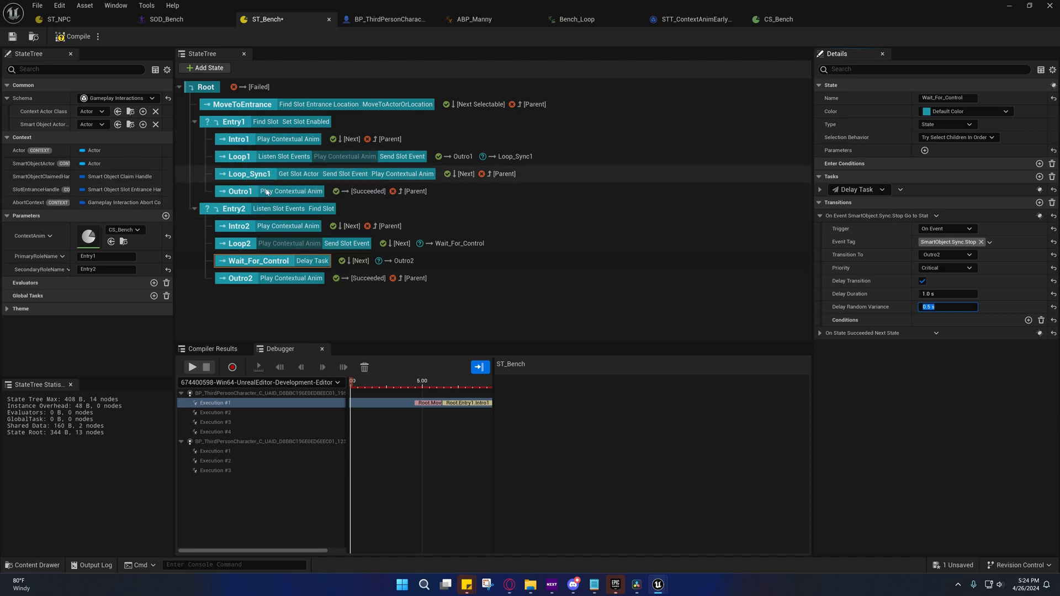
pyautogui.moveTo(628, 334)
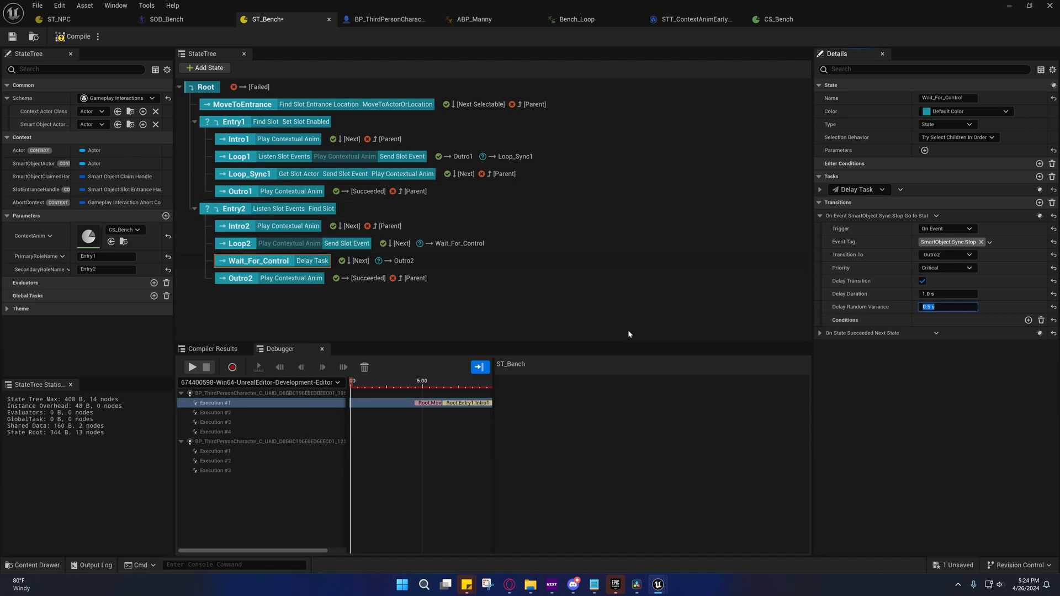
pyautogui.click(778, 19)
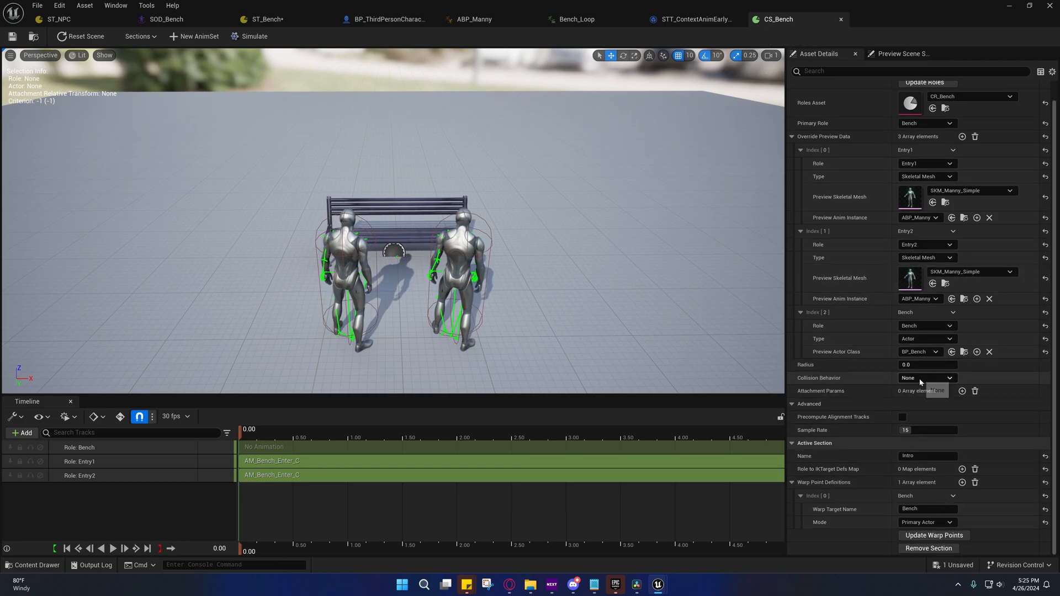
# Step: Raise Wait_For_Control's delay to 2.0 s and set CS_Bench collision behavior to Ignore Channels
pyautogui.click(927, 378)
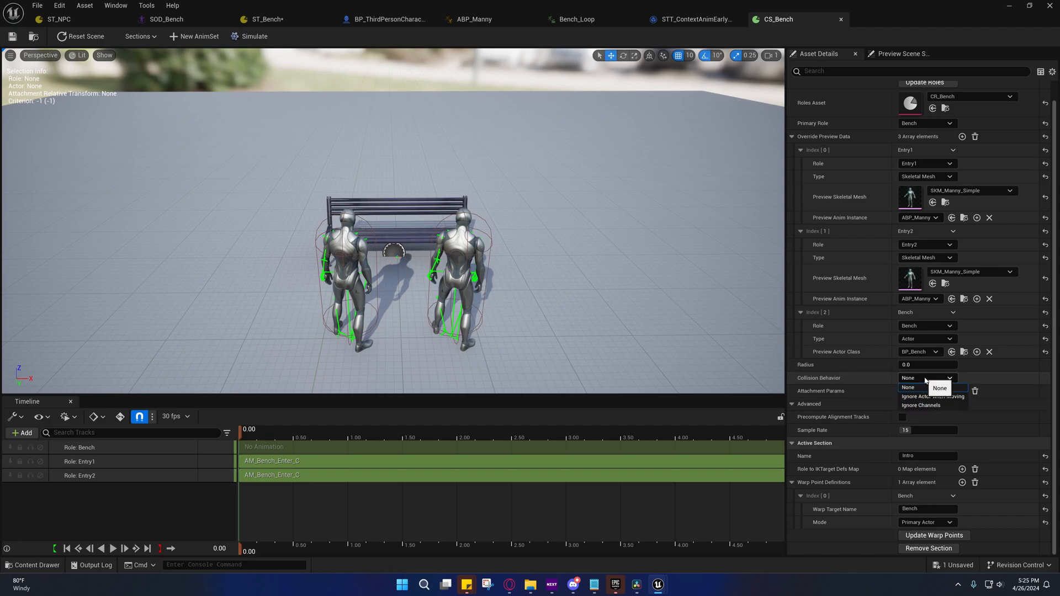
pyautogui.click(907, 387)
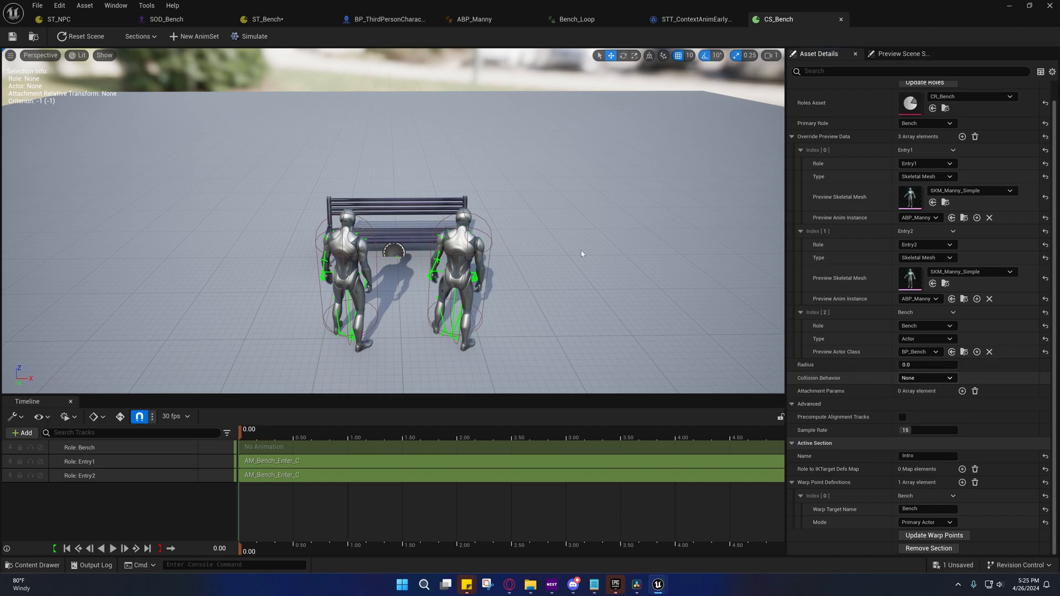
pyautogui.click(265, 19)
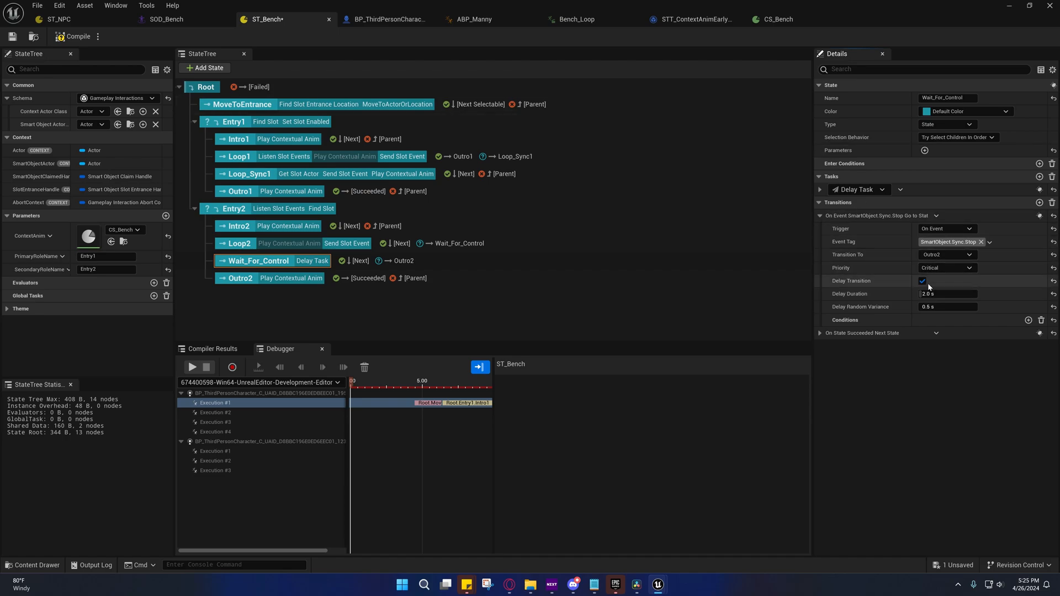
pyautogui.click(777, 18)
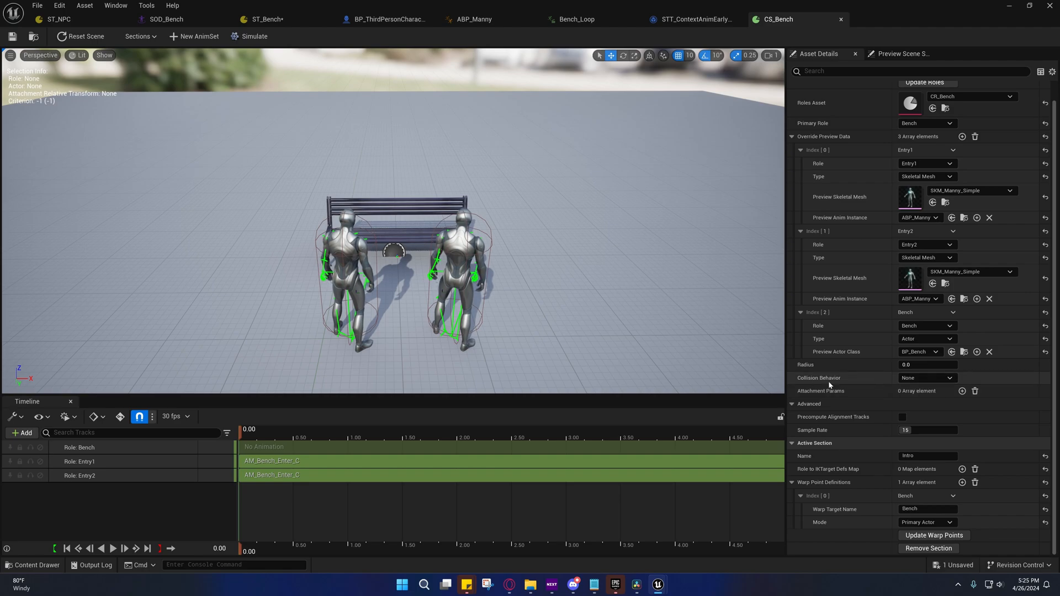
pyautogui.click(926, 377)
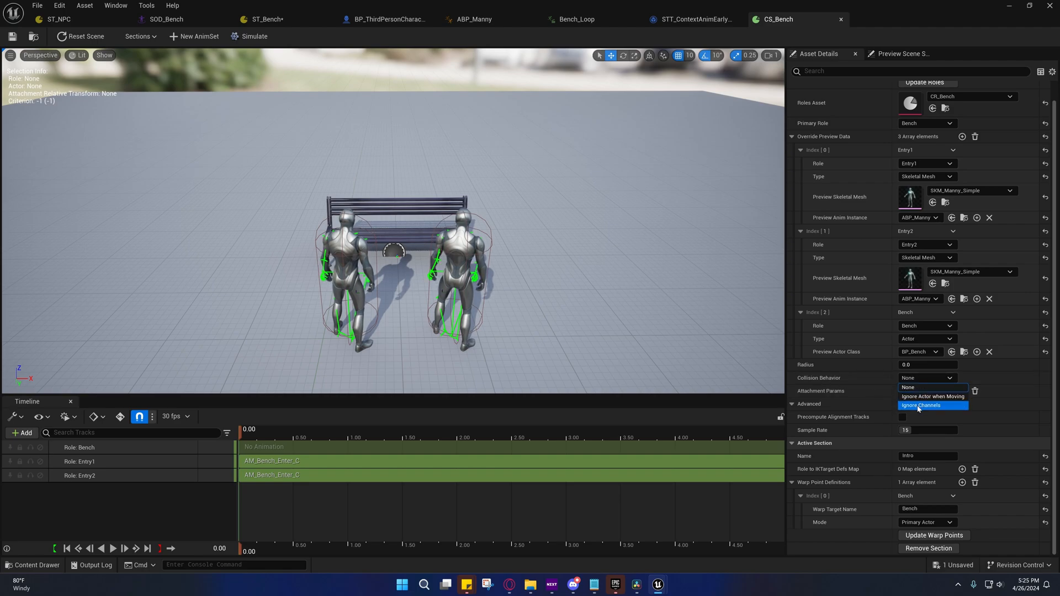
pyautogui.click(921, 405)
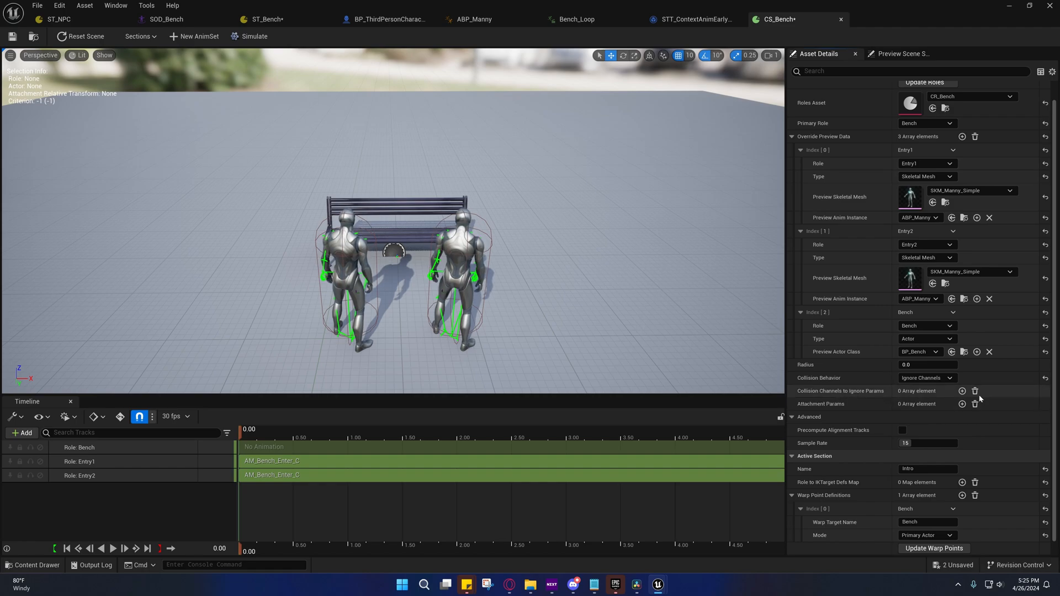
# Step: Add collision-ignore entries so Entry1 and Entry2 each ignore WorldDynamic and Pawn channels
pyautogui.click(961, 391)
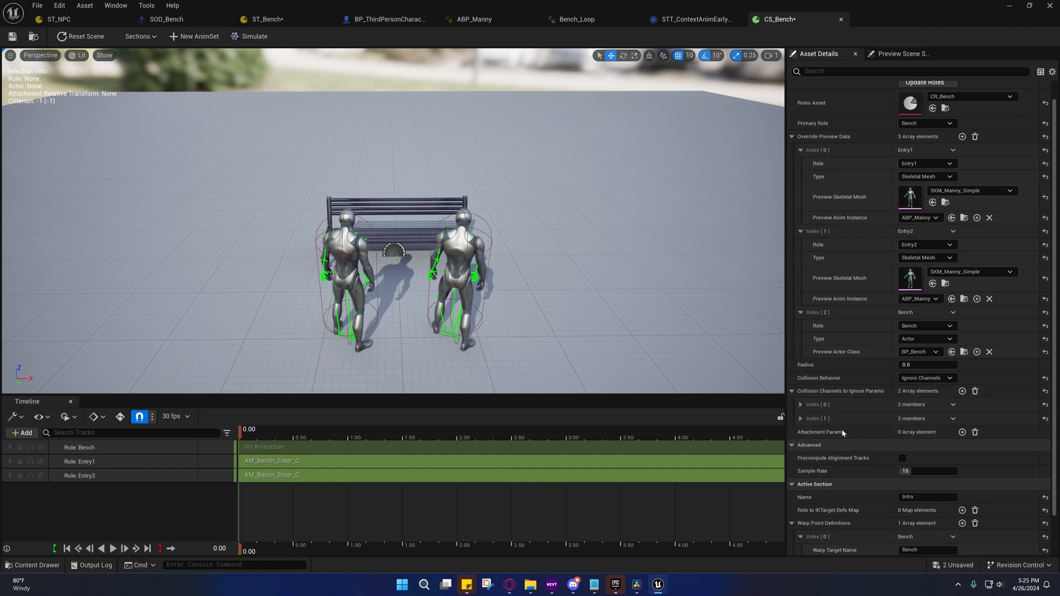
pyautogui.click(927, 418)
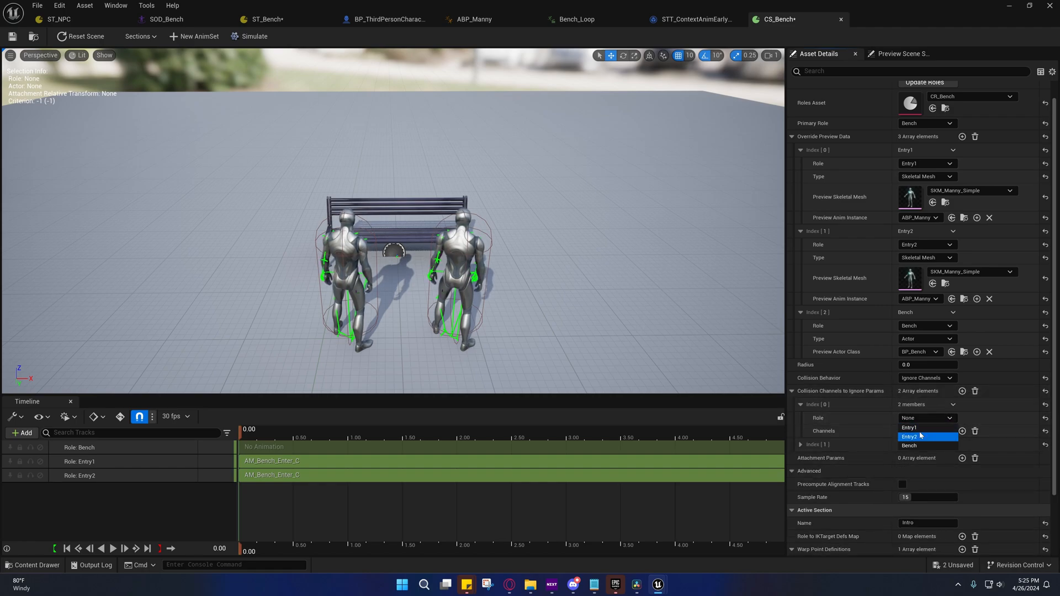
pyautogui.click(909, 427)
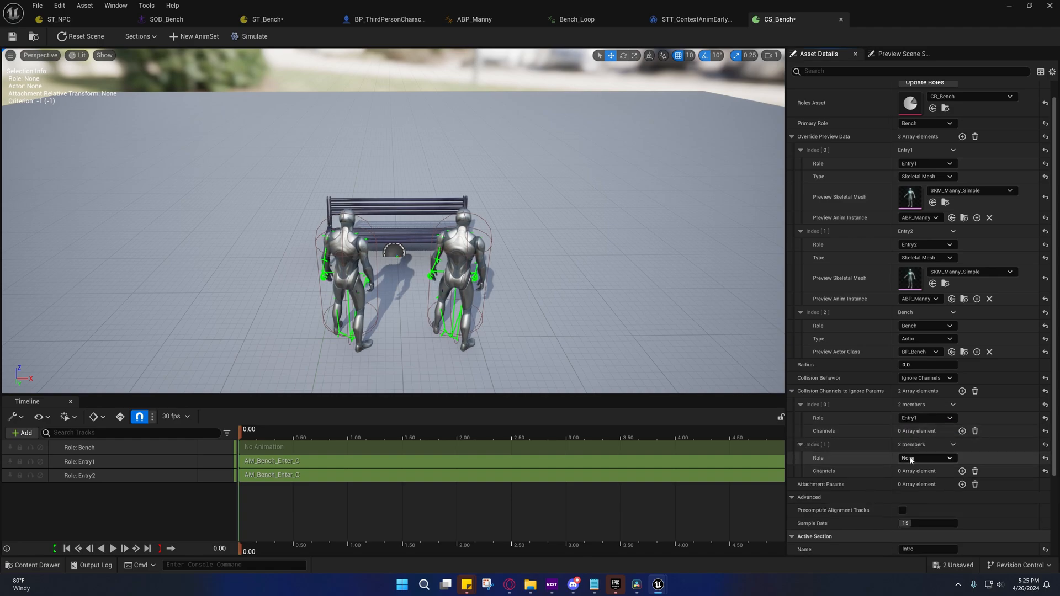
pyautogui.click(926, 457)
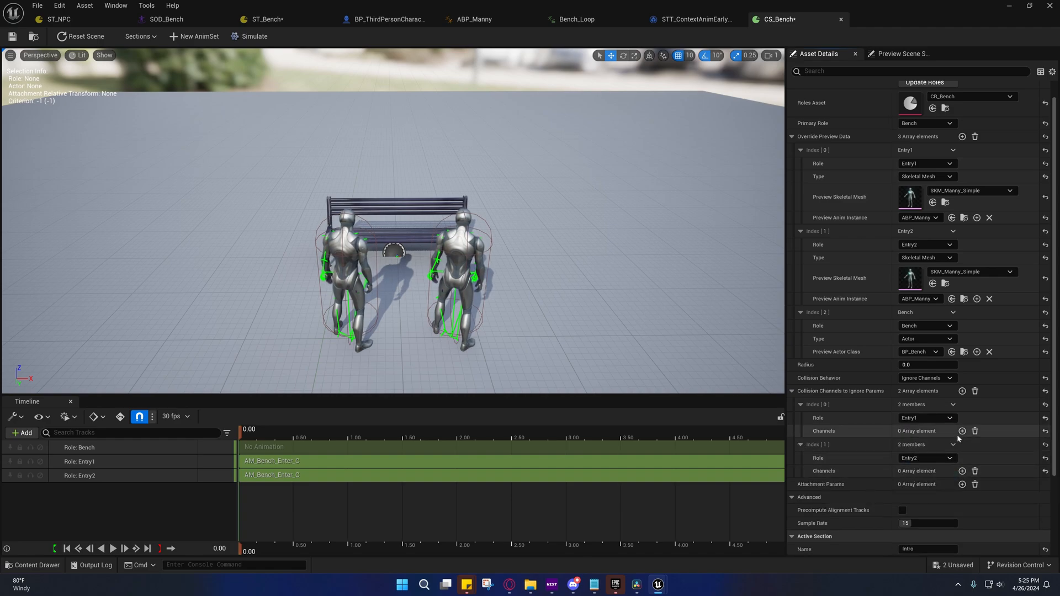
pyautogui.click(961, 431)
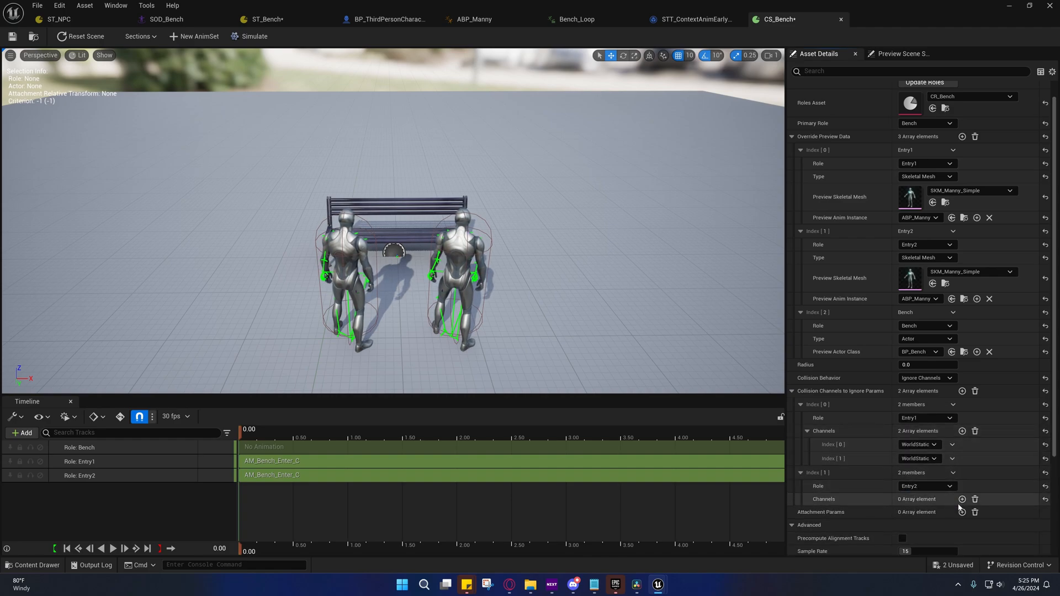
pyautogui.click(962, 499)
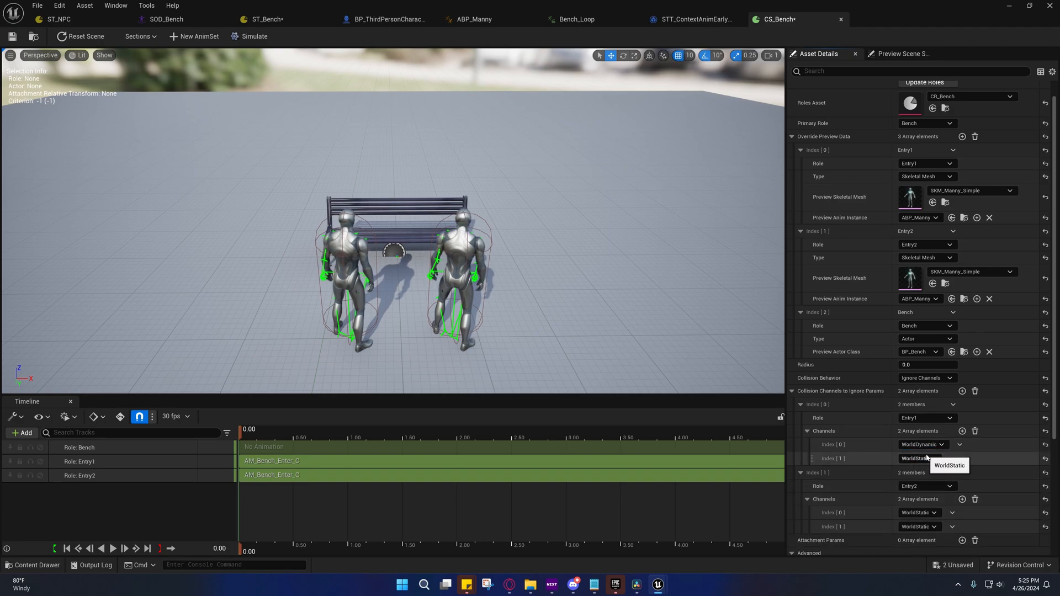
pyautogui.click(917, 458)
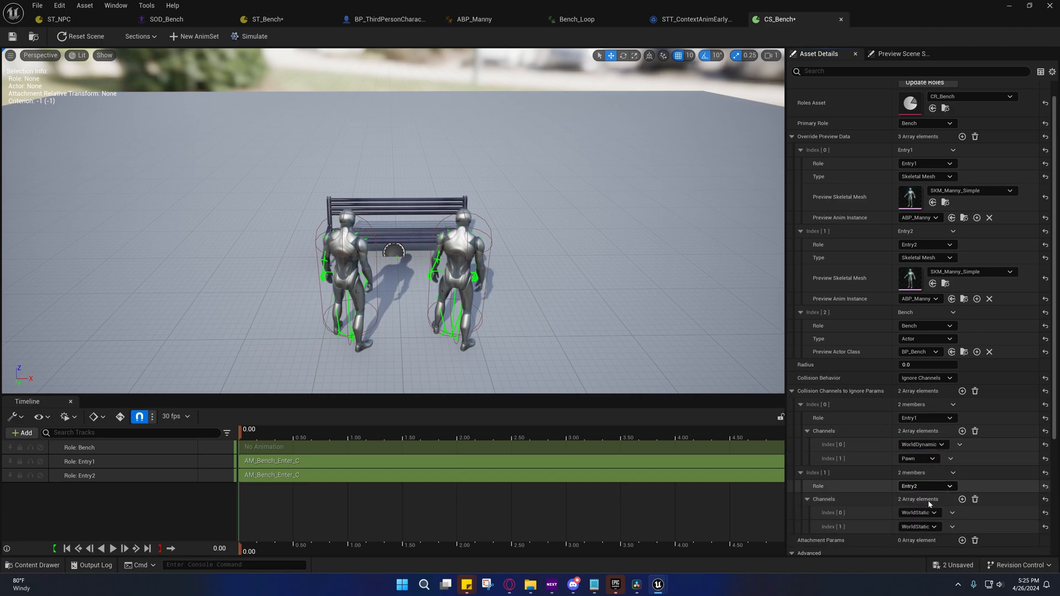
pyautogui.click(952, 458)
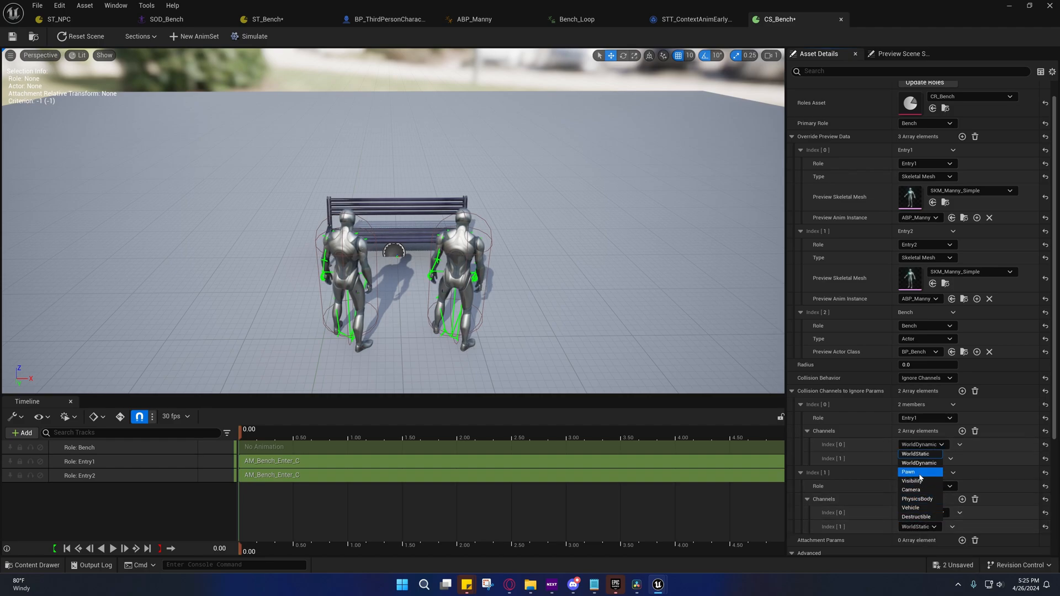
pyautogui.click(909, 472)
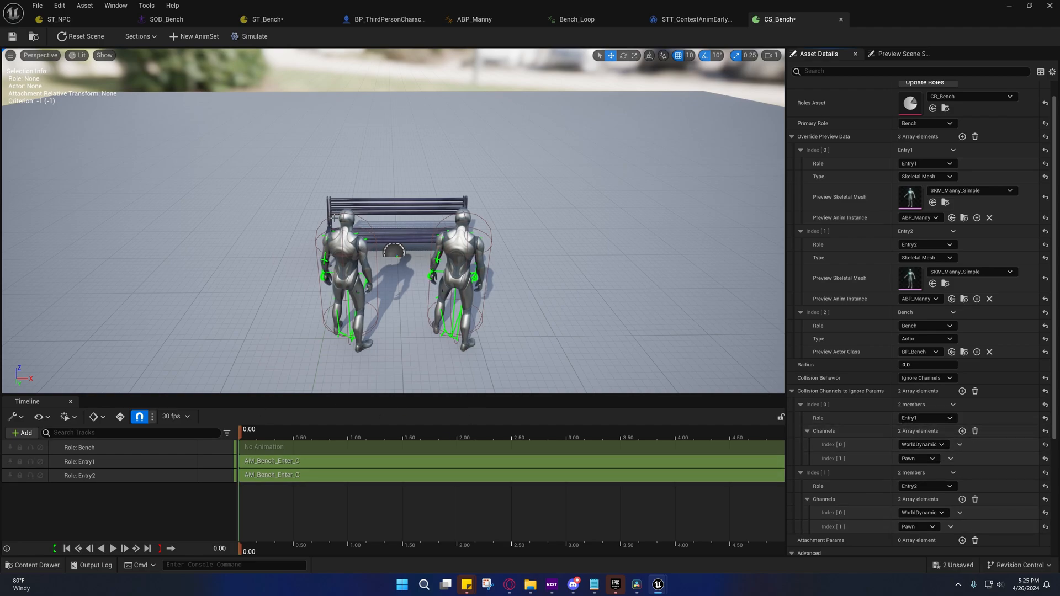
pyautogui.moveTo(921, 445)
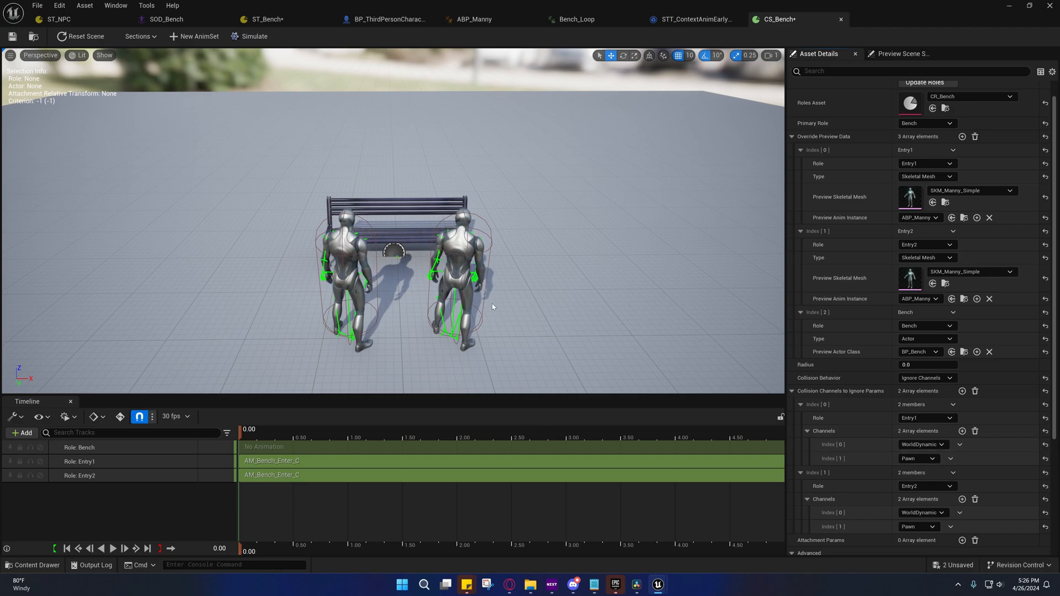
pyautogui.moveTo(224, 271)
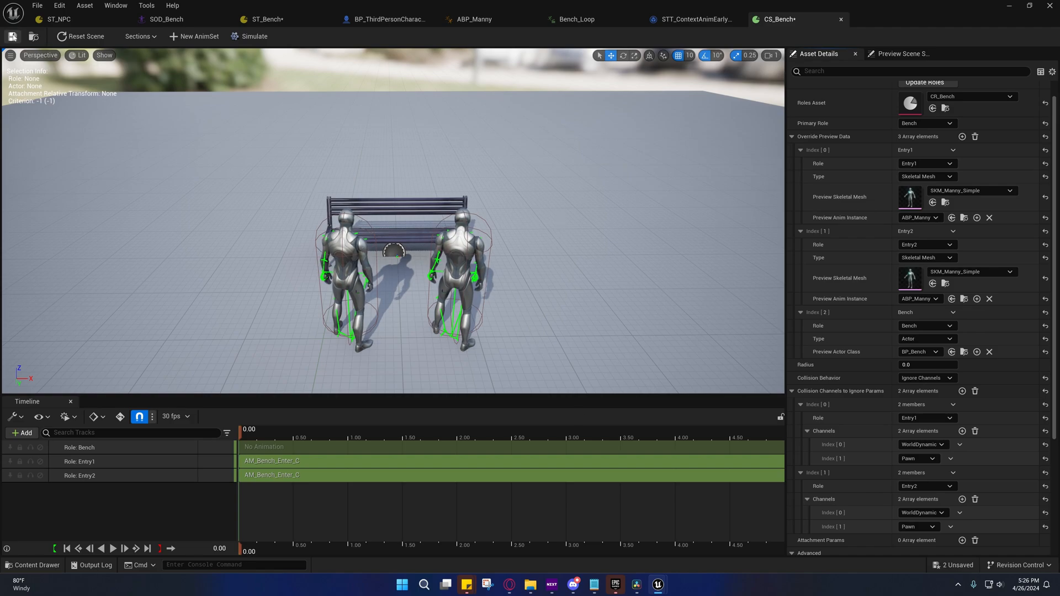
pyautogui.moveTo(264, 19)
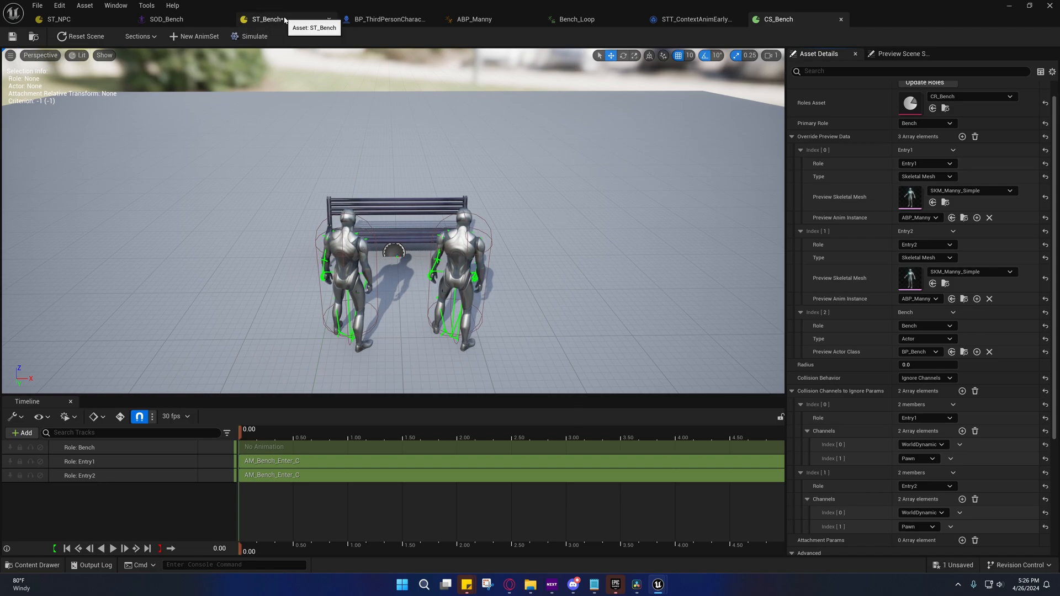
# Step: Inspect FindSmartObject in ST_NPC and MoveToEntrance in ST_Bench, then save ST_Bench
pyautogui.click(264, 19)
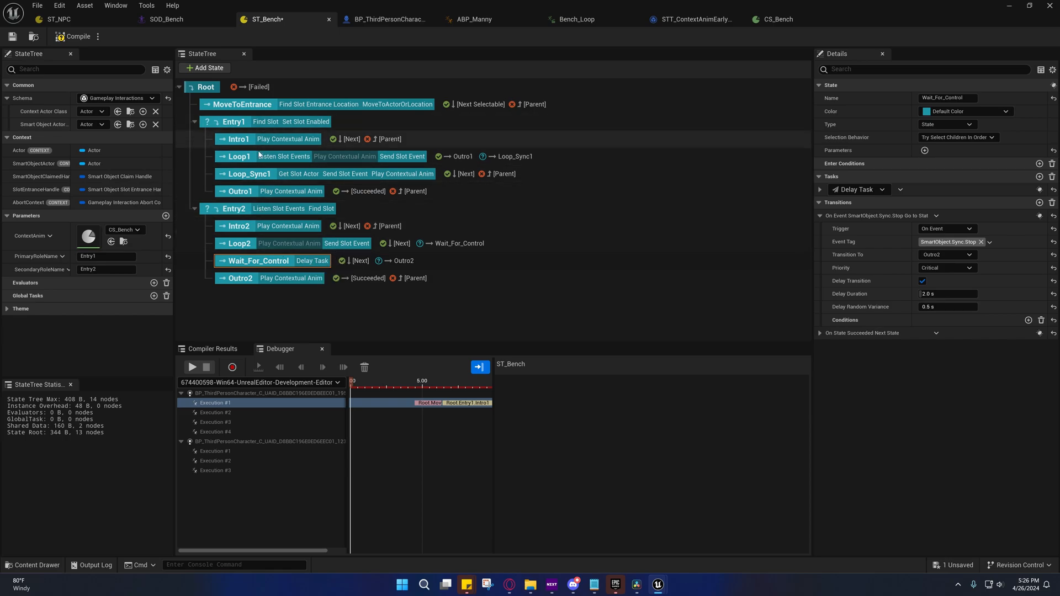
pyautogui.click(59, 18)
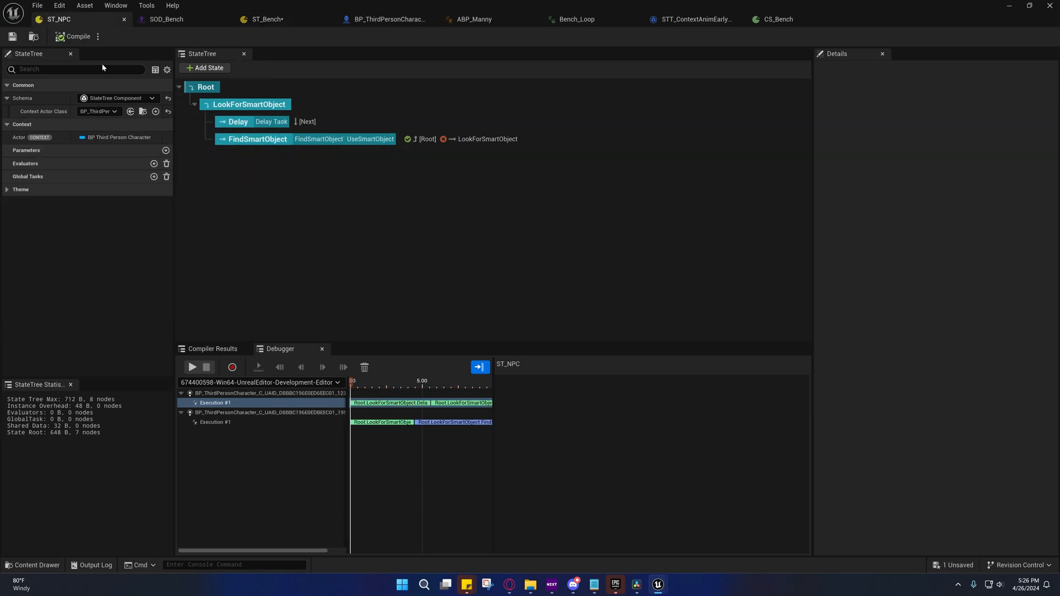
pyautogui.click(257, 138)
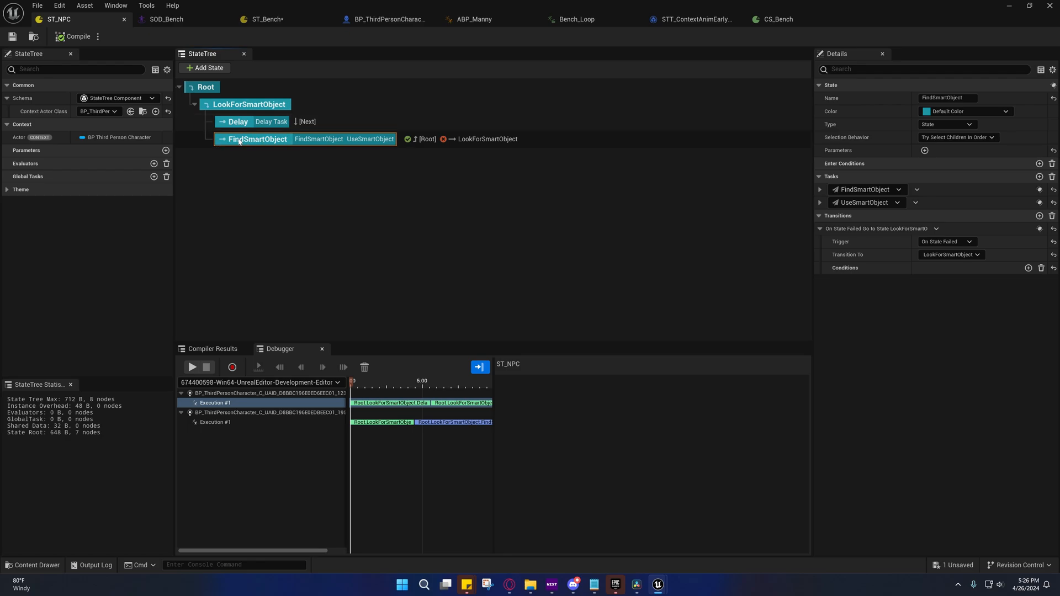
pyautogui.click(265, 19)
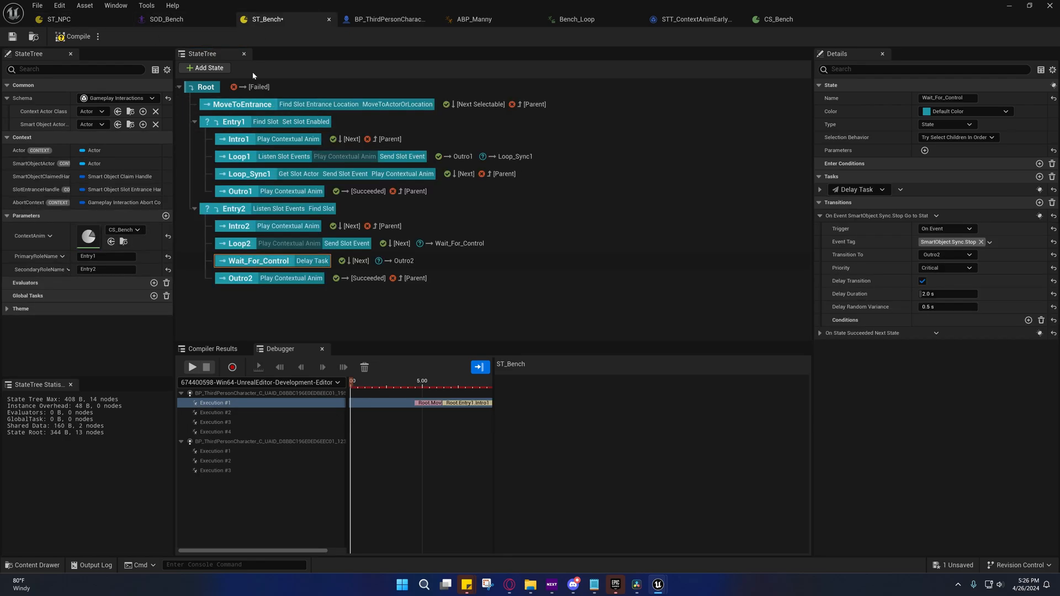
pyautogui.click(241, 105)
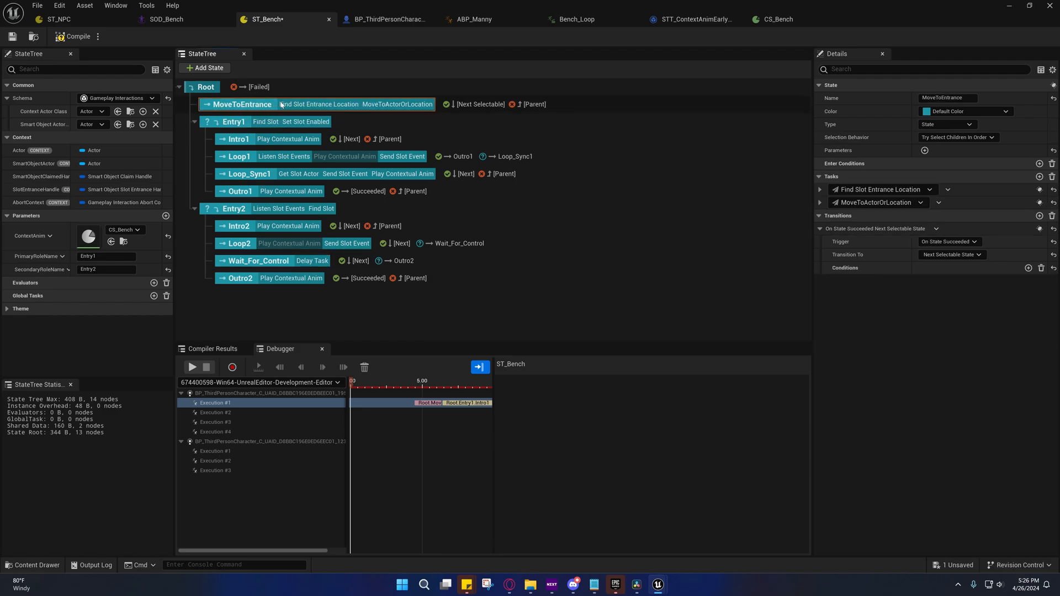
pyautogui.moveTo(240, 104)
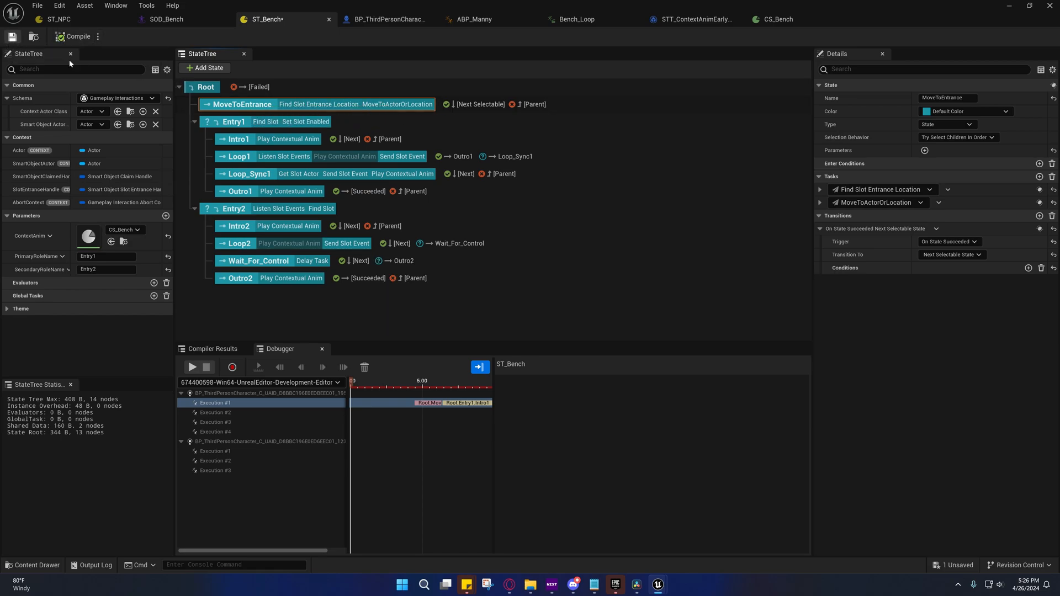
pyautogui.click(78, 37)
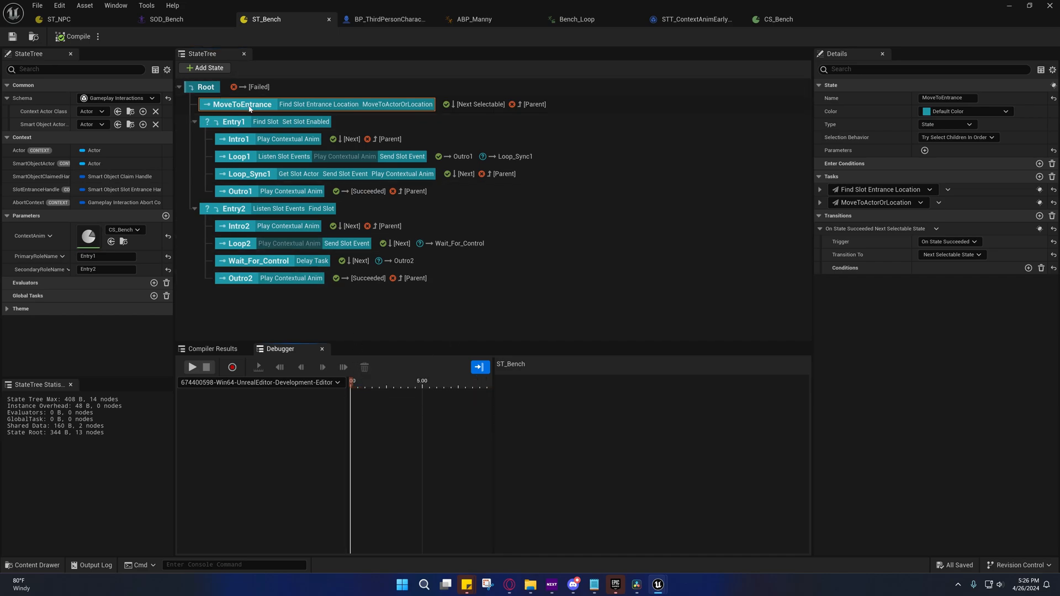
pyautogui.click(779, 18)
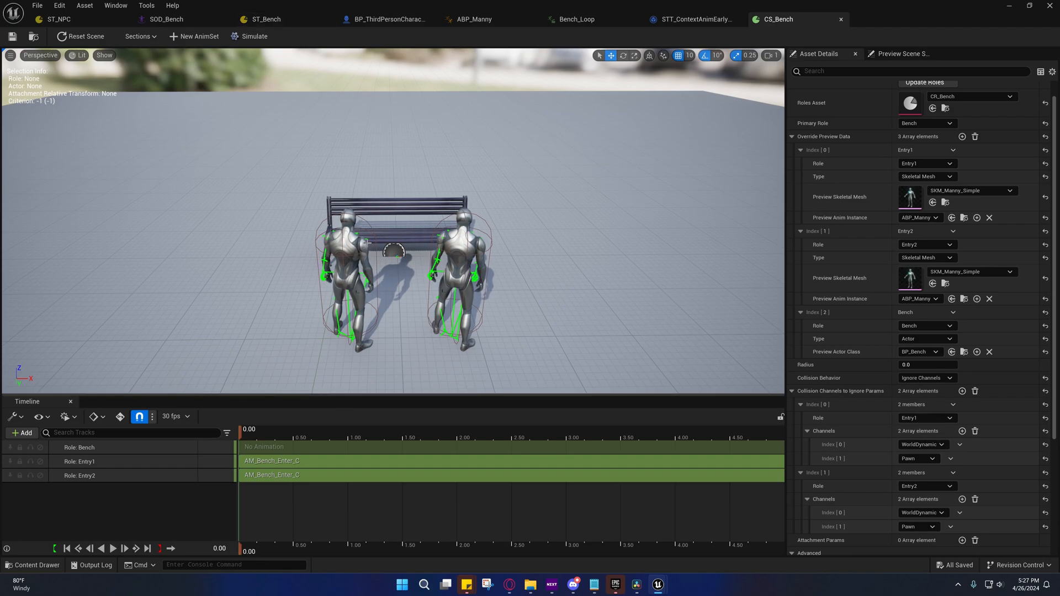
pyautogui.moveTo(266, 19)
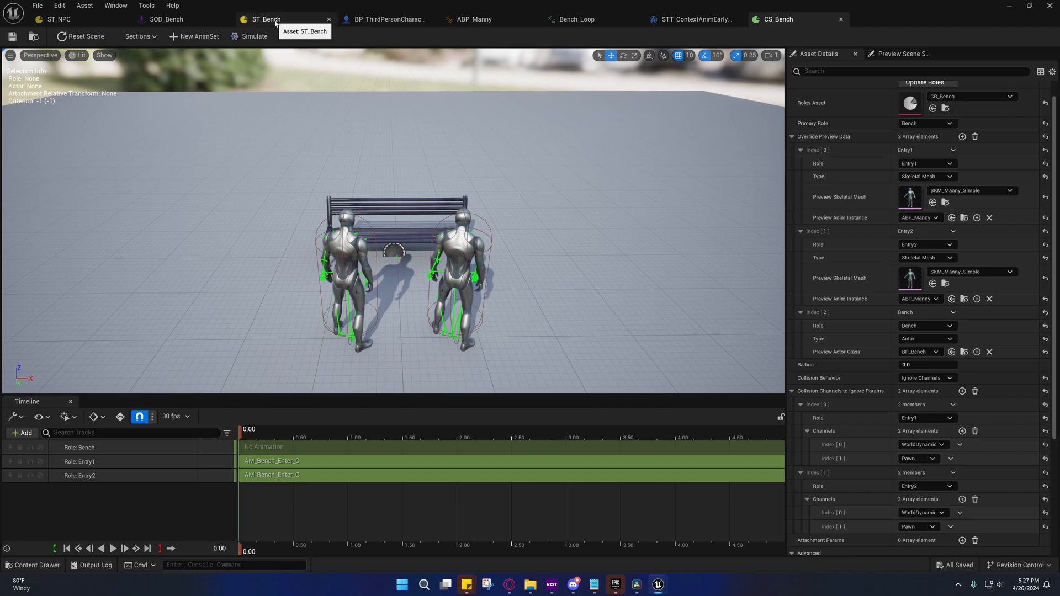
pyautogui.click(266, 18)
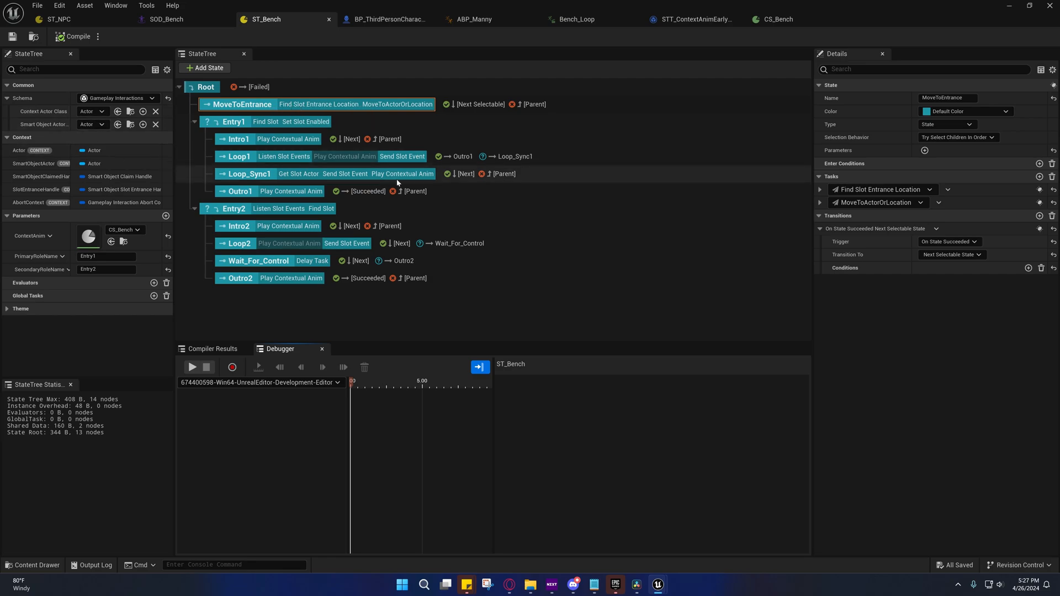
pyautogui.moveTo(352, 175)
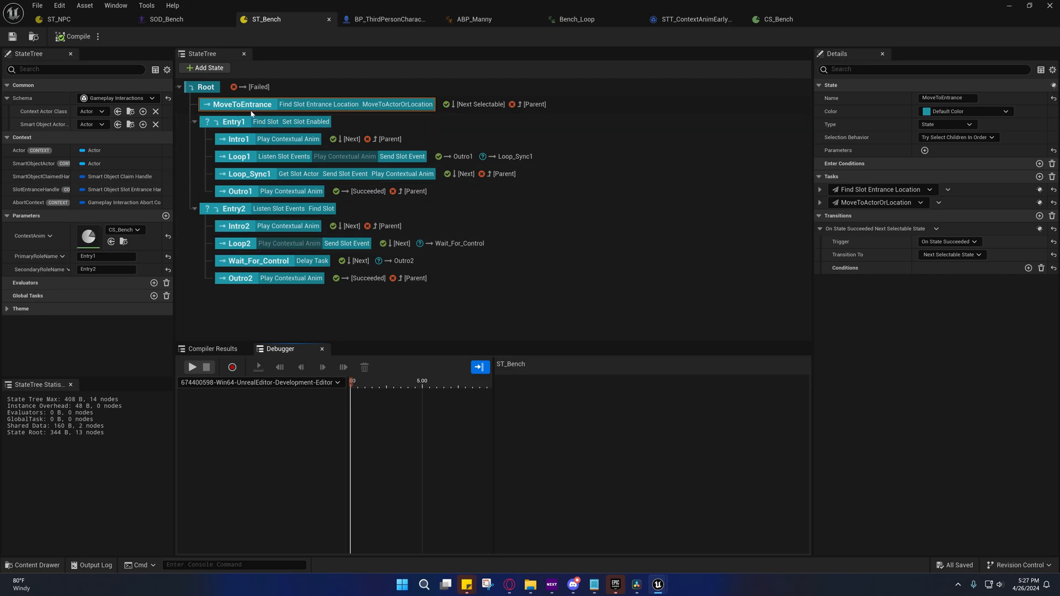
pyautogui.click(777, 19)
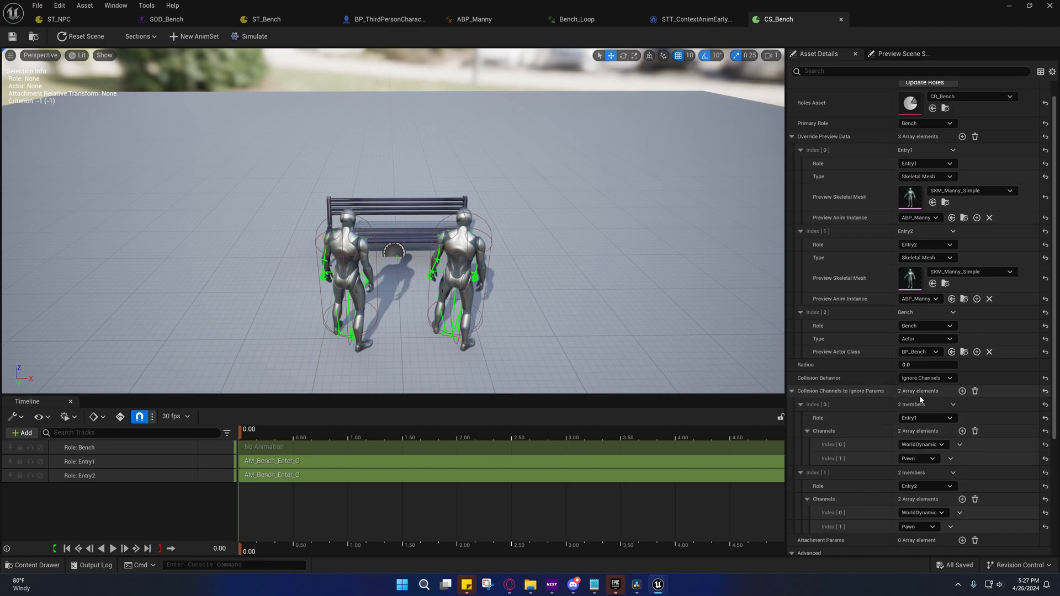
pyautogui.moveTo(921, 444)
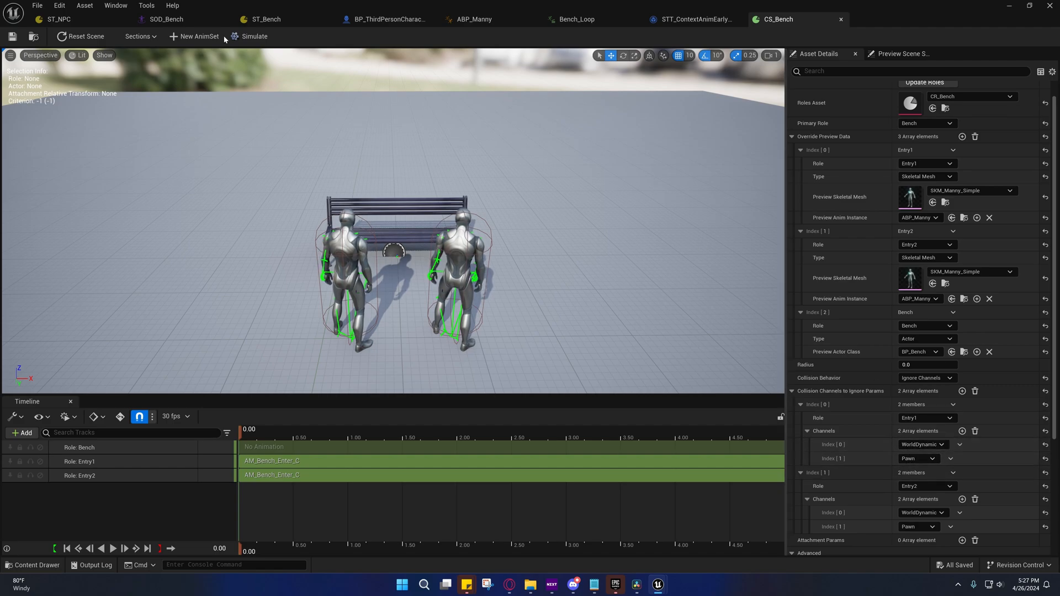
# Step: Show ST_Bench's Loop_Sync1 Play Contextual Anim task with its Sync section and Start Interaction settings
pyautogui.click(265, 18)
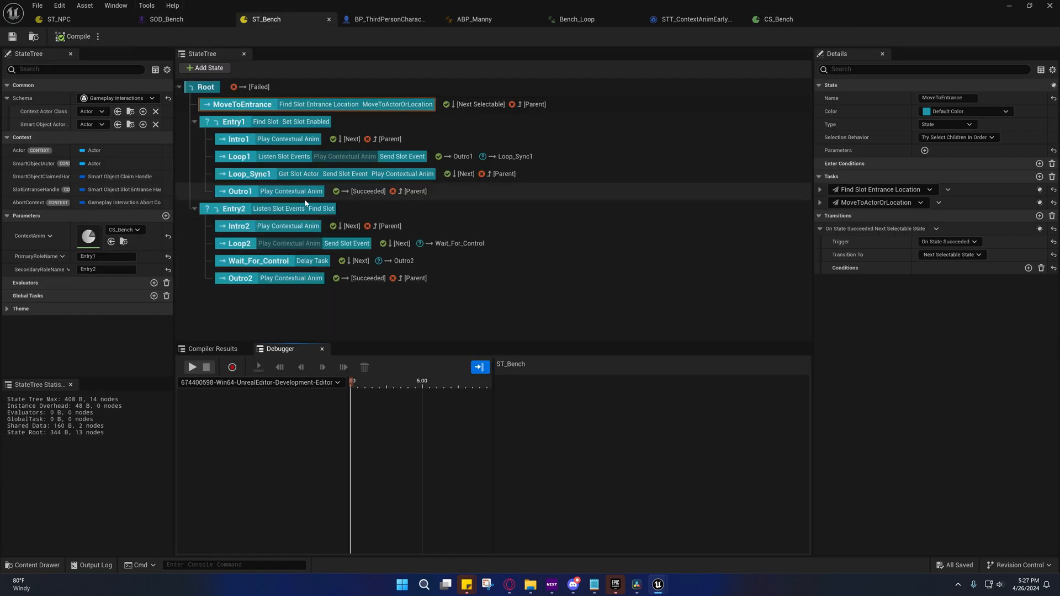
pyautogui.click(245, 174)
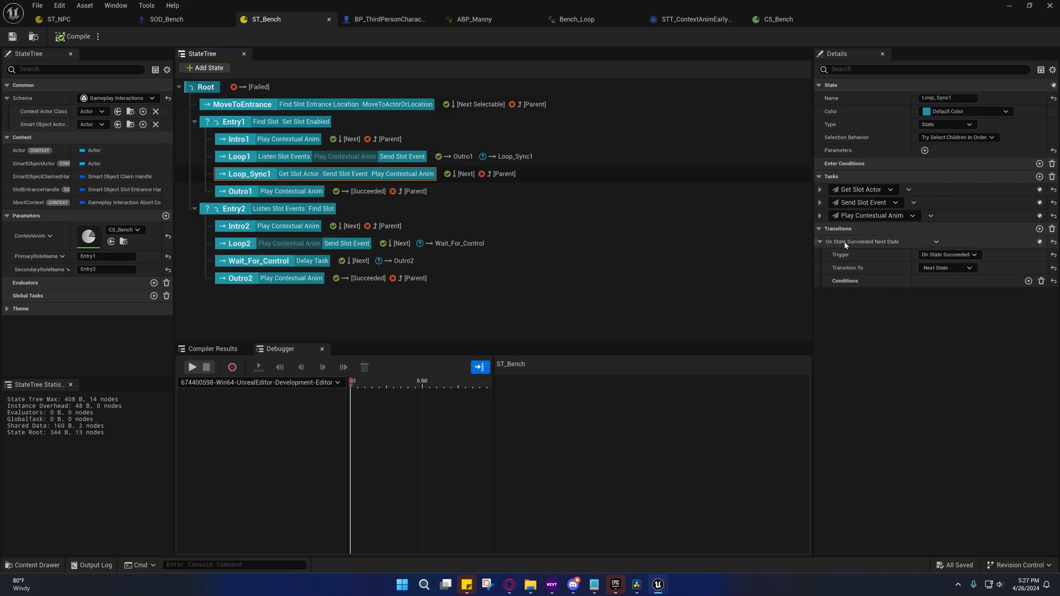
pyautogui.click(819, 214)
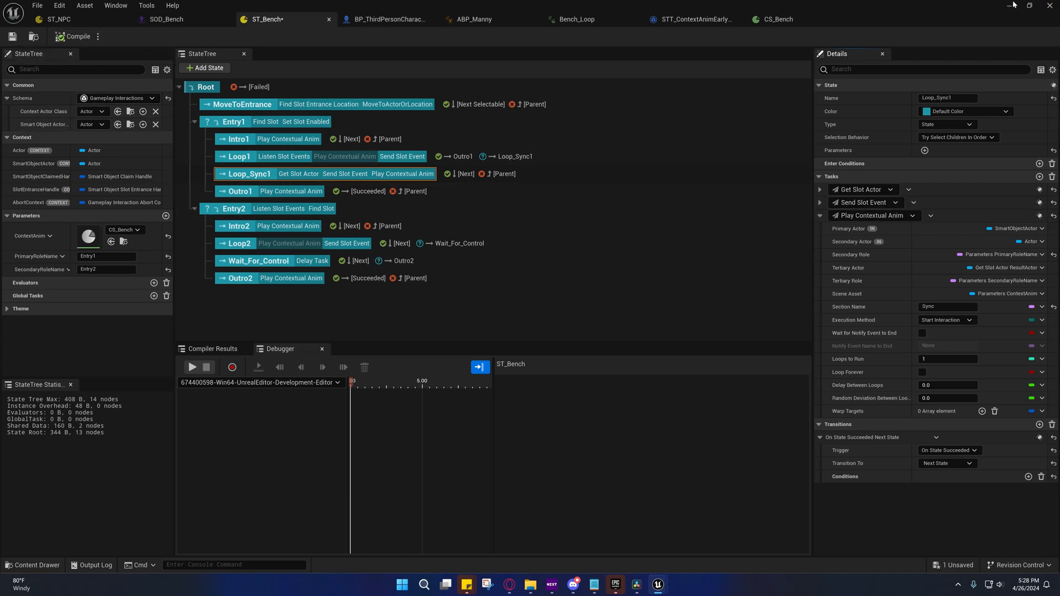
# Step: Minimize the asset editor to return to the level editor
pyautogui.click(192, 367)
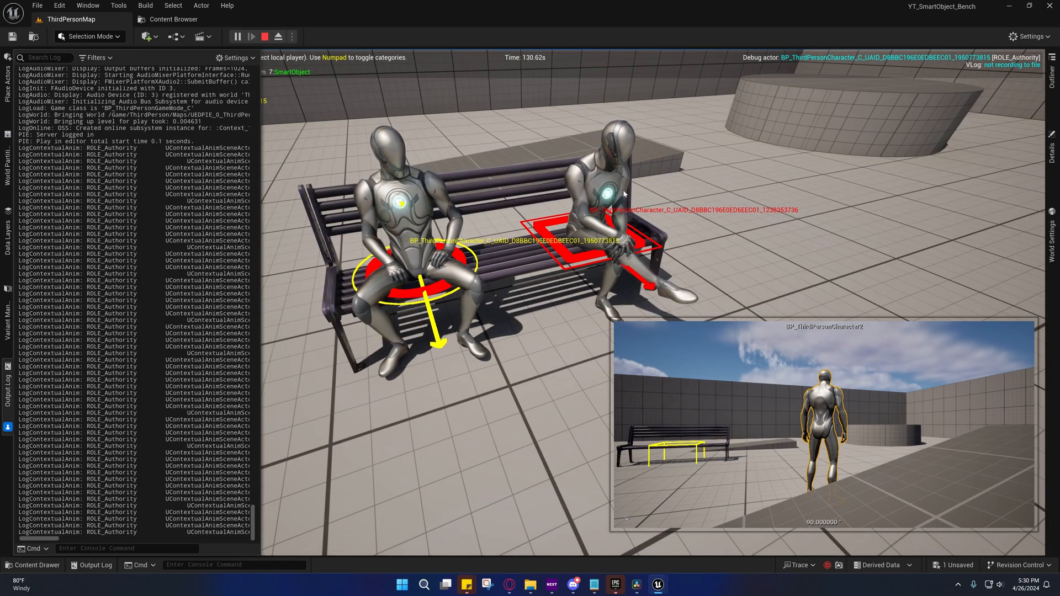
pyautogui.moveTo(592, 268)
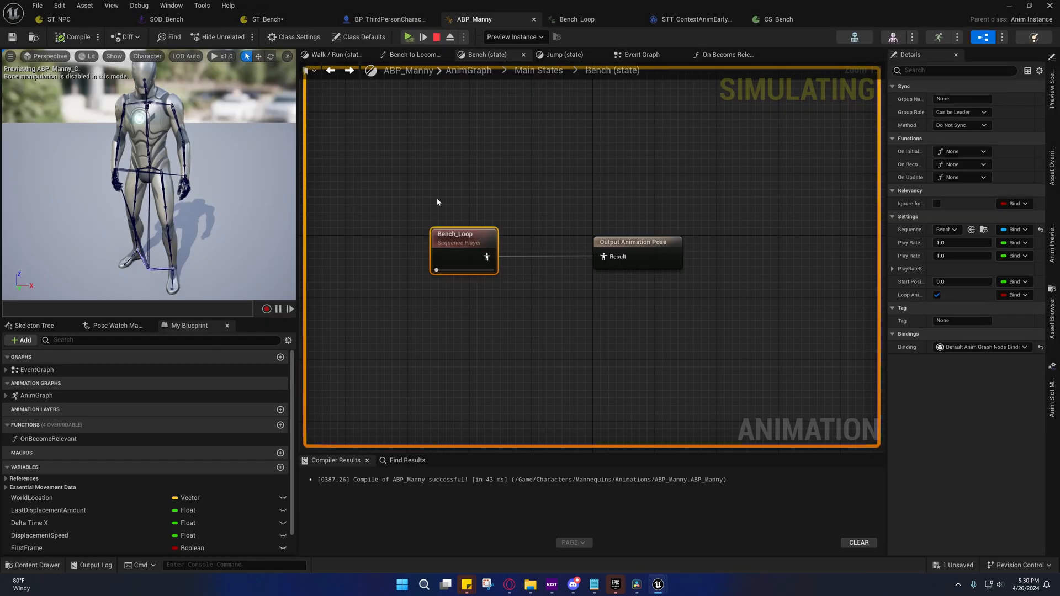
# Step: Navigate up to ABP_Manny's top-level AnimGraph and select the Main States node
pyautogui.click(514, 36)
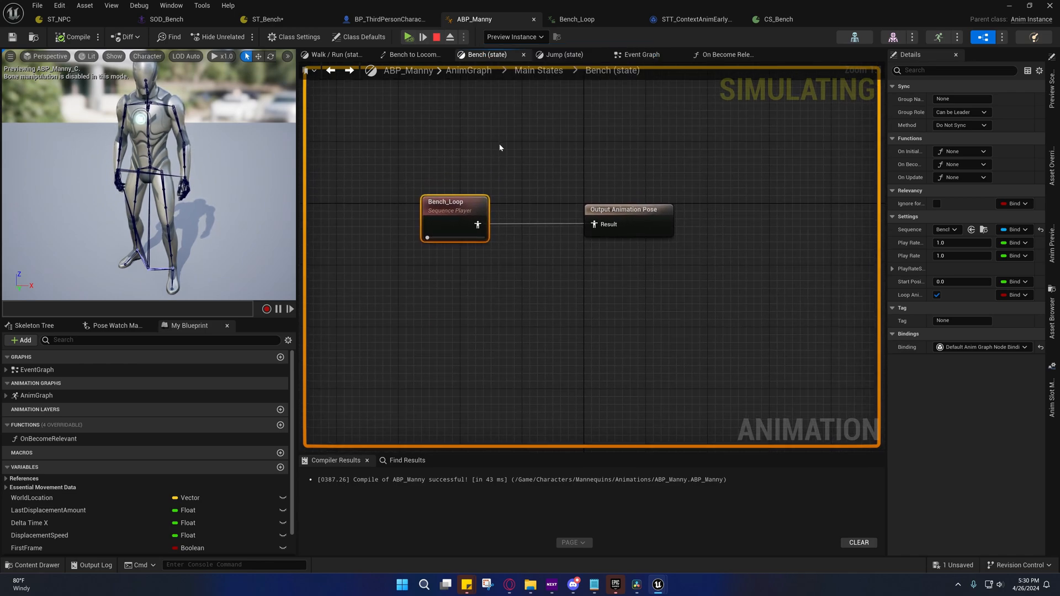
pyautogui.click(539, 70)
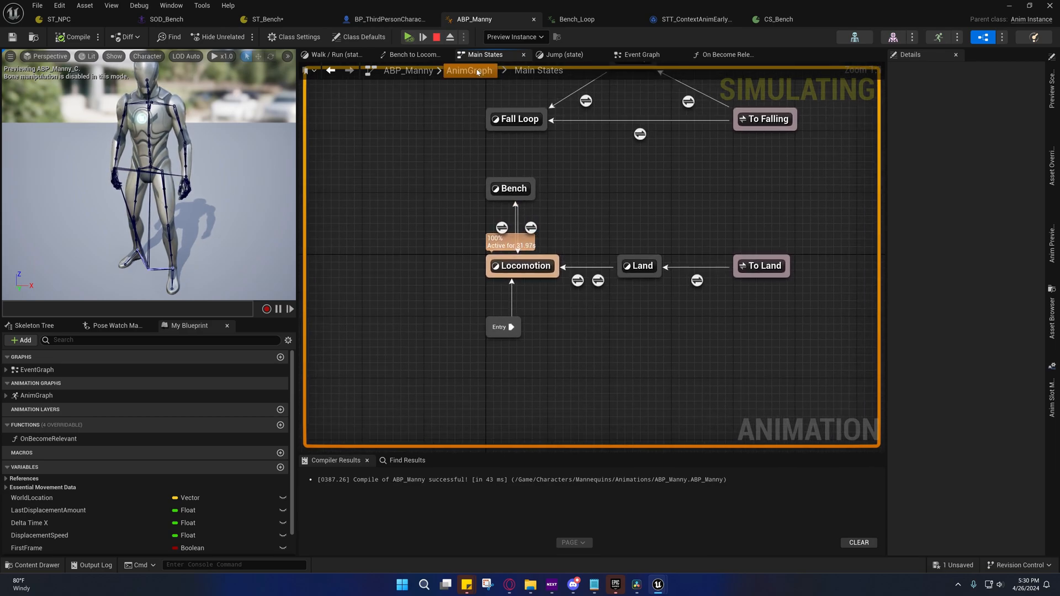
pyautogui.click(470, 70)
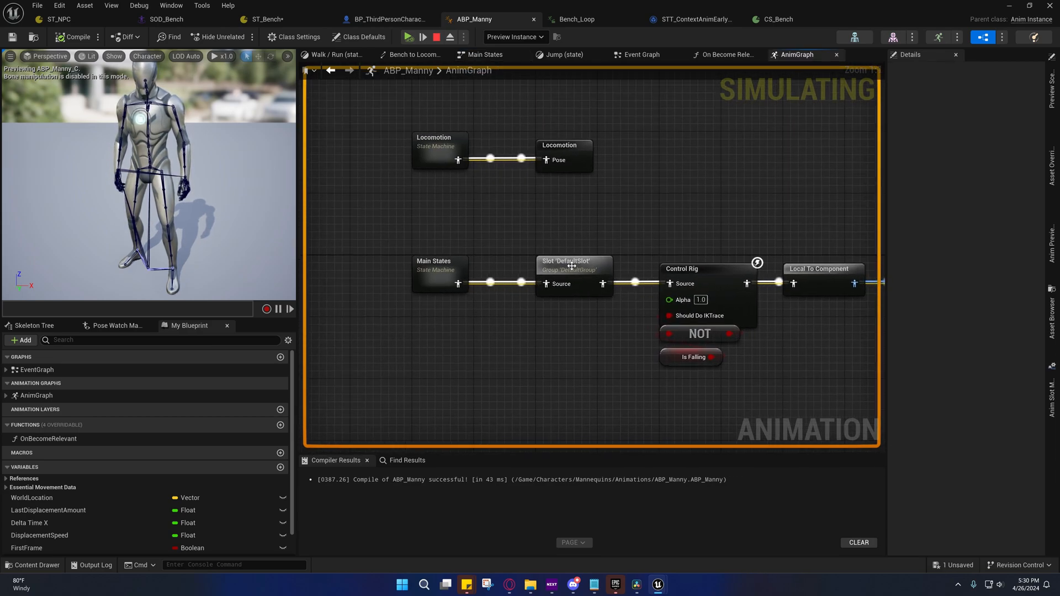
pyautogui.moveTo(592, 264)
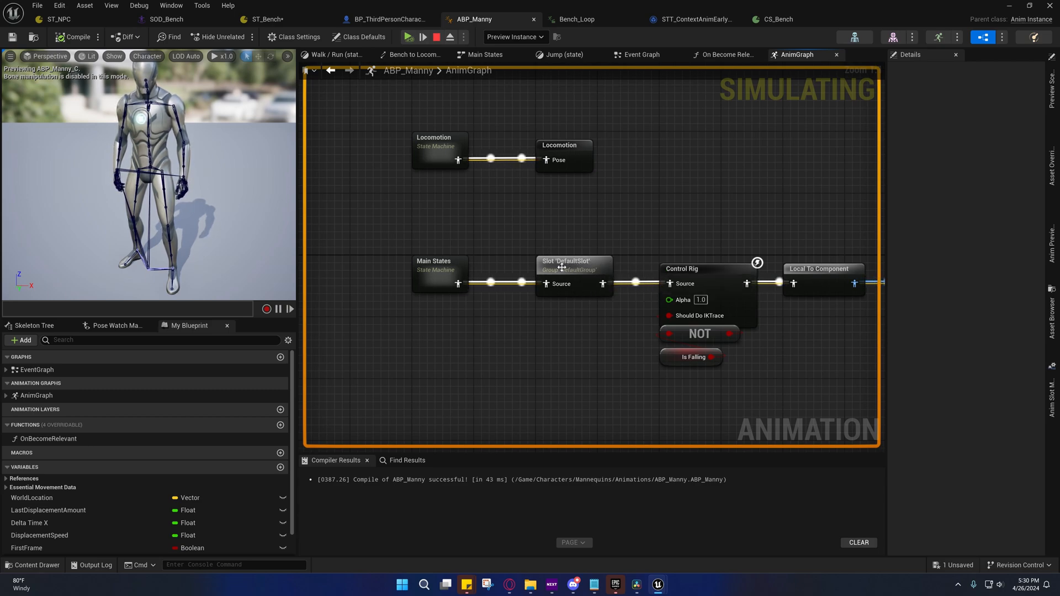
pyautogui.moveTo(561, 274)
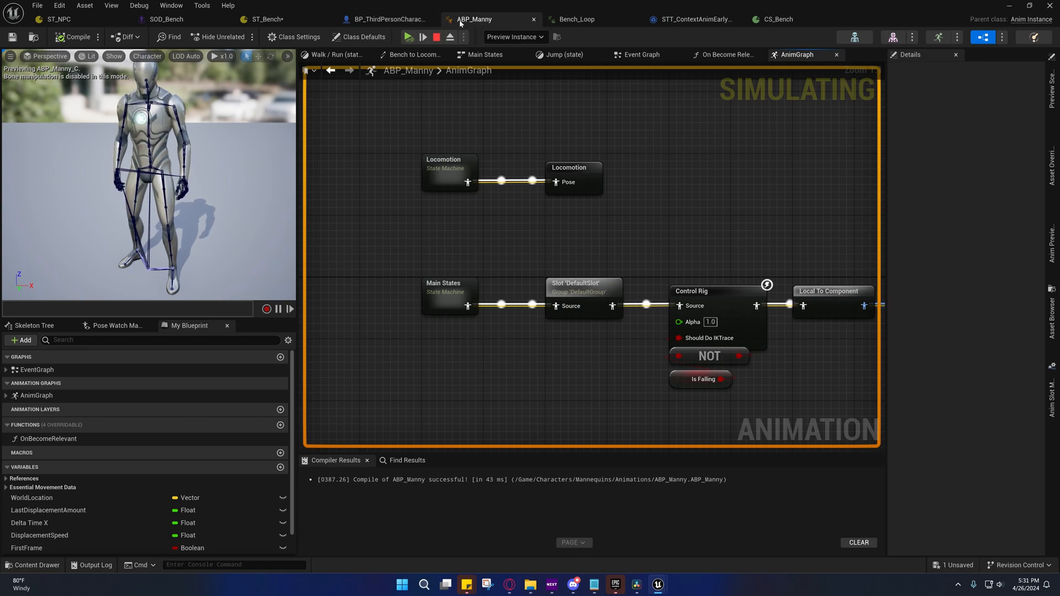
pyautogui.moveTo(474, 19)
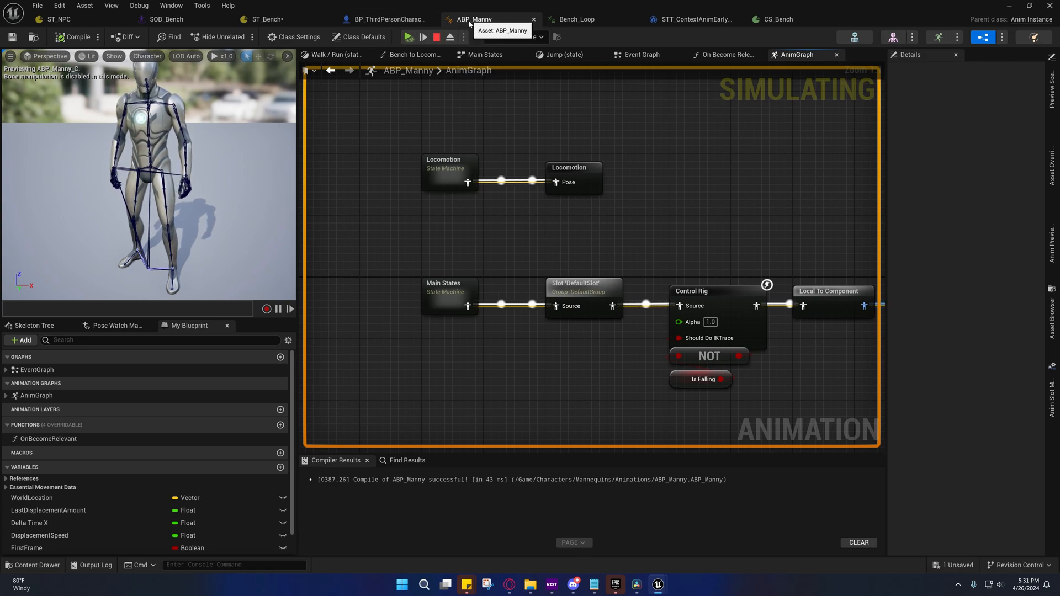
pyautogui.moveTo(445, 332)
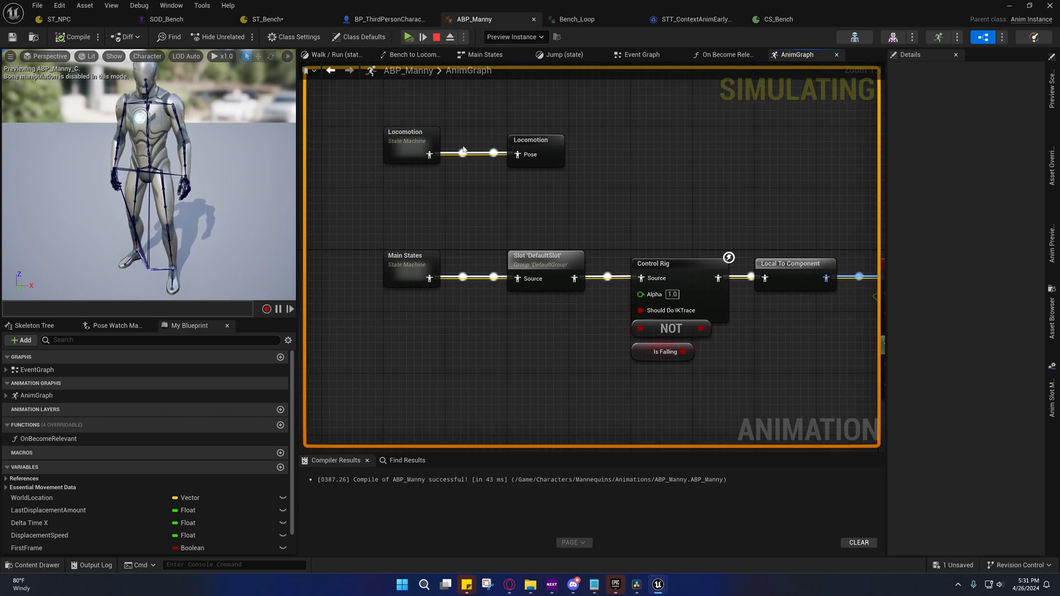
pyautogui.moveTo(473, 19)
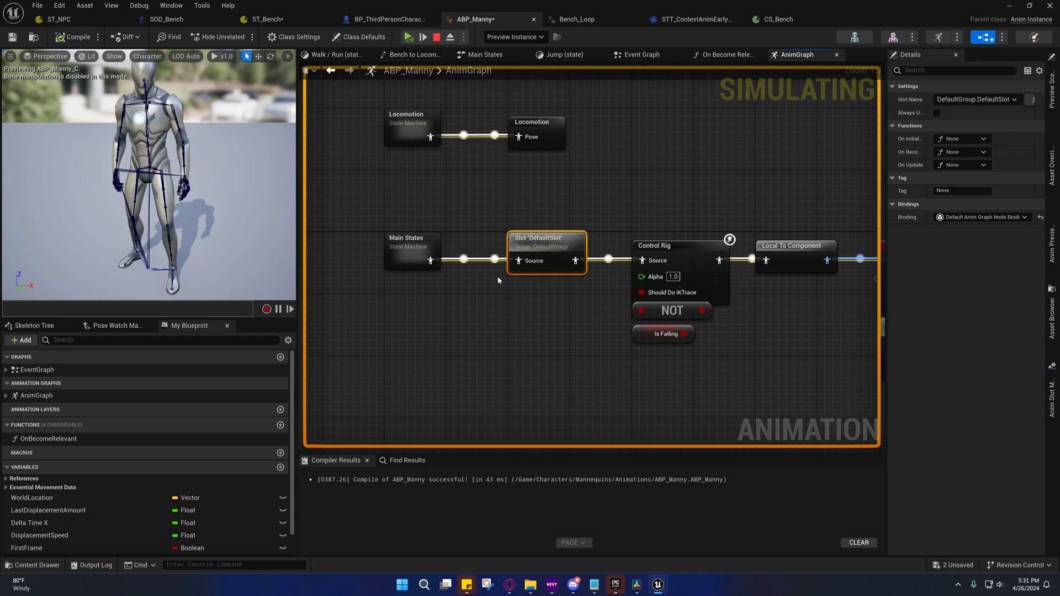
pyautogui.moveTo(528, 252)
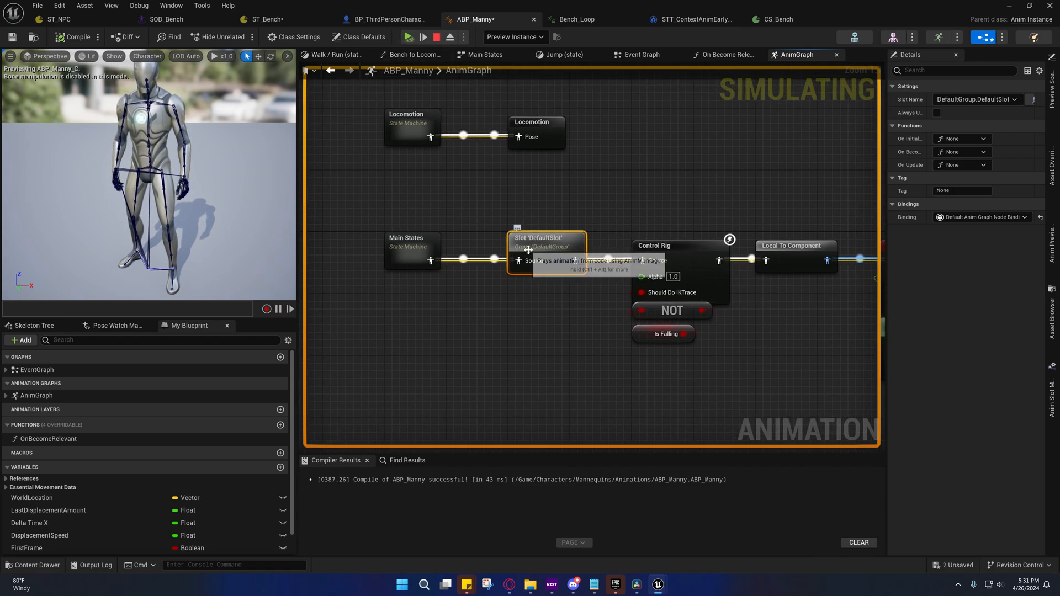
pyautogui.click(506, 259)
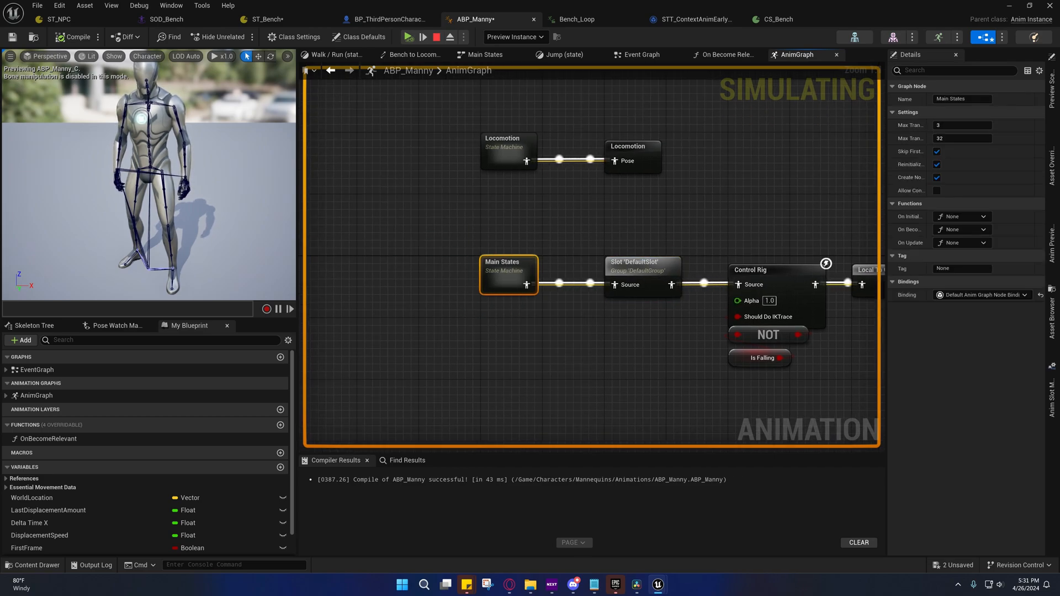
# Step: Enter the Main States machine and select the Bench state linked to Locomotion
pyautogui.doubleClick(508, 274)
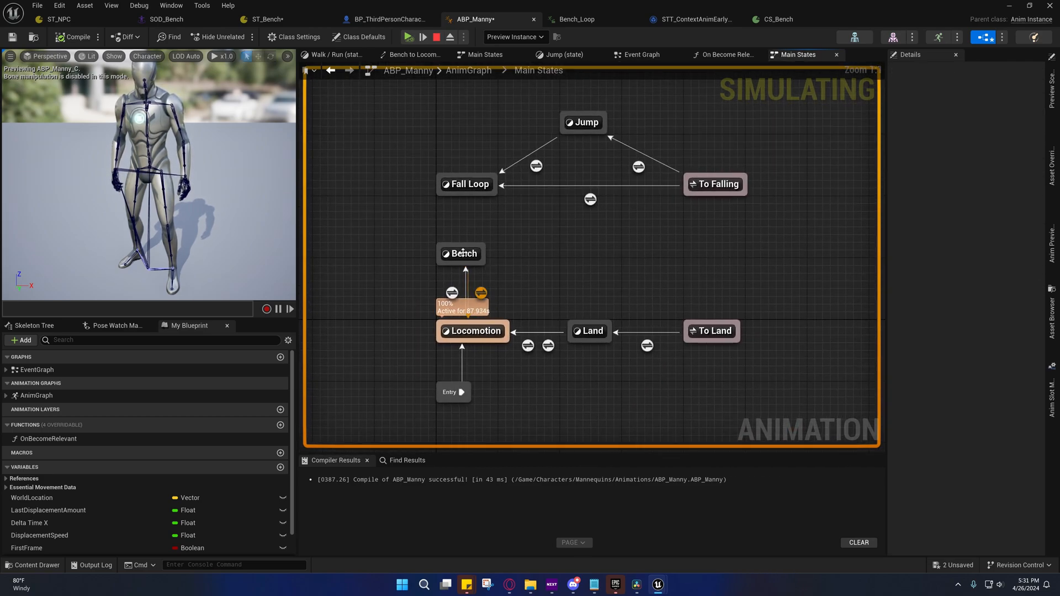
pyautogui.click(461, 244)
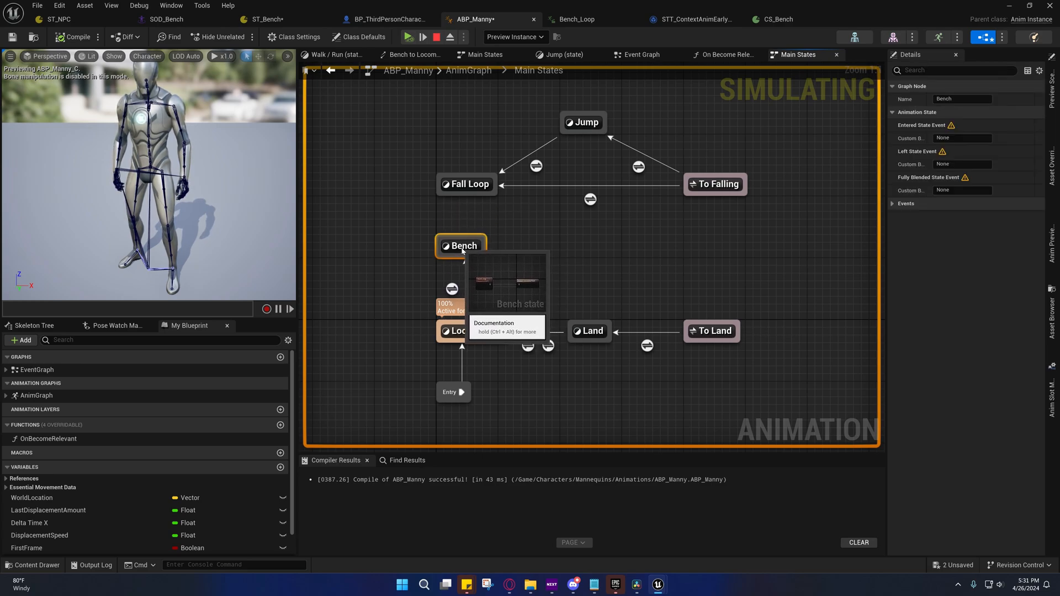
pyautogui.moveTo(99, 265)
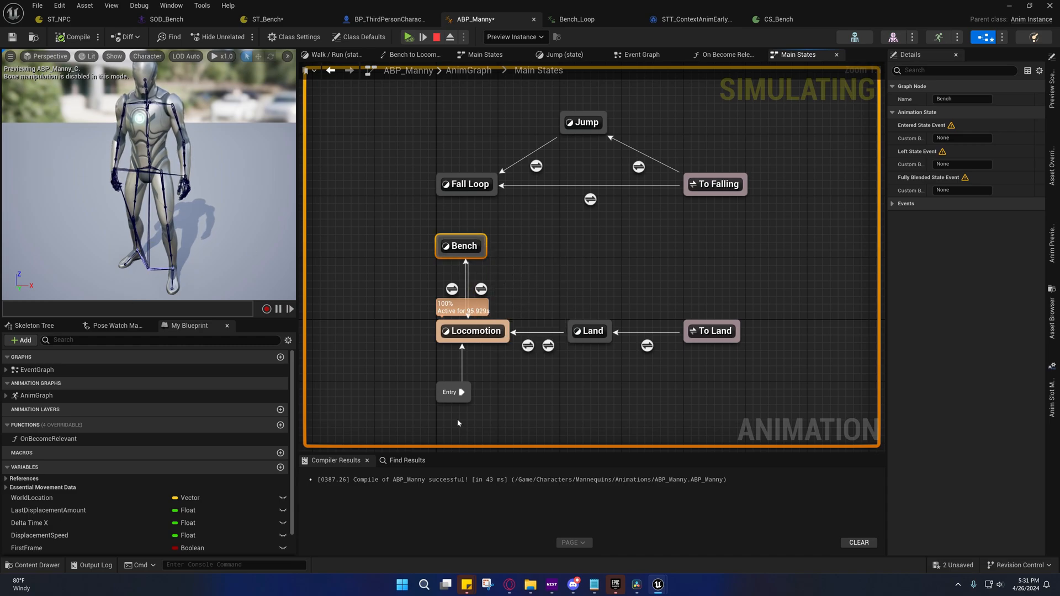
pyautogui.moveTo(475, 331)
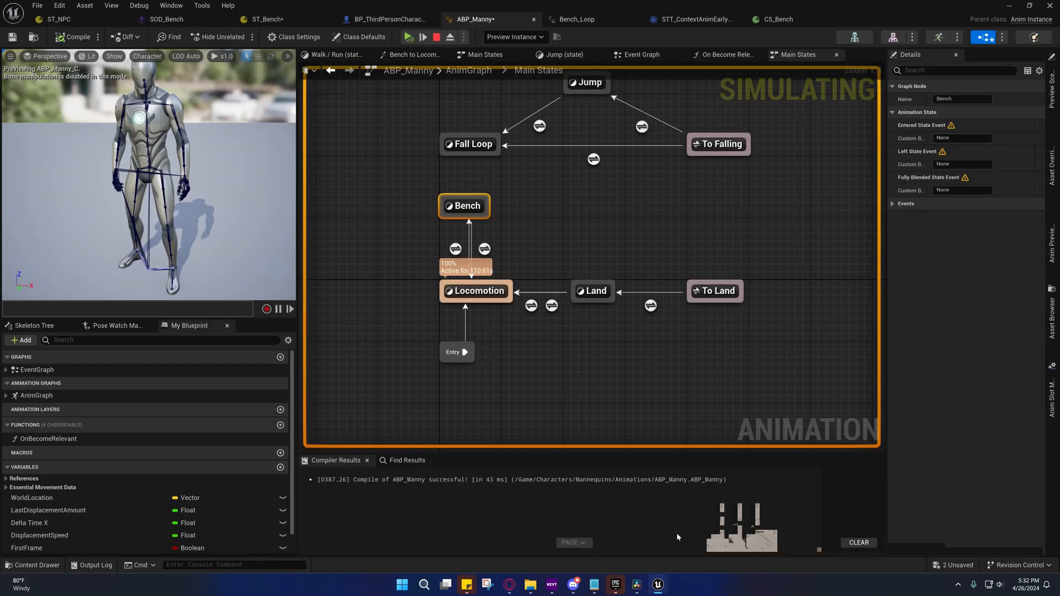
# Step: Expand Loop1's disabled Play Contextual Anim task, which plays the Loop section five times
pyautogui.click(265, 19)
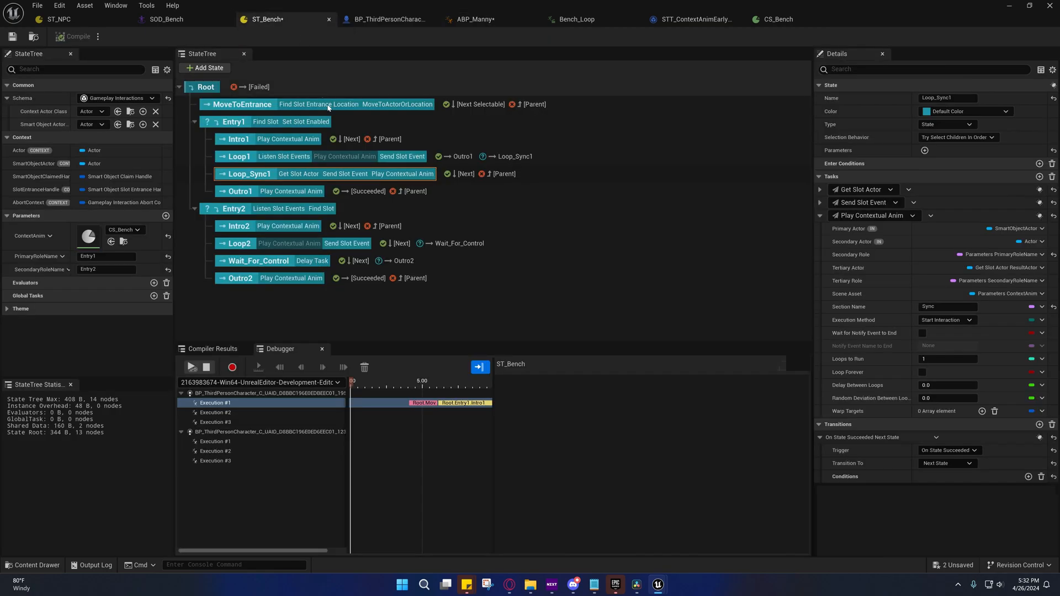
pyautogui.click(238, 156)
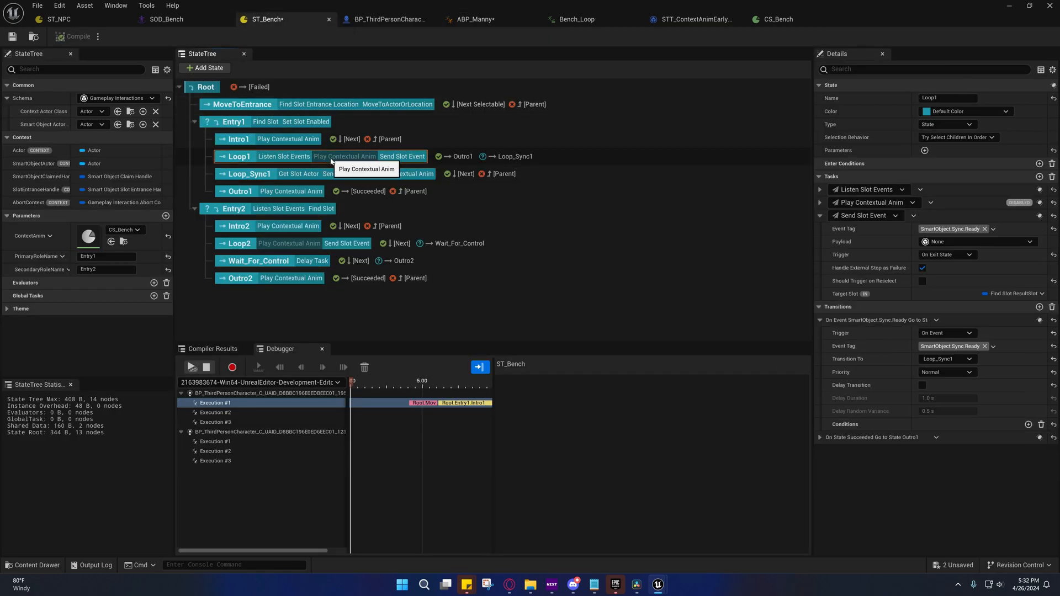
pyautogui.moveTo(402, 165)
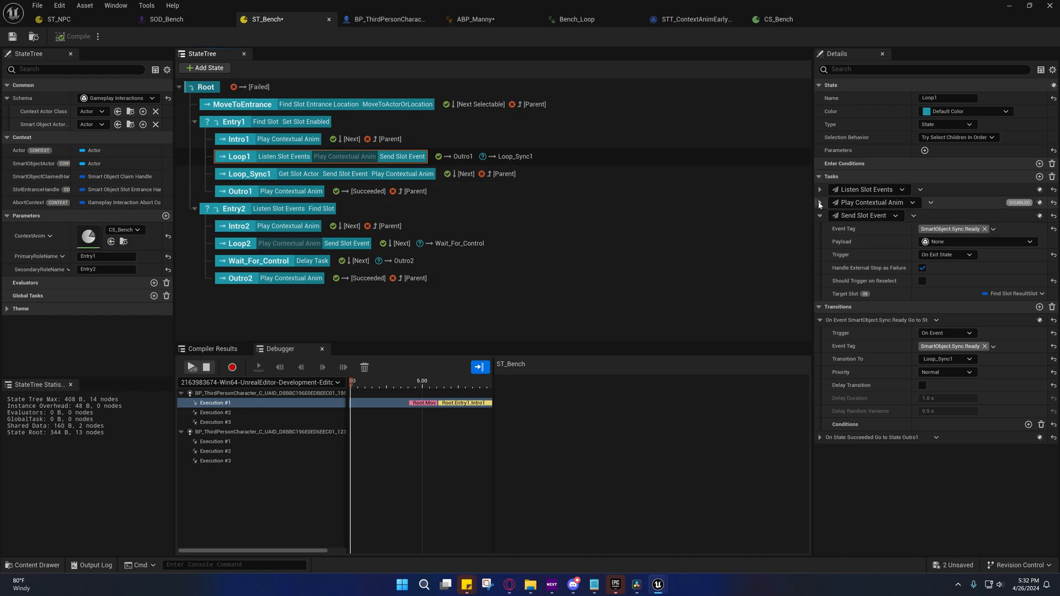
pyautogui.click(819, 202)
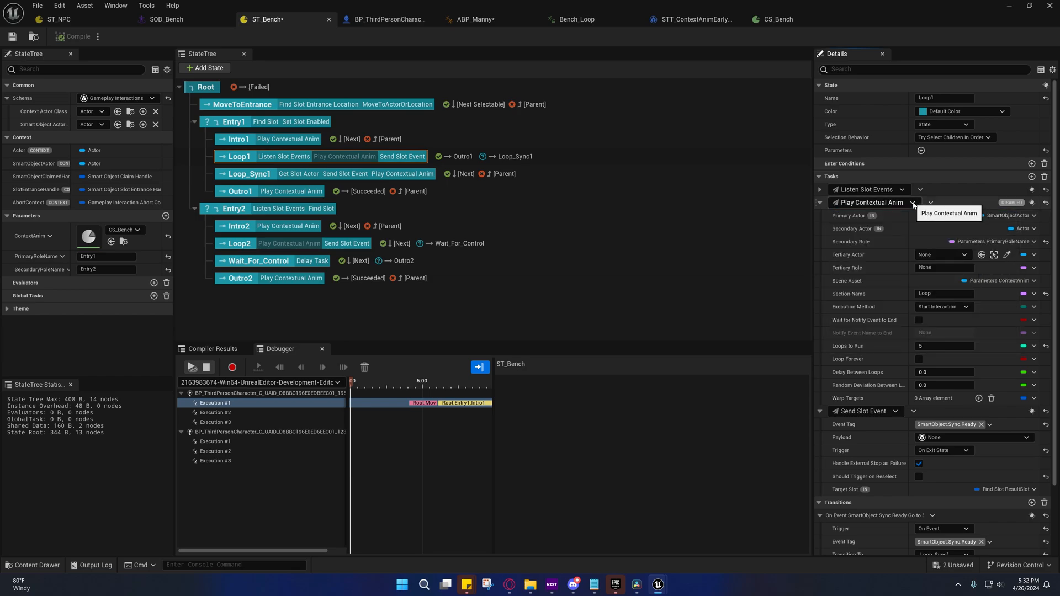
pyautogui.moveTo(809, 454)
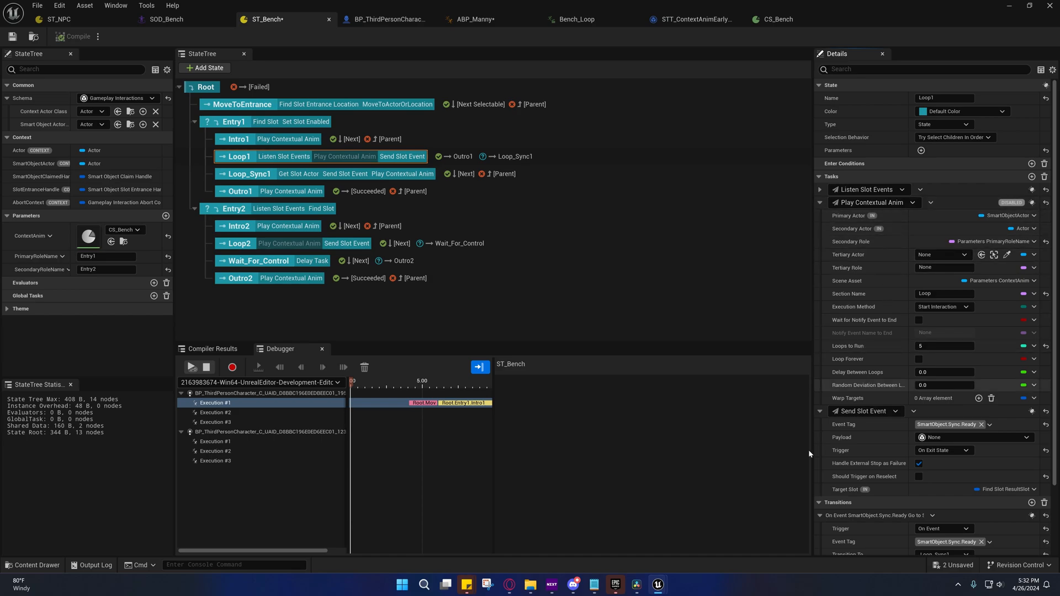
pyautogui.moveTo(406, 174)
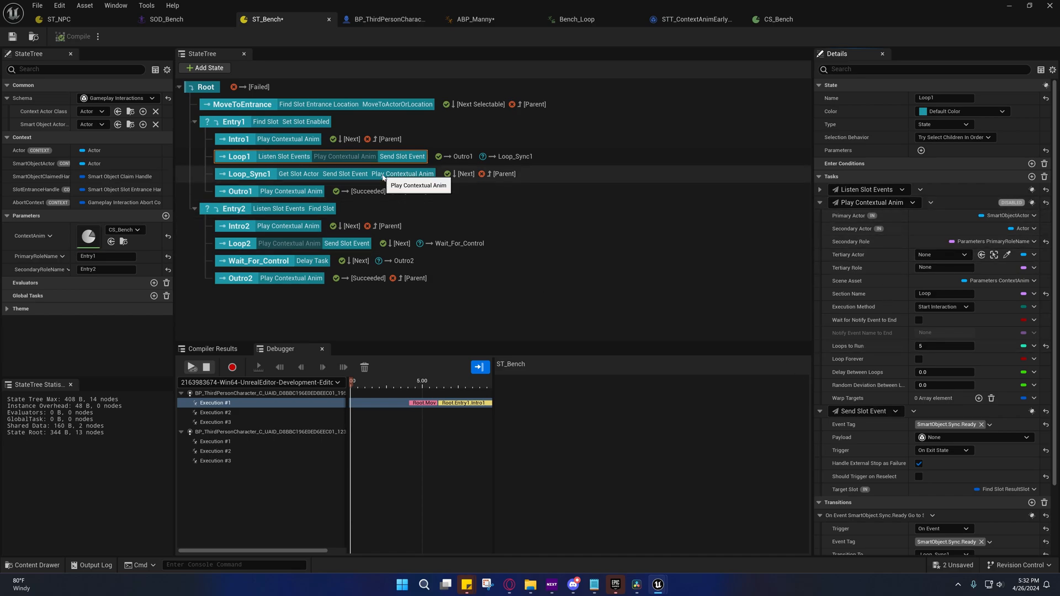
pyautogui.moveTo(655, 61)
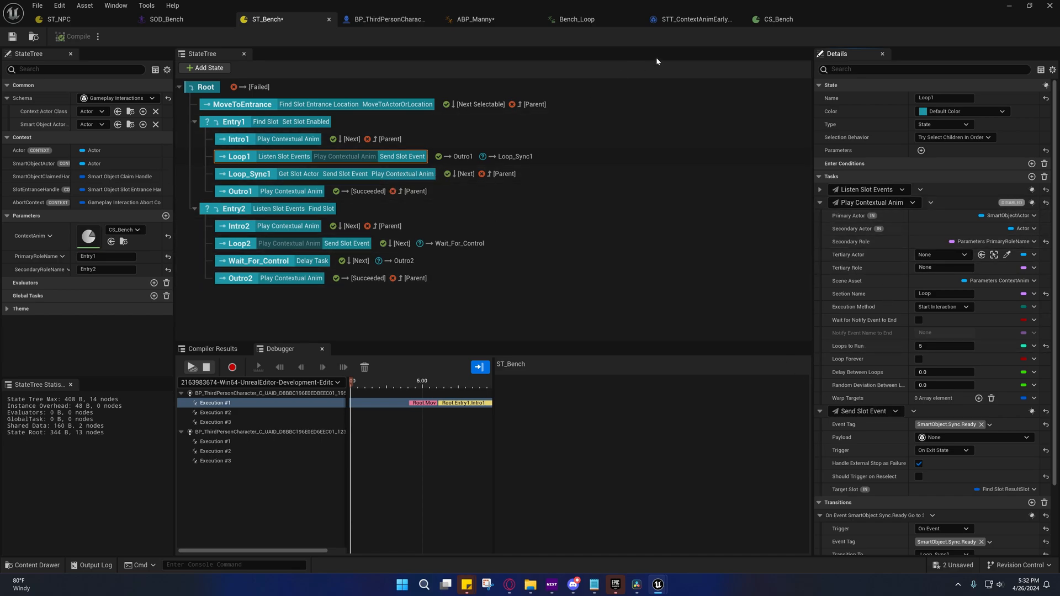
# Step: View the STT_ContextAnimEarlyOut event graph that stops slot animation on enter
pyautogui.click(690, 19)
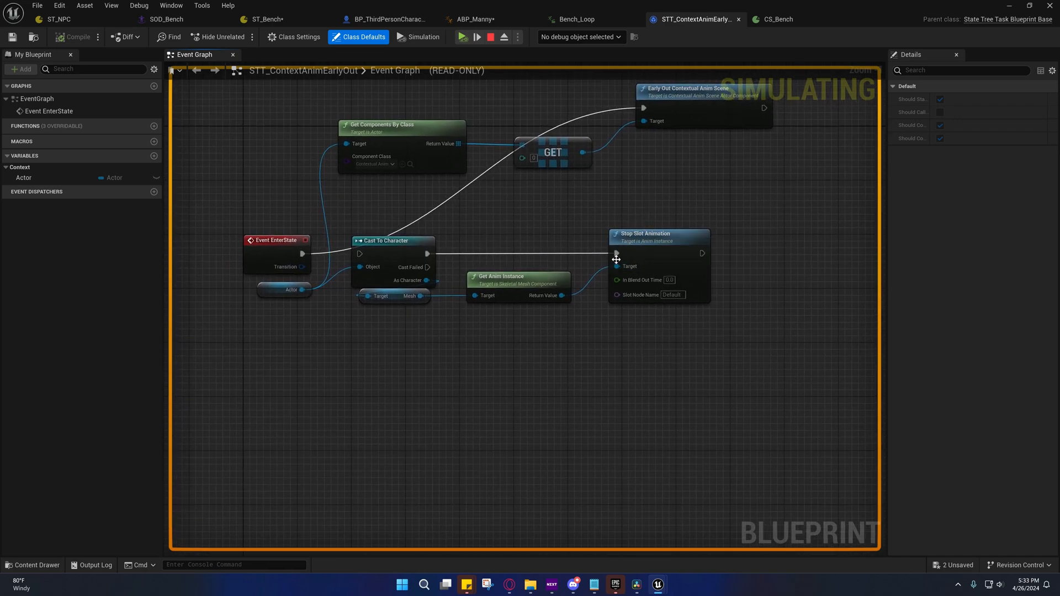
pyautogui.moveTo(620, 248)
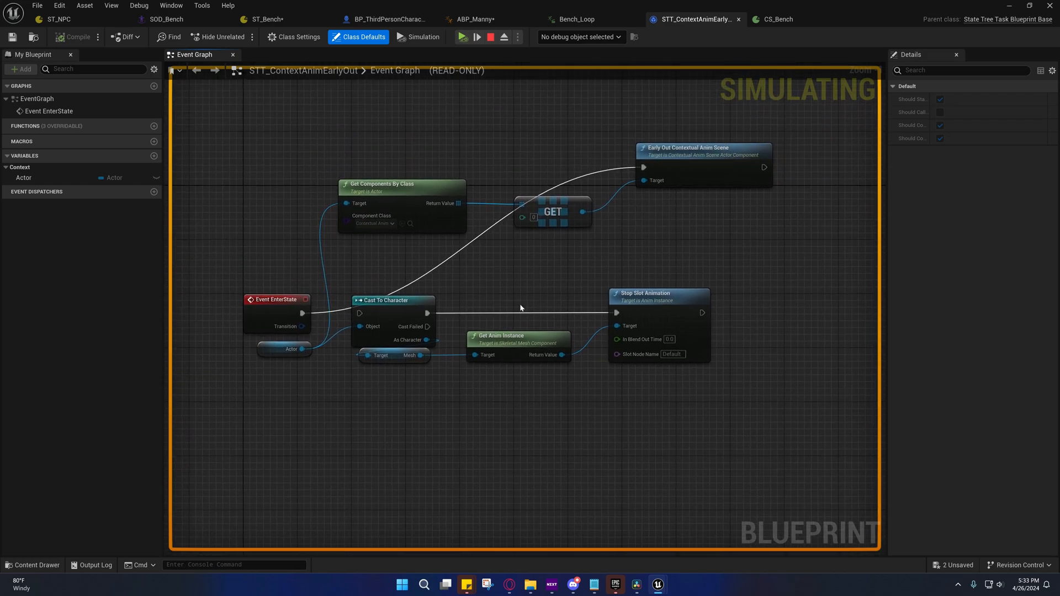
pyautogui.moveTo(546, 293)
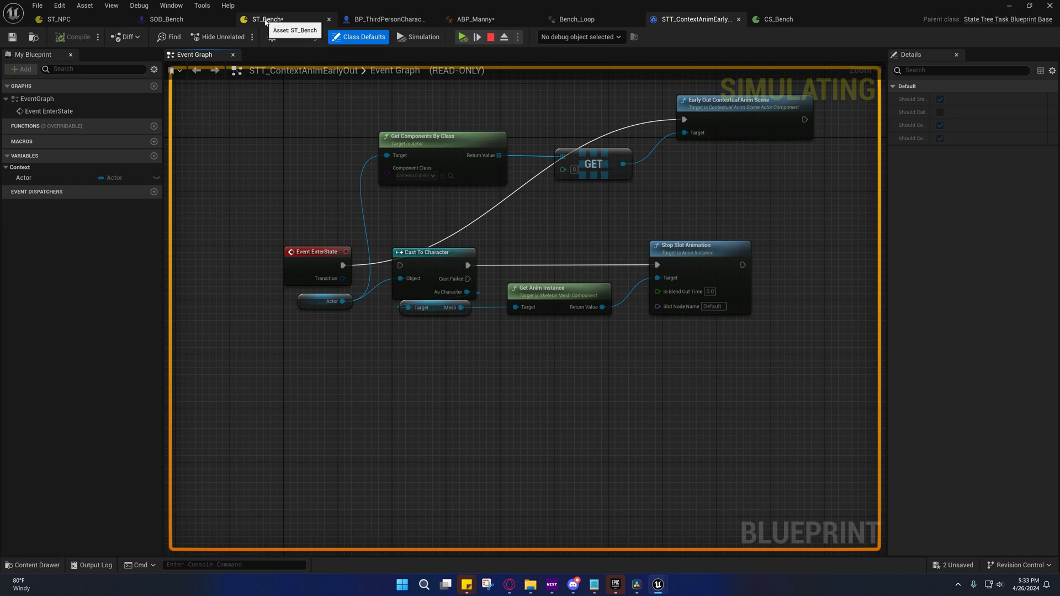
# Step: Select Wait_For_Control in ST_Bench to show its Delay Task and 2.0 s transition to Outro2
pyautogui.click(266, 19)
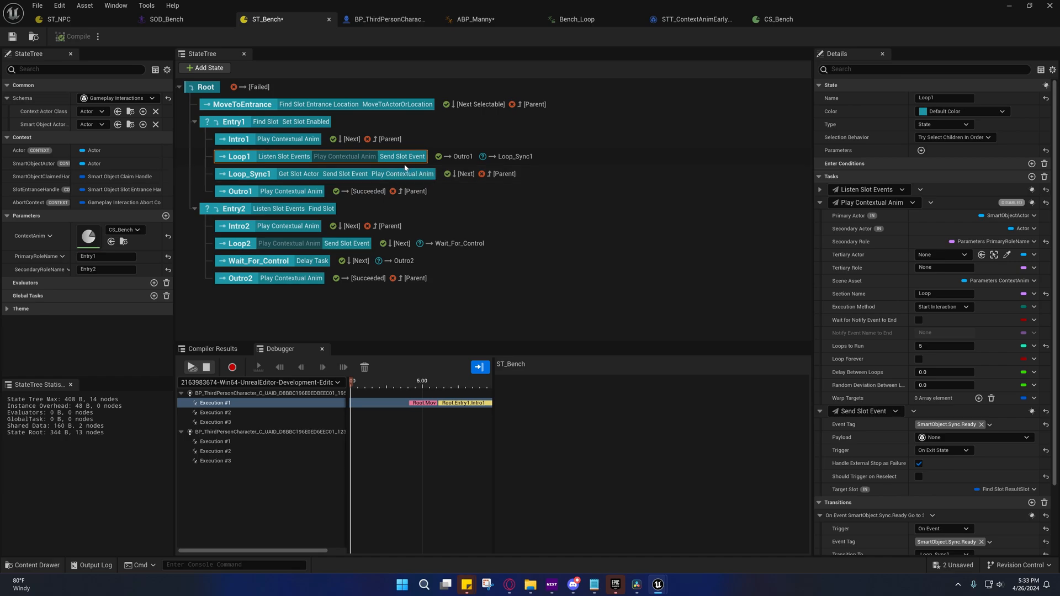
pyautogui.moveTo(421, 146)
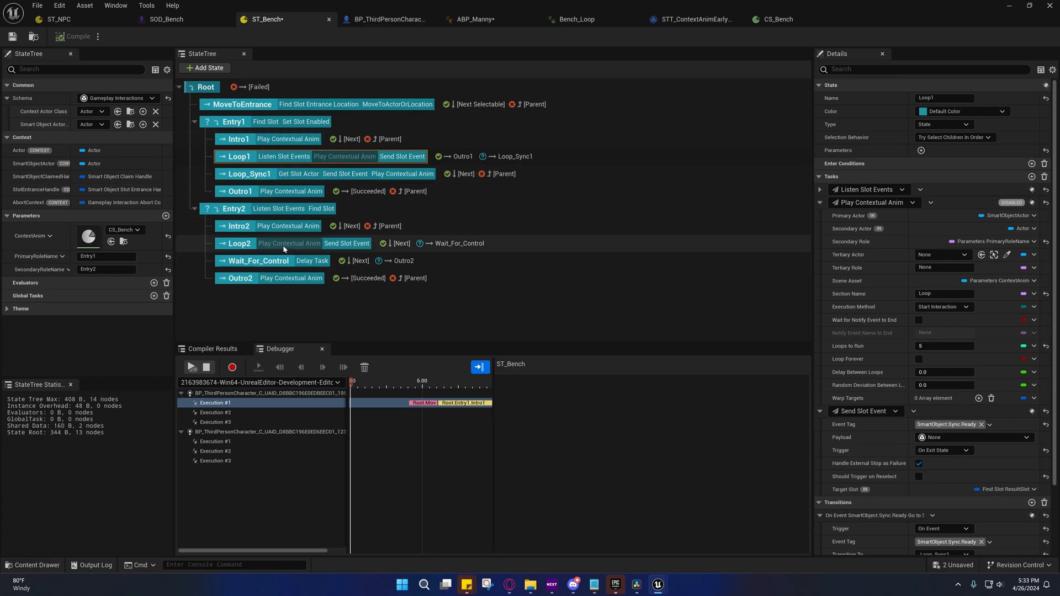
pyautogui.moveTo(290, 244)
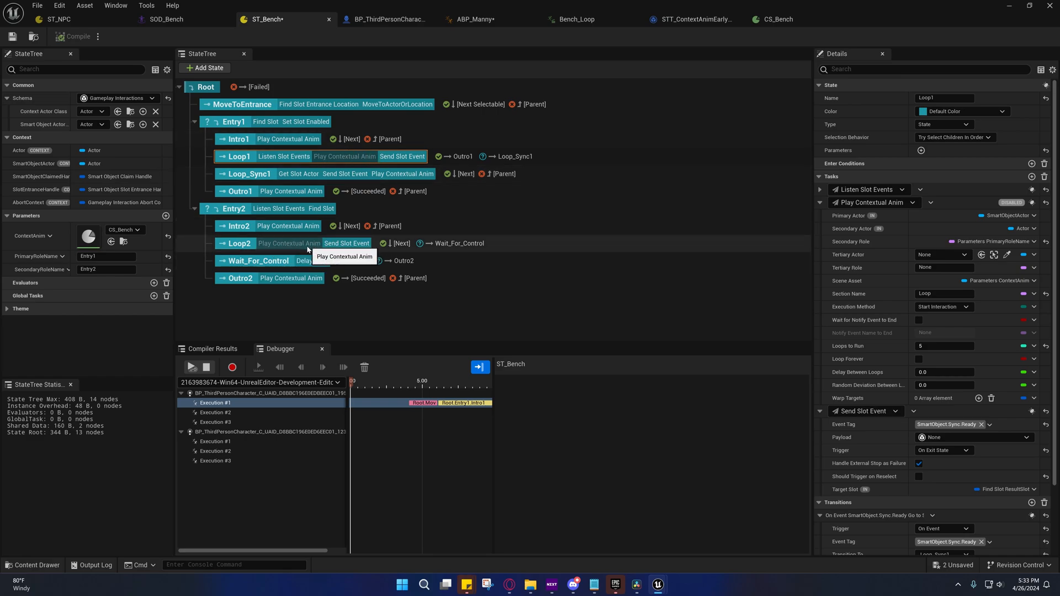
pyautogui.click(257, 265)
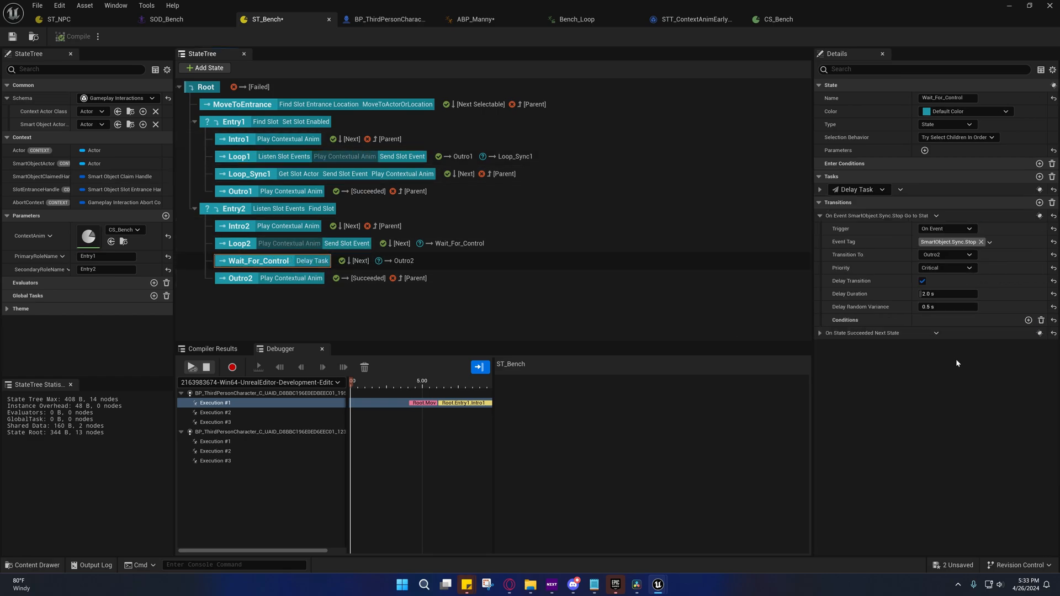
pyautogui.moveTo(946, 306)
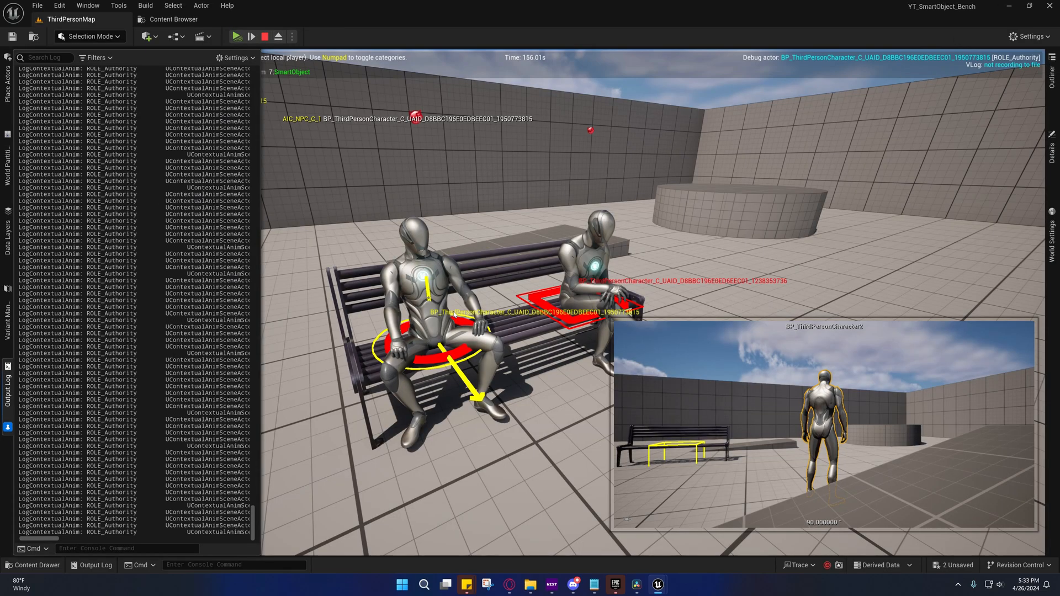
pyautogui.moveTo(505, 330)
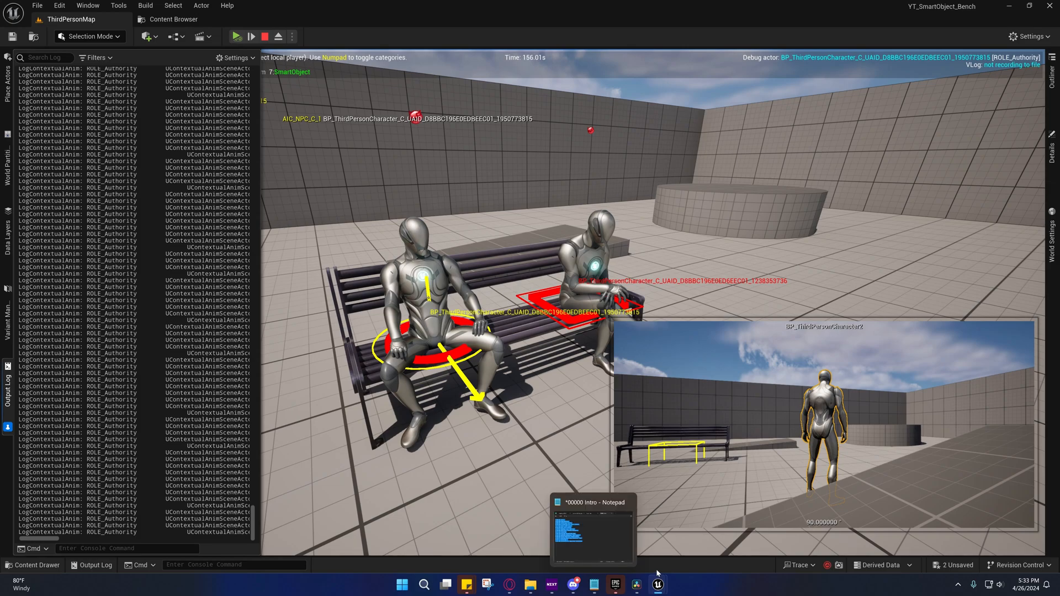
pyautogui.moveTo(566, 322)
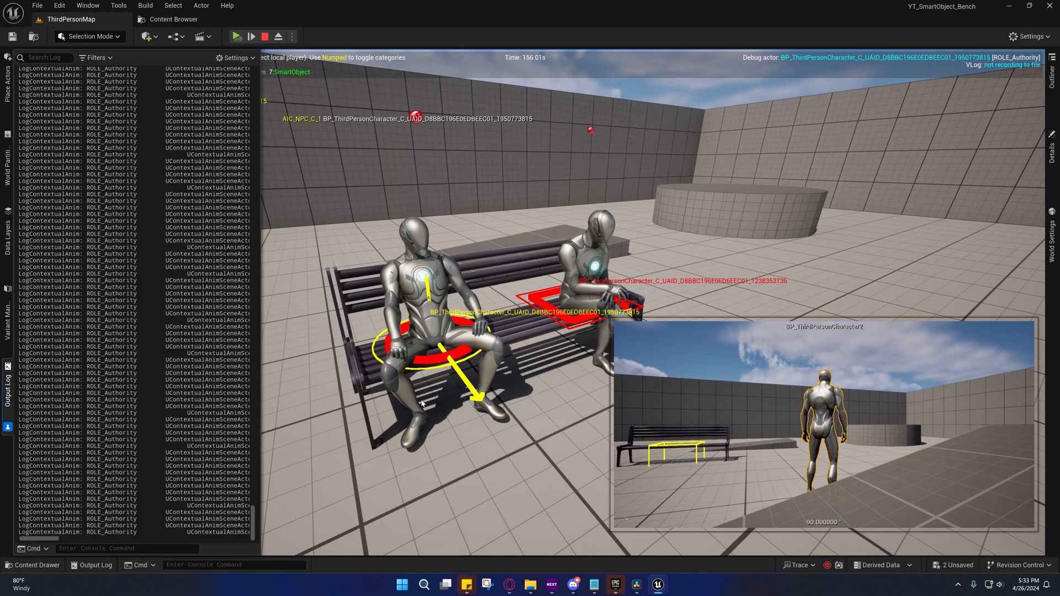
pyautogui.moveTo(439, 334)
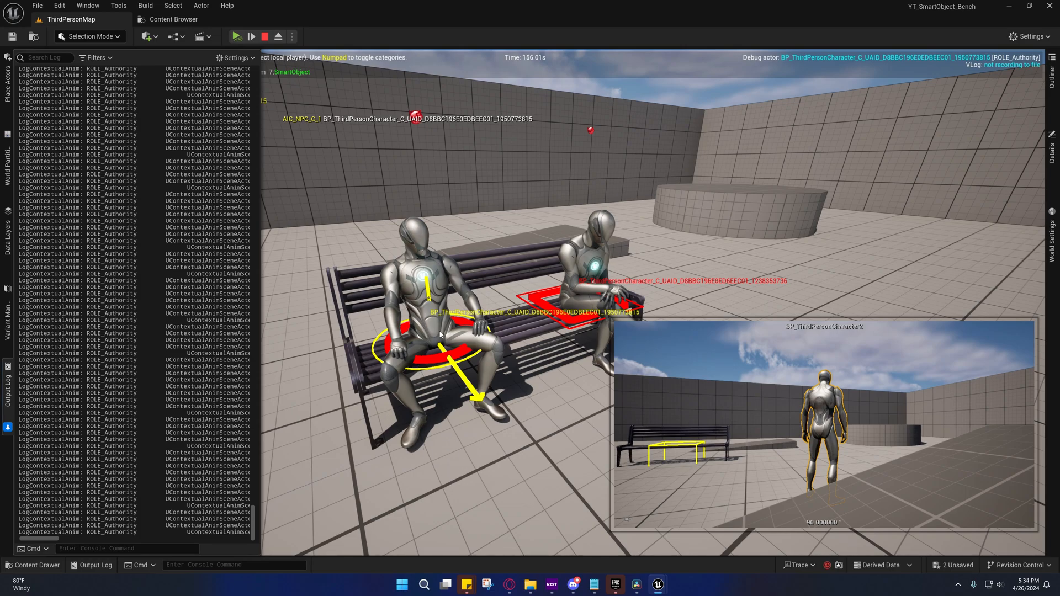
pyautogui.moveTo(490, 494)
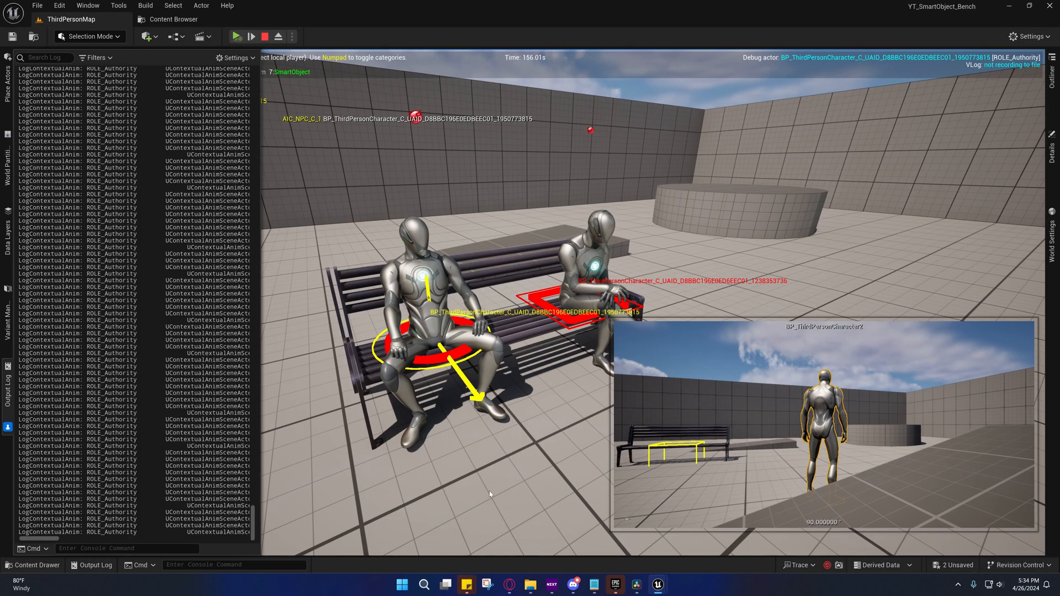
pyautogui.moveTo(521, 470)
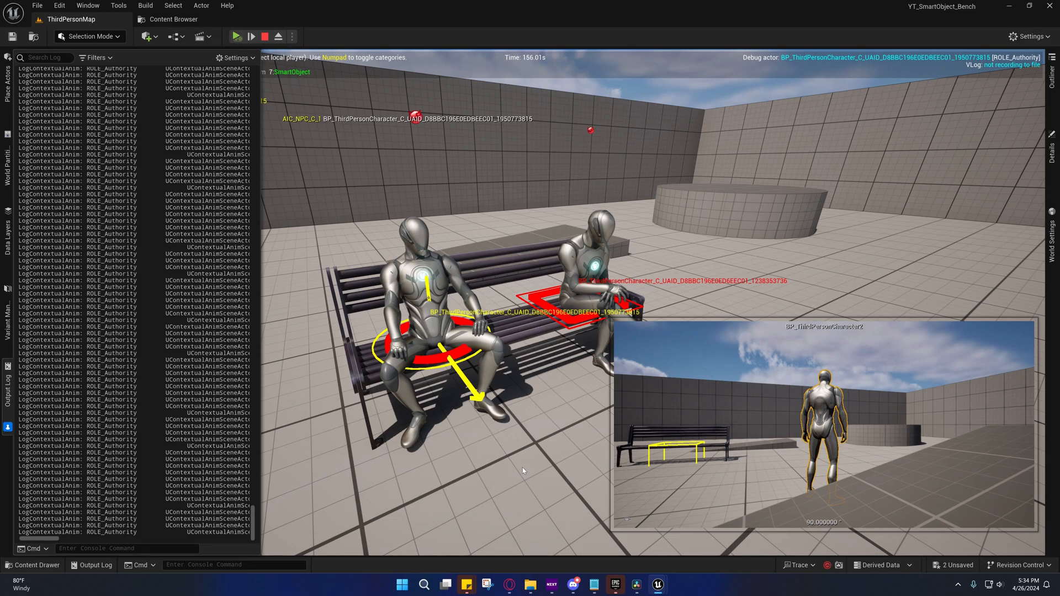
pyautogui.moveTo(439, 353)
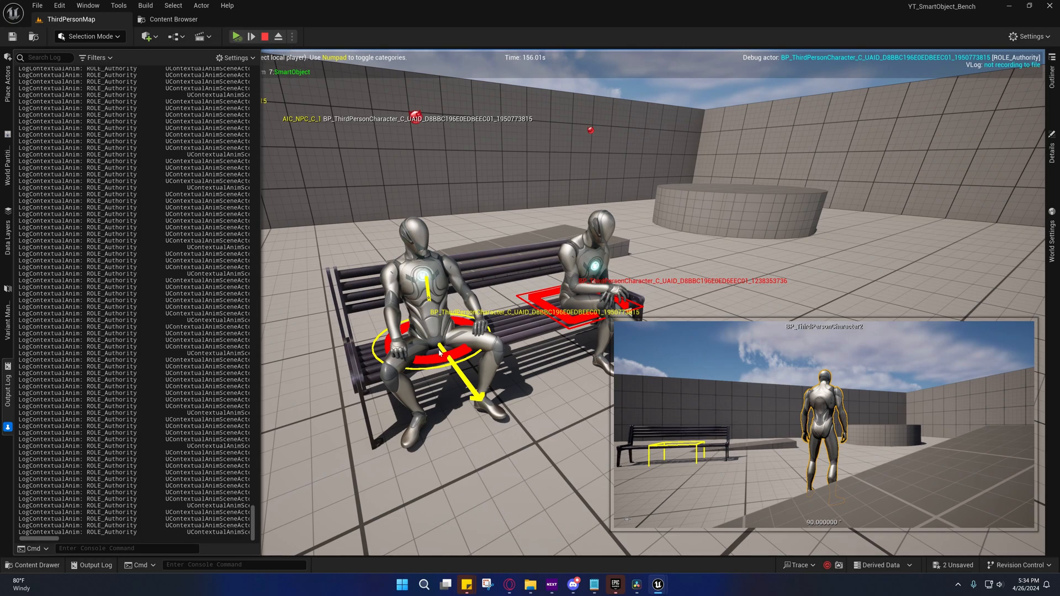